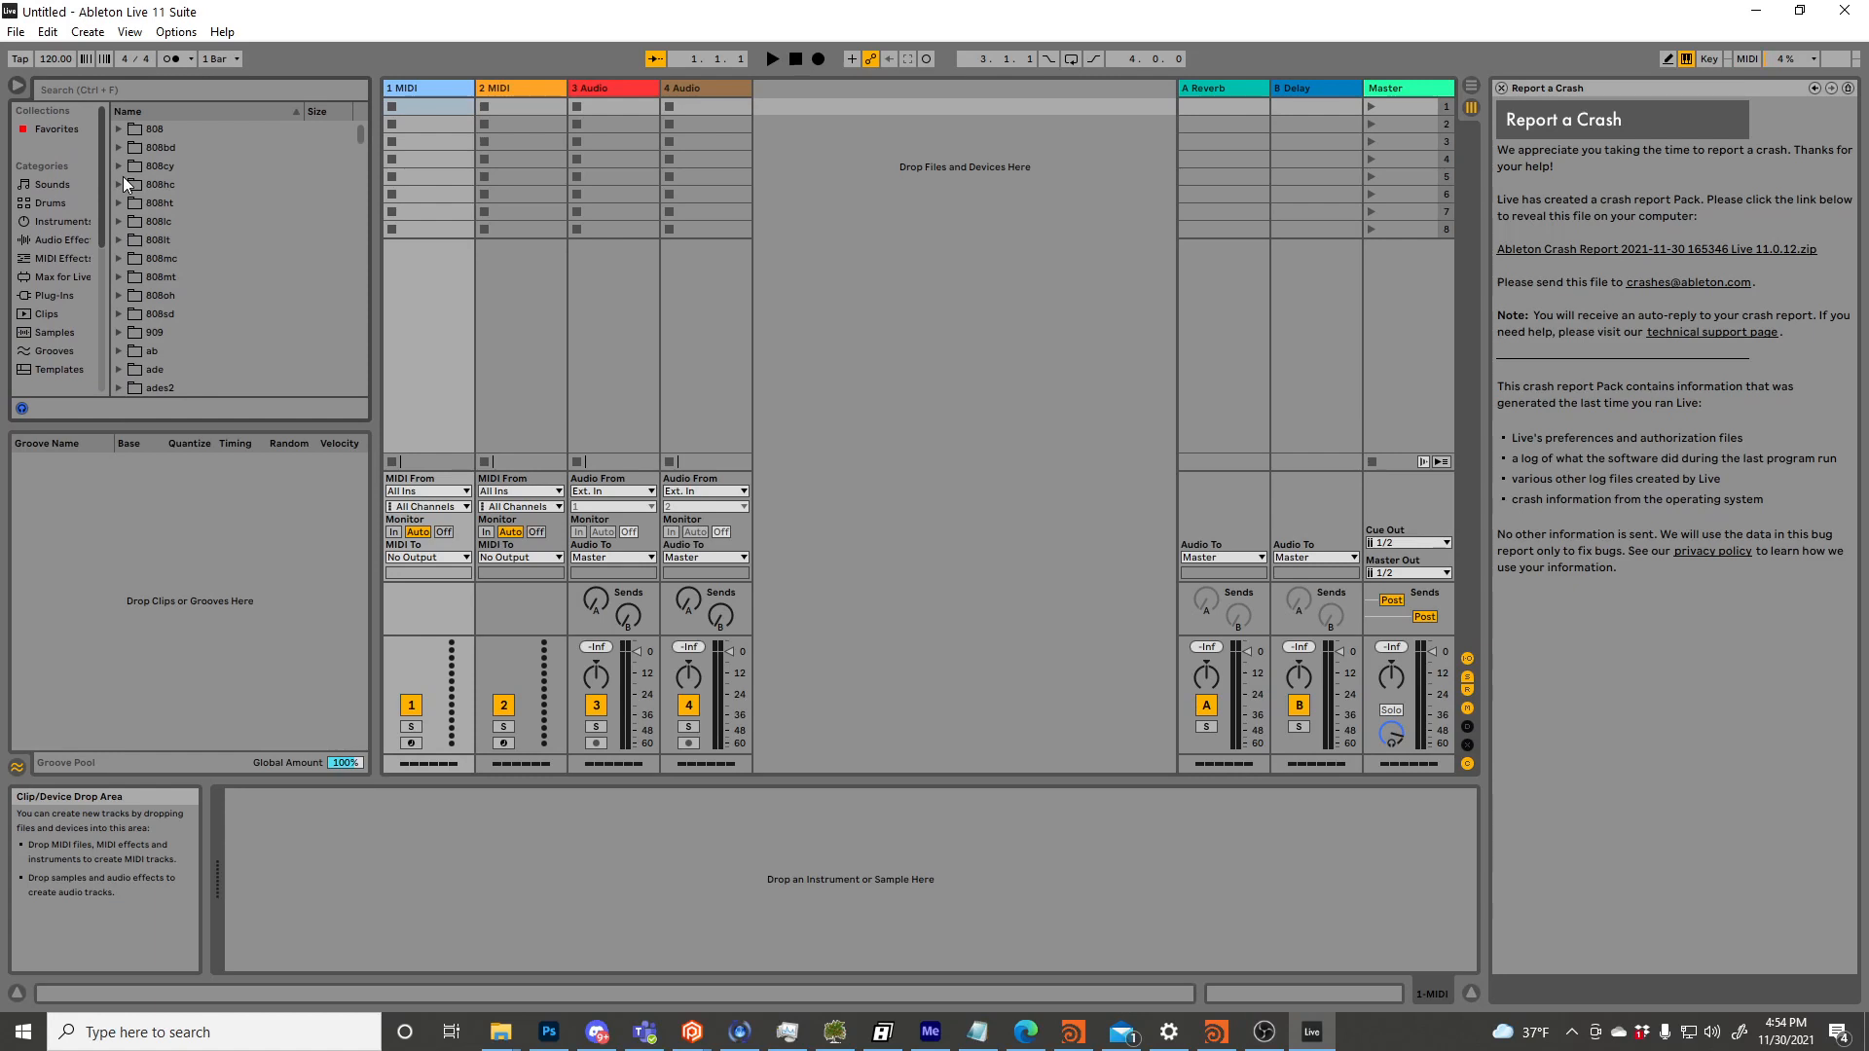
Load the VCV Rack 2 FX plug-in from the VST plug-ins list onto a track.
scroll("down", 3)
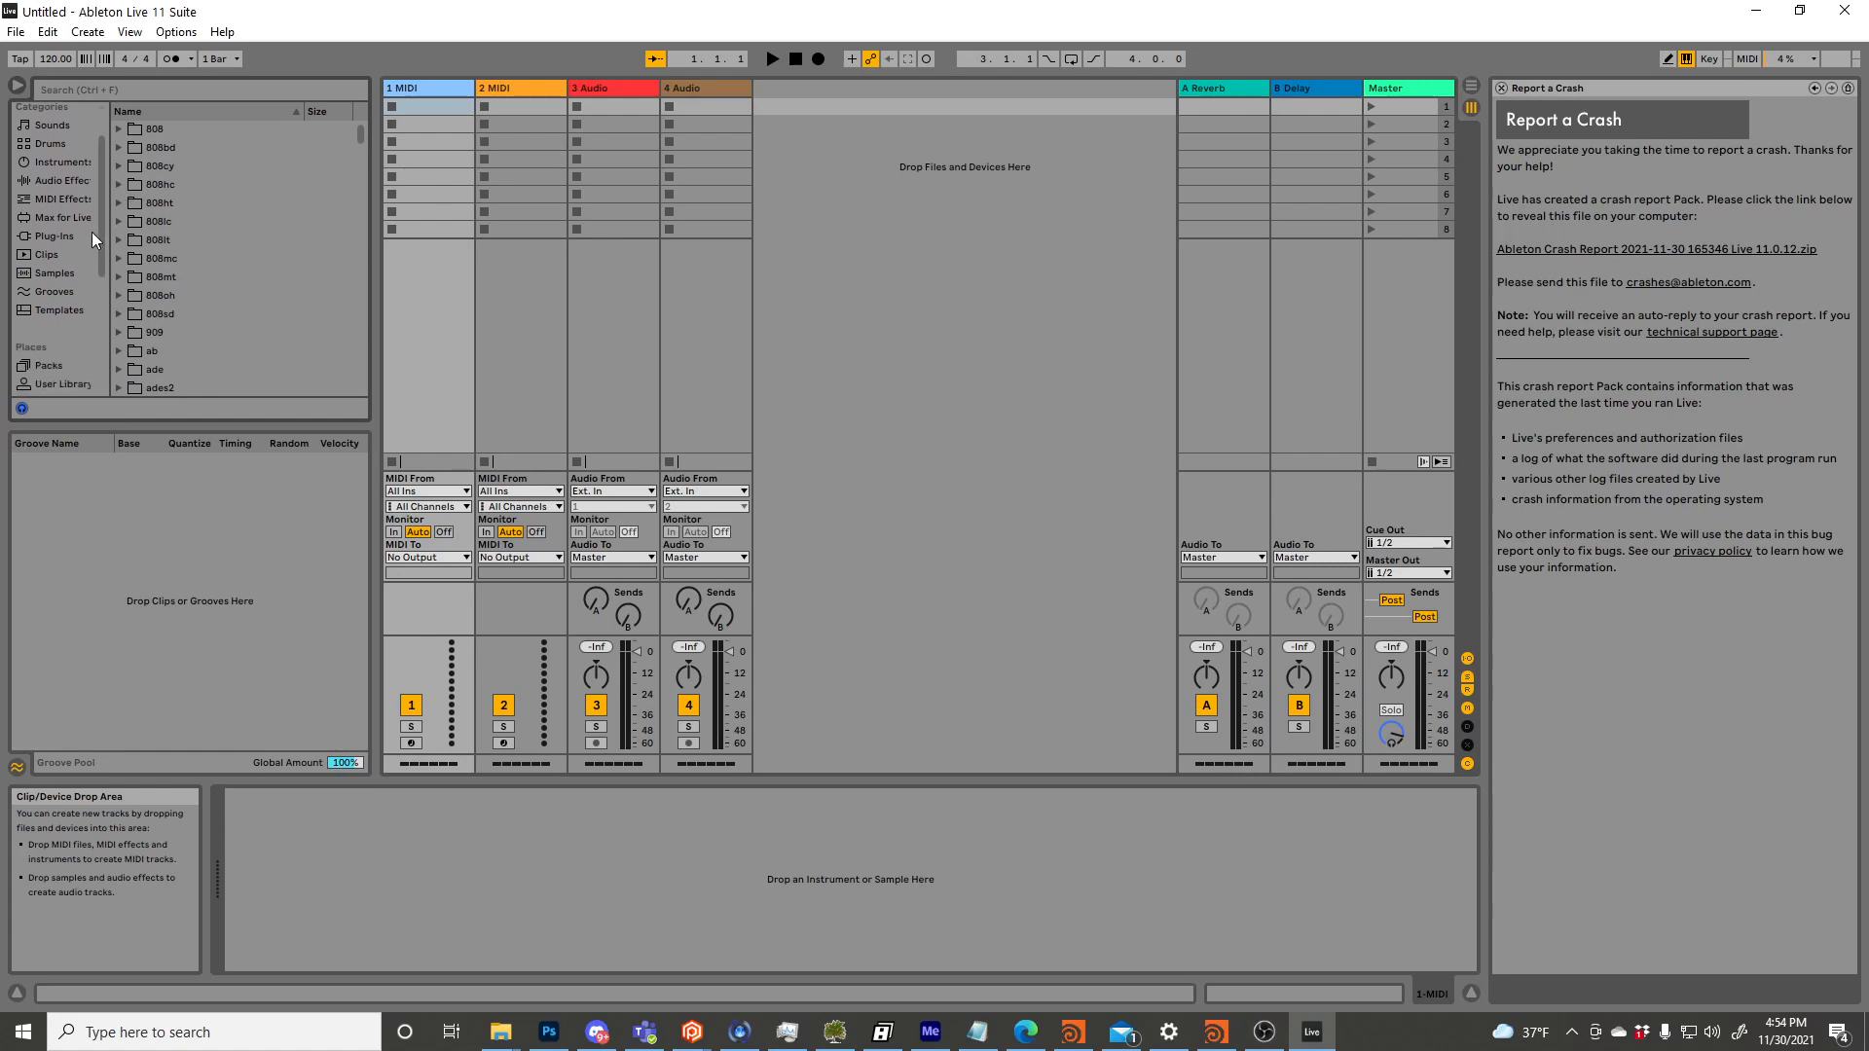
left_click(54, 236)
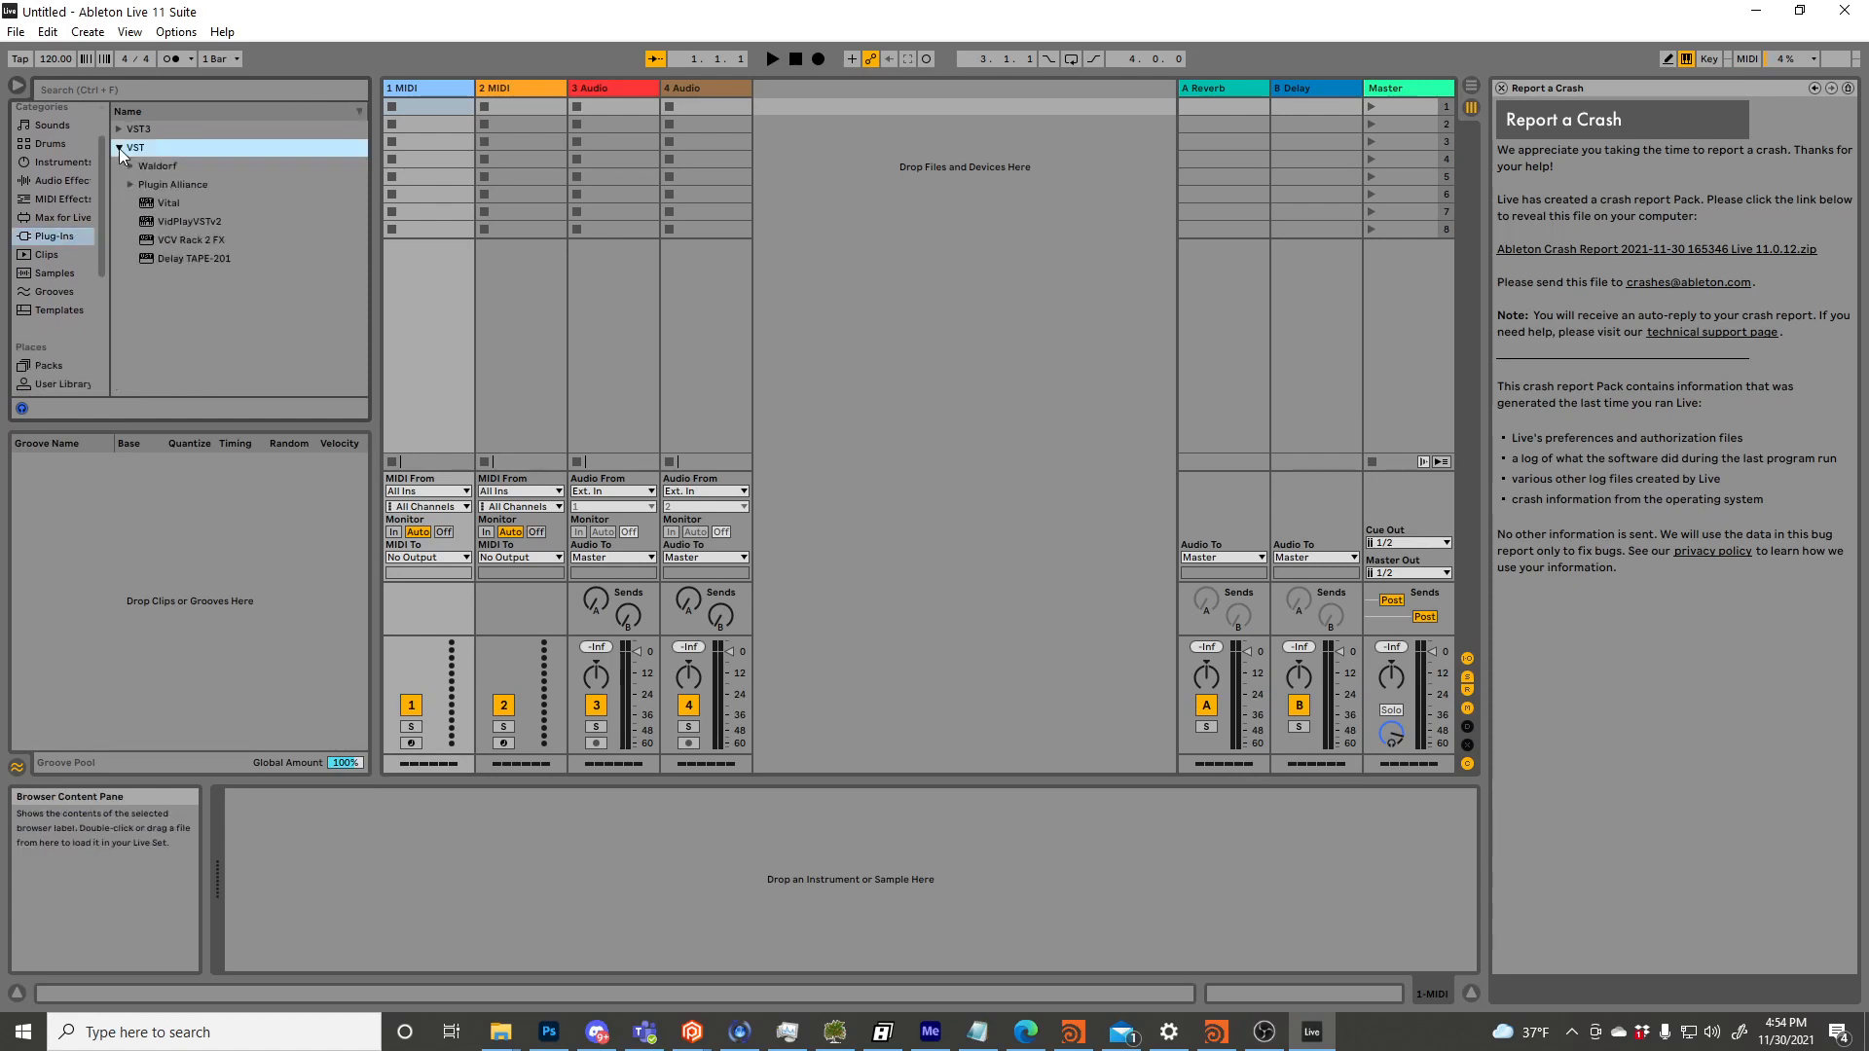
left_click(185, 240)
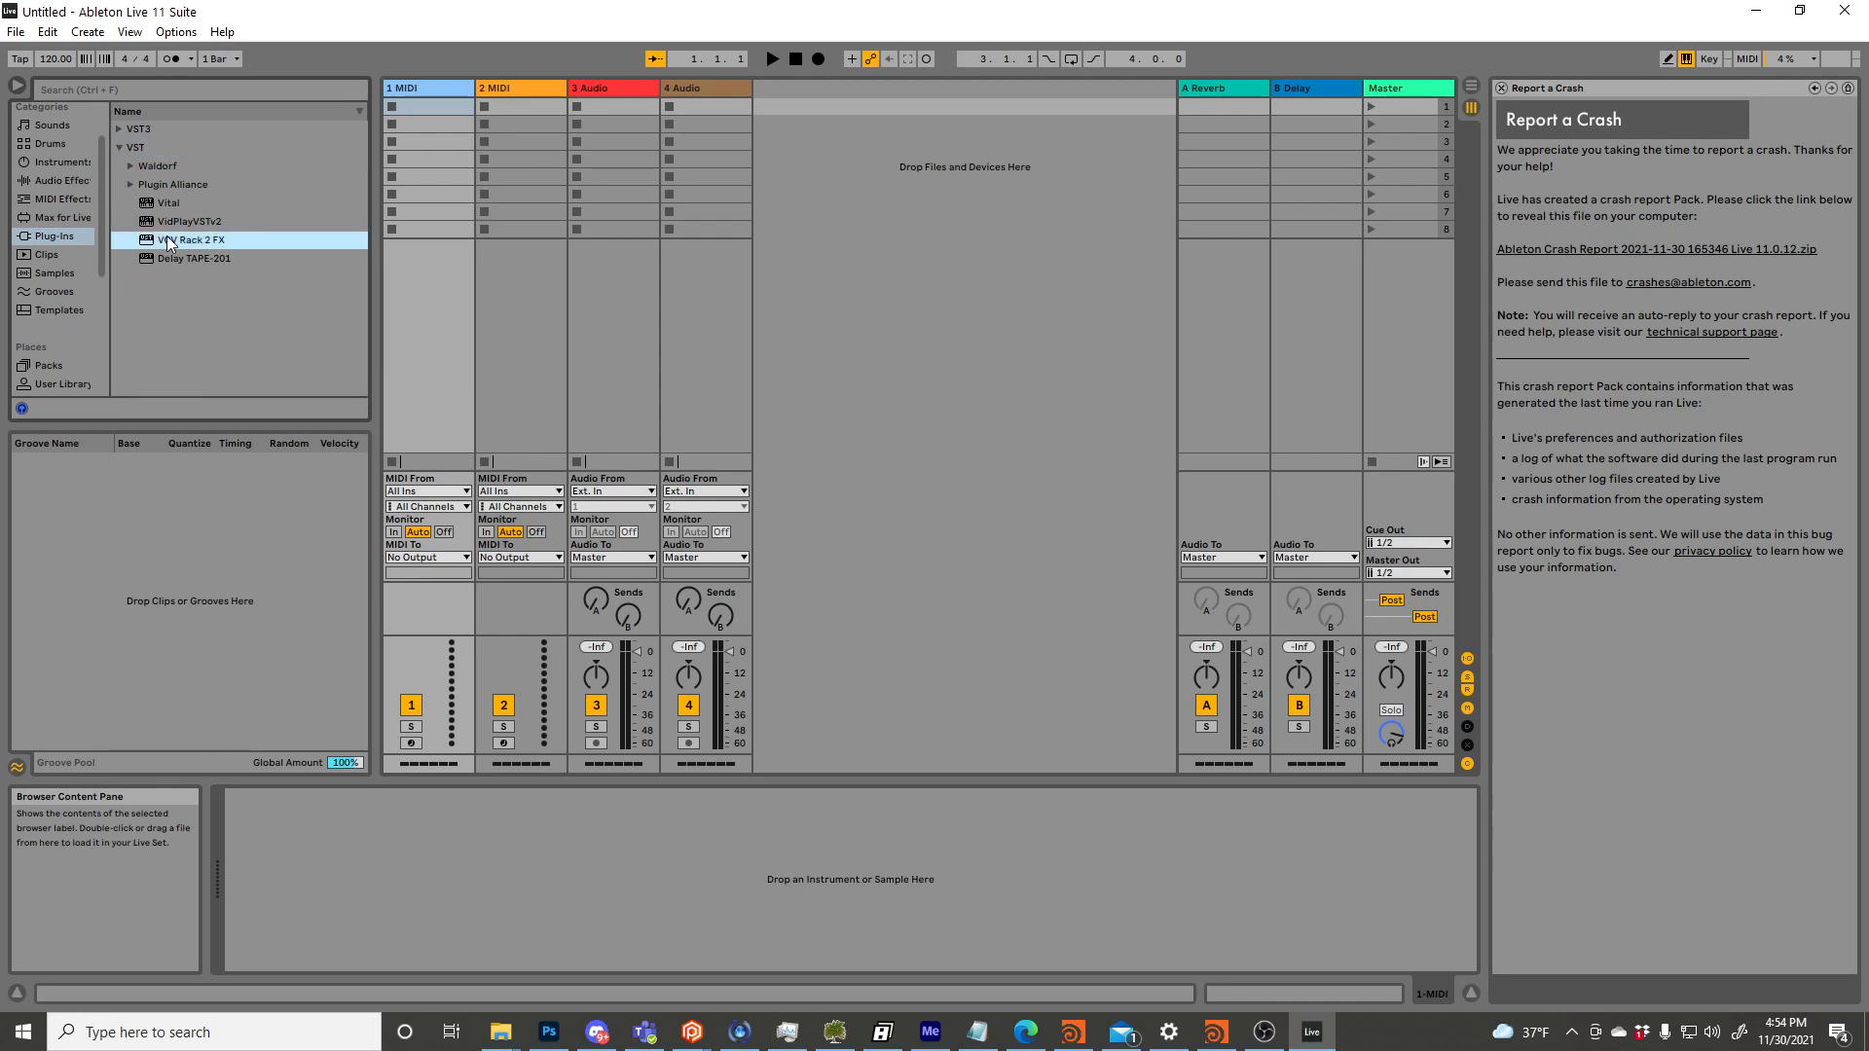
double_click(192, 240)
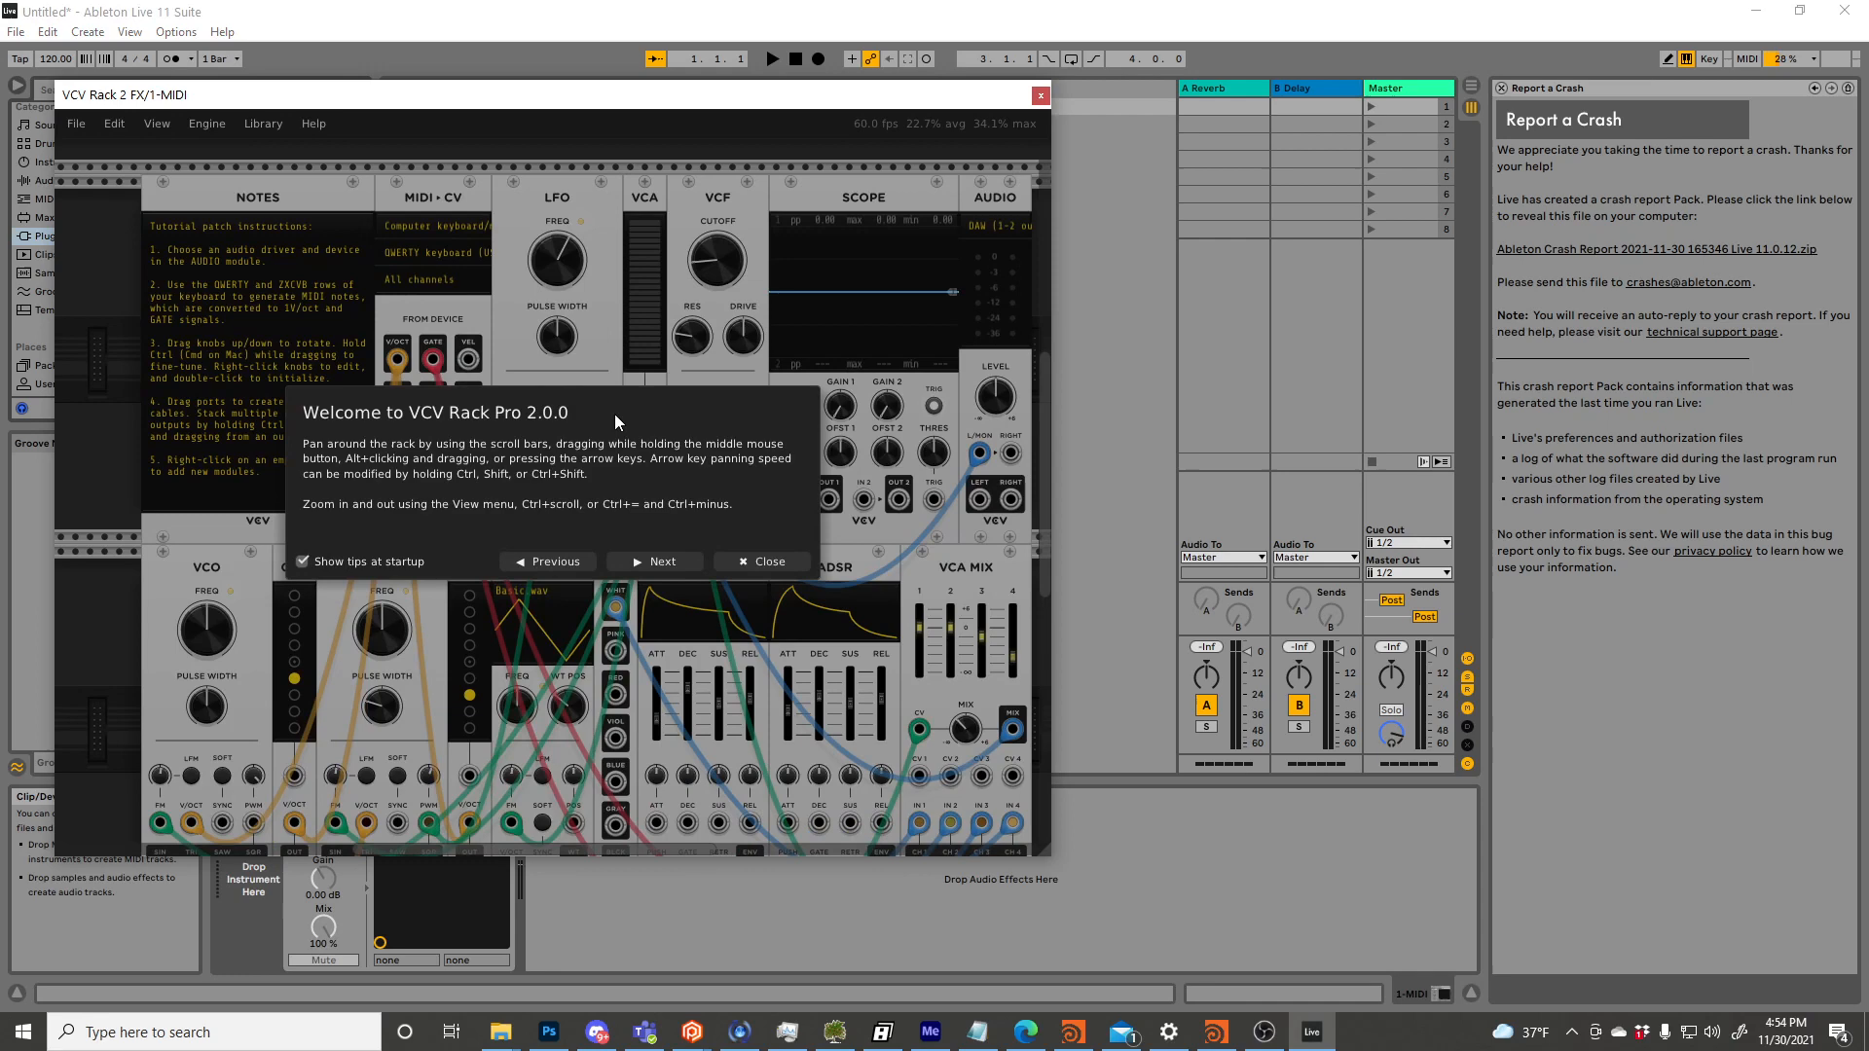
Dismiss the VCV Rack welcome tips and filter the module browser to one brand.
left_click(761, 562)
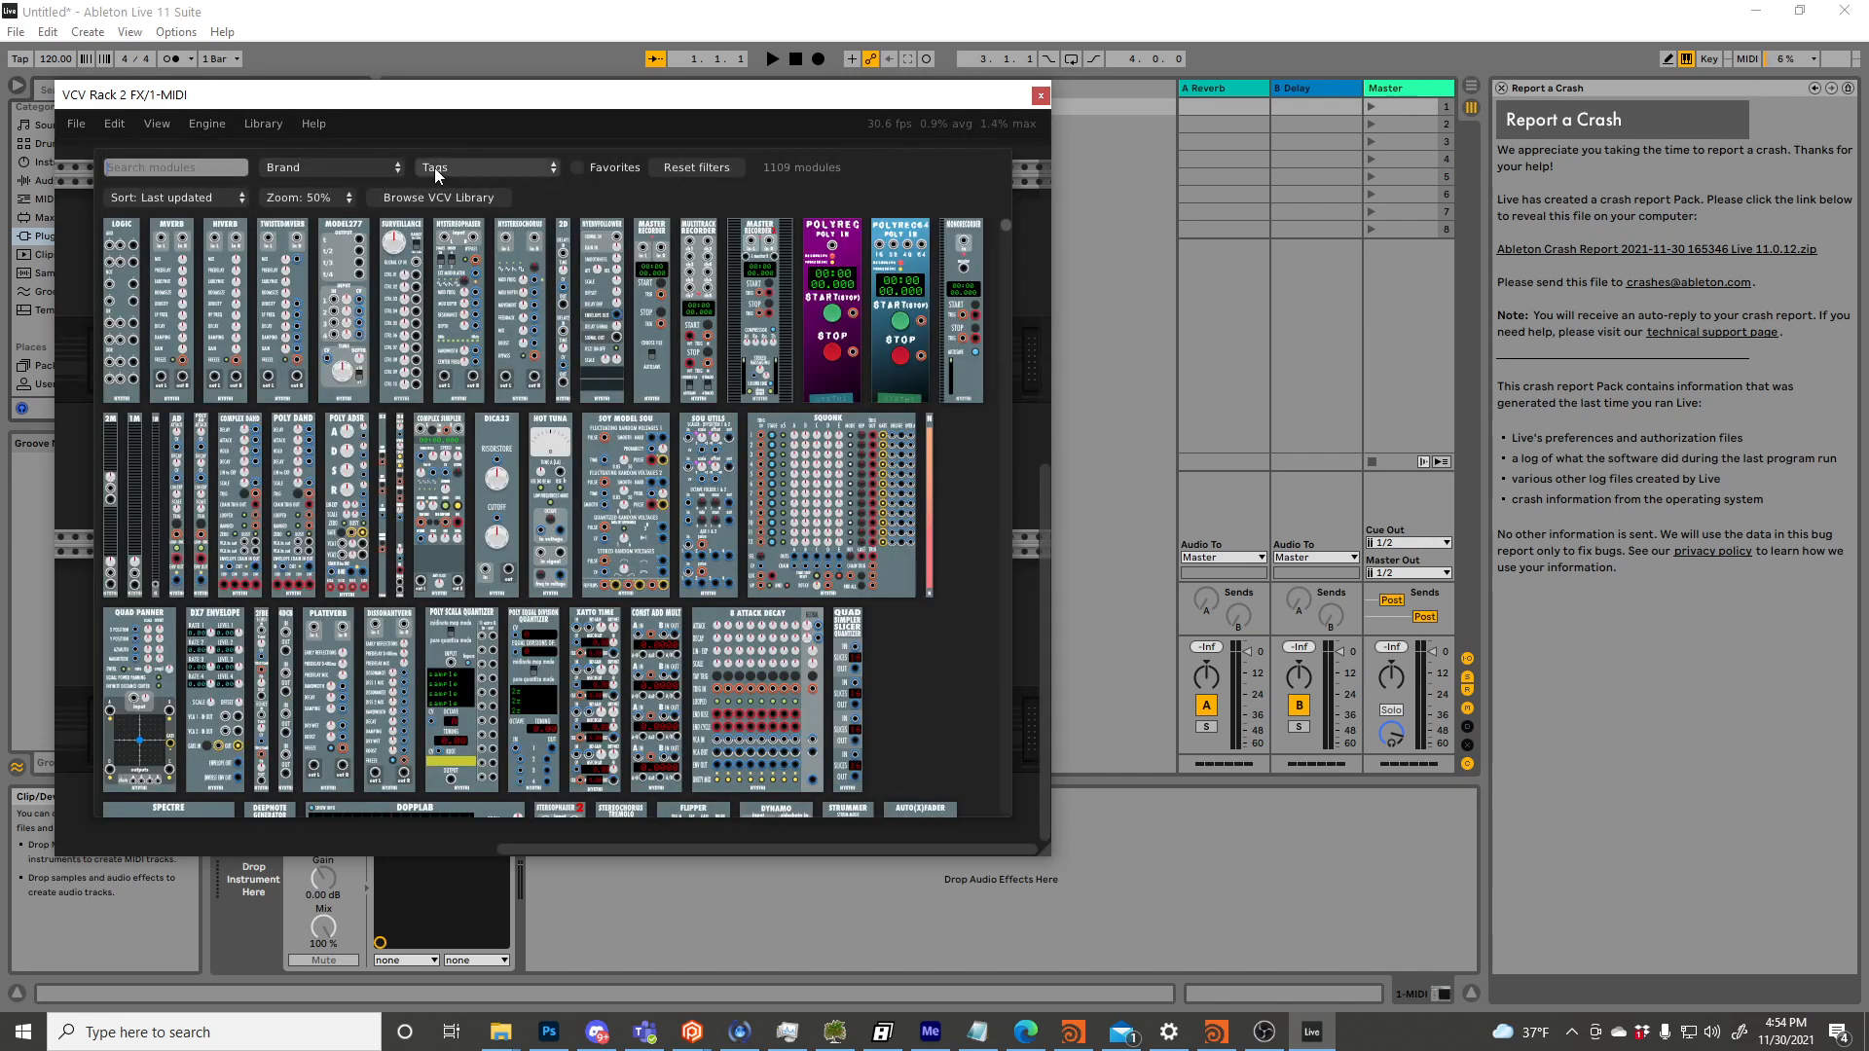
left_click(331, 167)
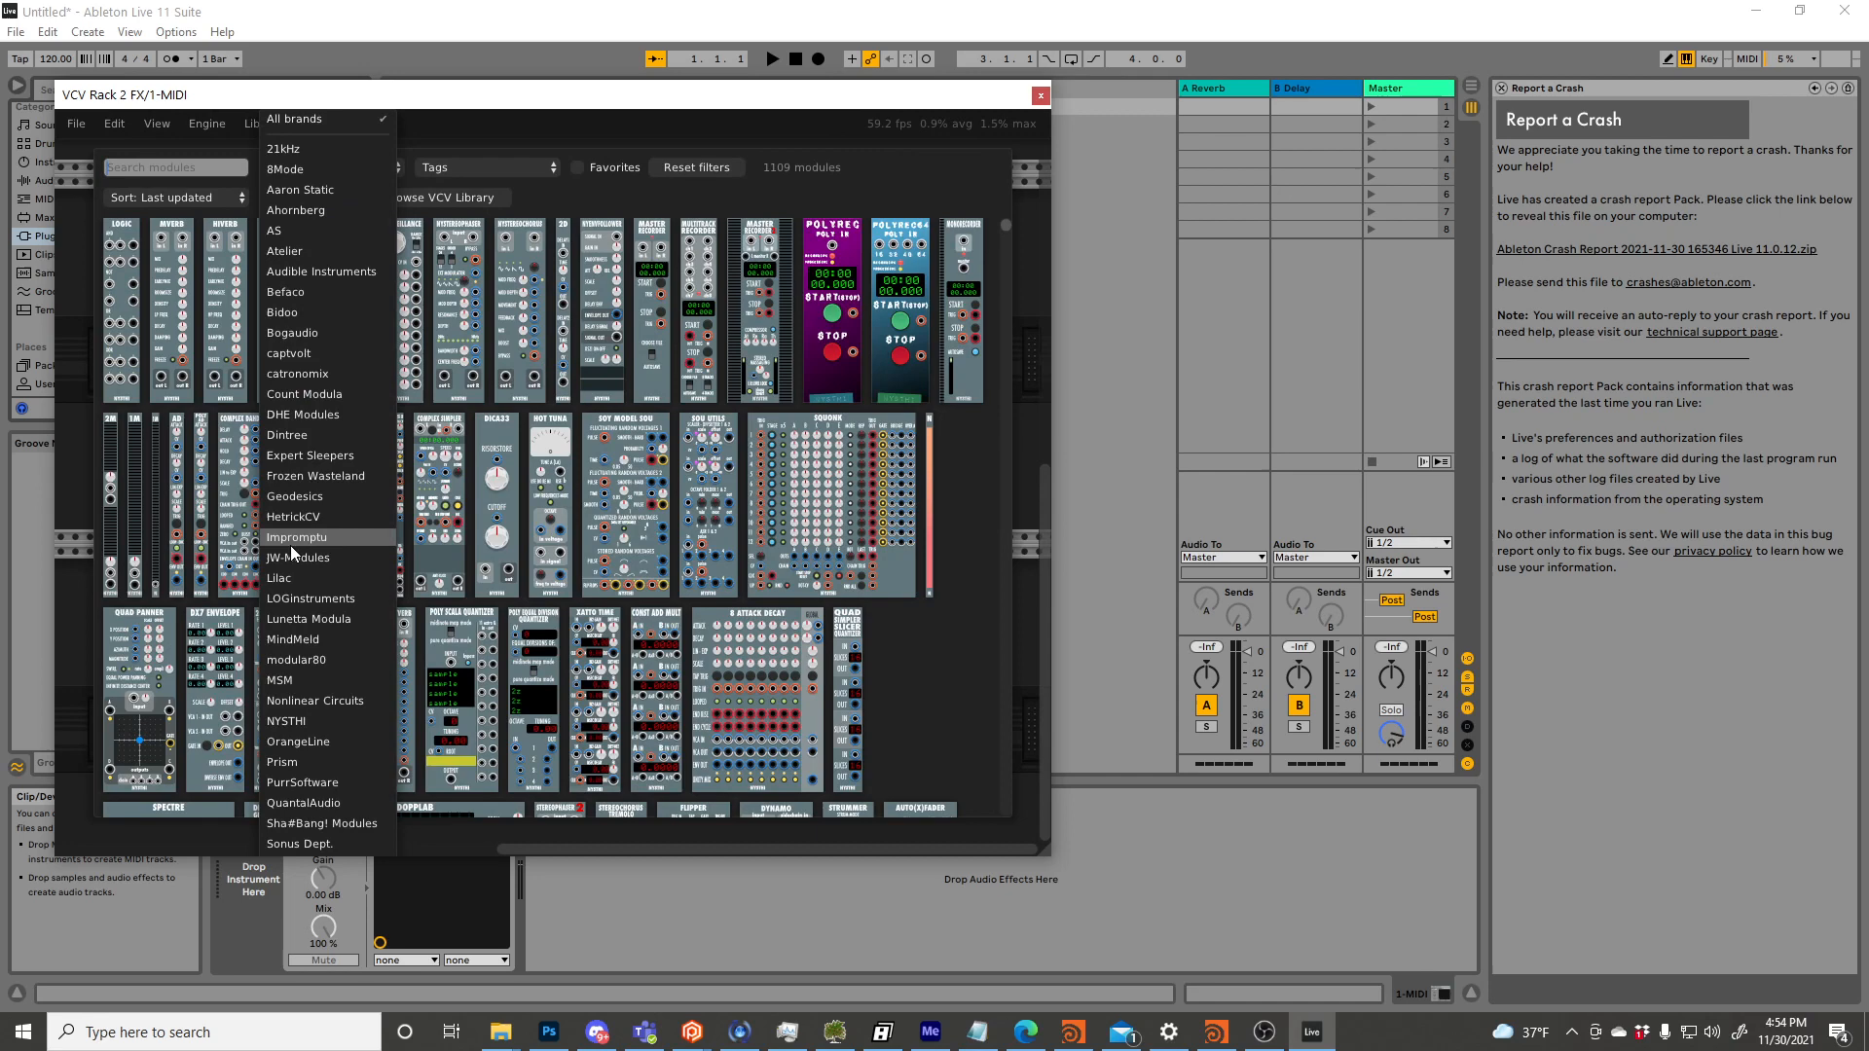
left_click(298, 557)
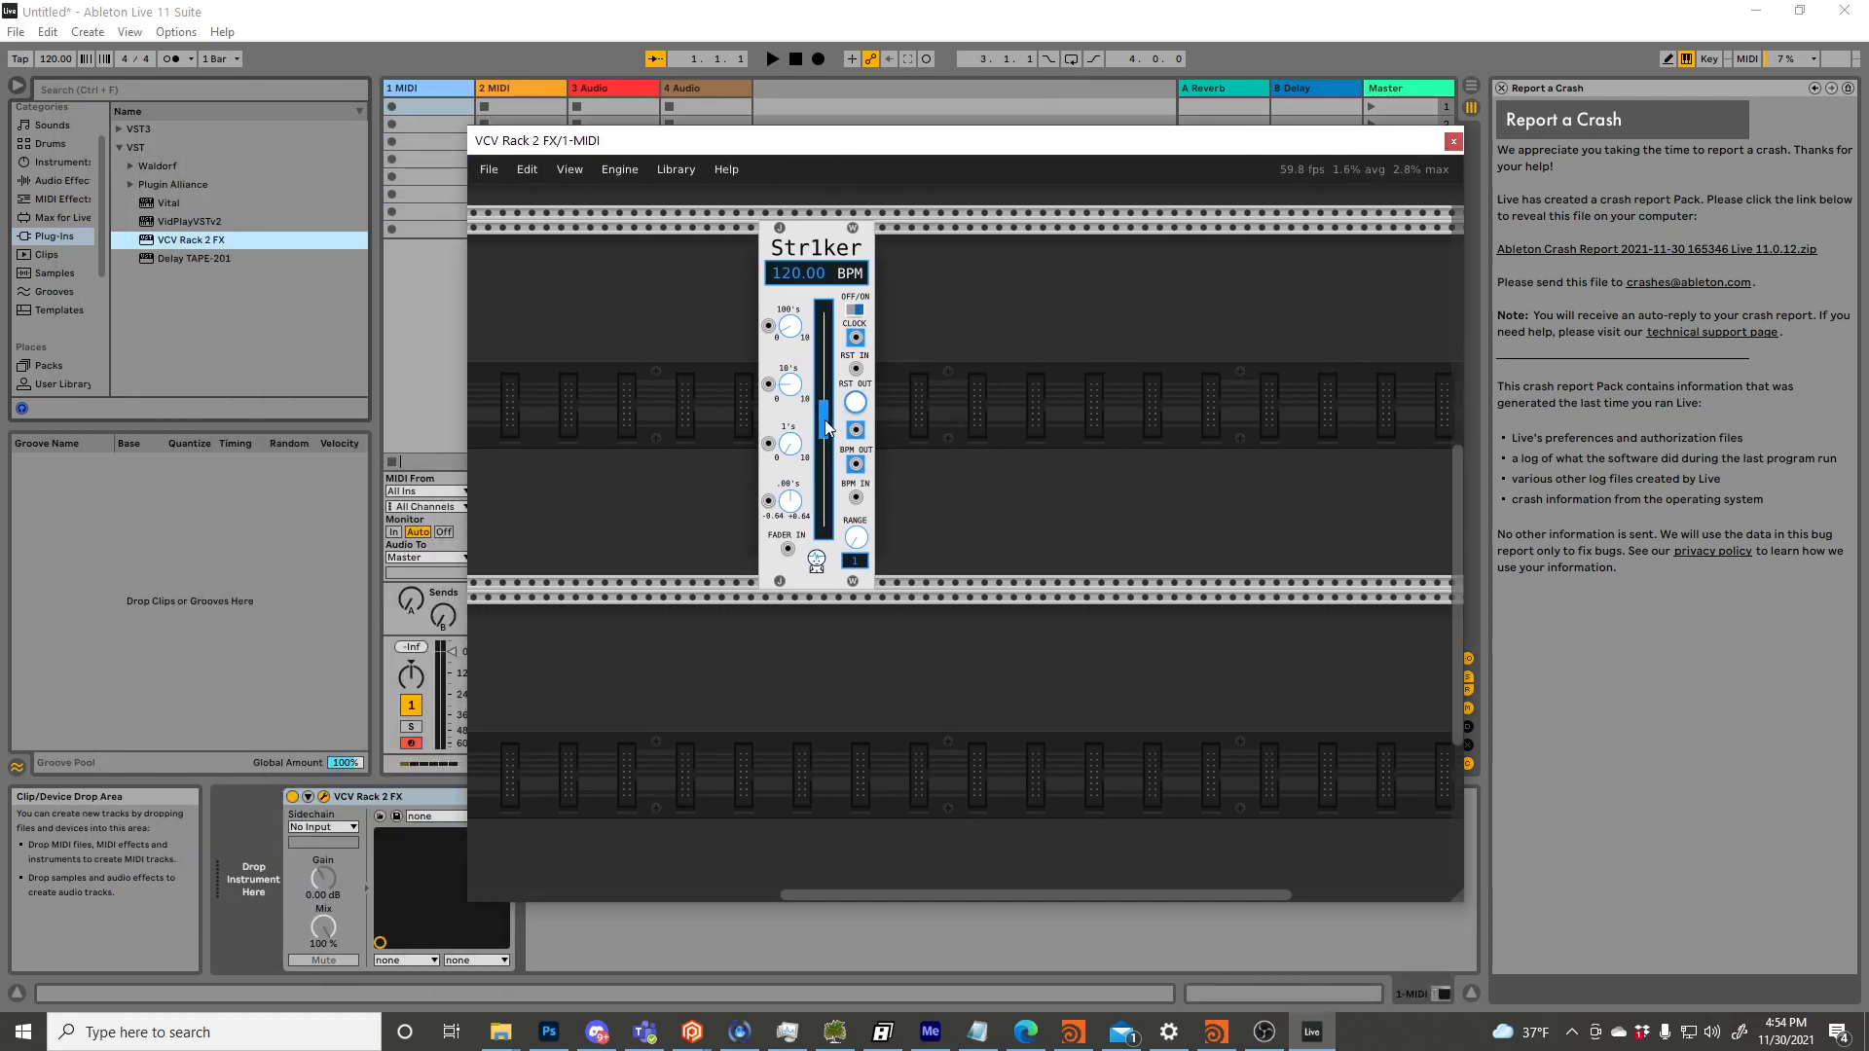
Try the Str1ker fader and RANGE knob, moving tempo between 60 and about 127 BPM.
left_click_drag(827, 426, 819, 451)
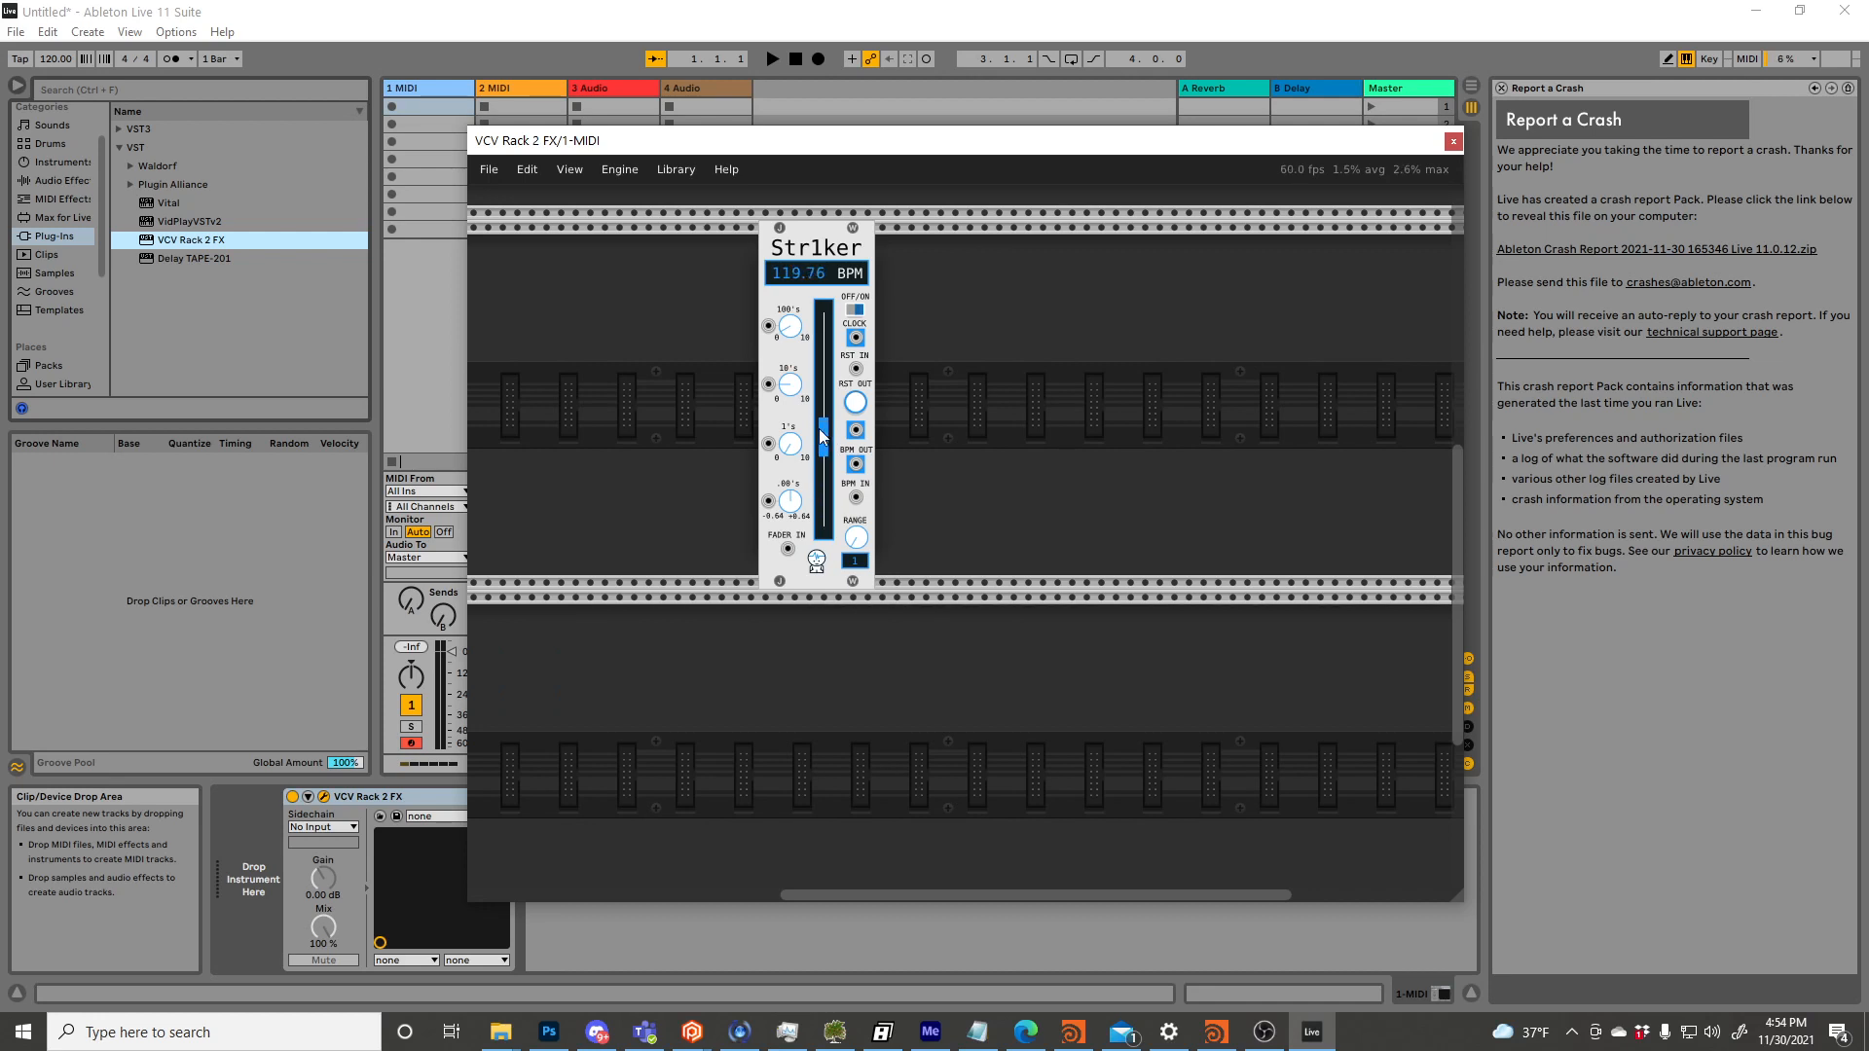
left_click_drag(822, 436, 821, 403)
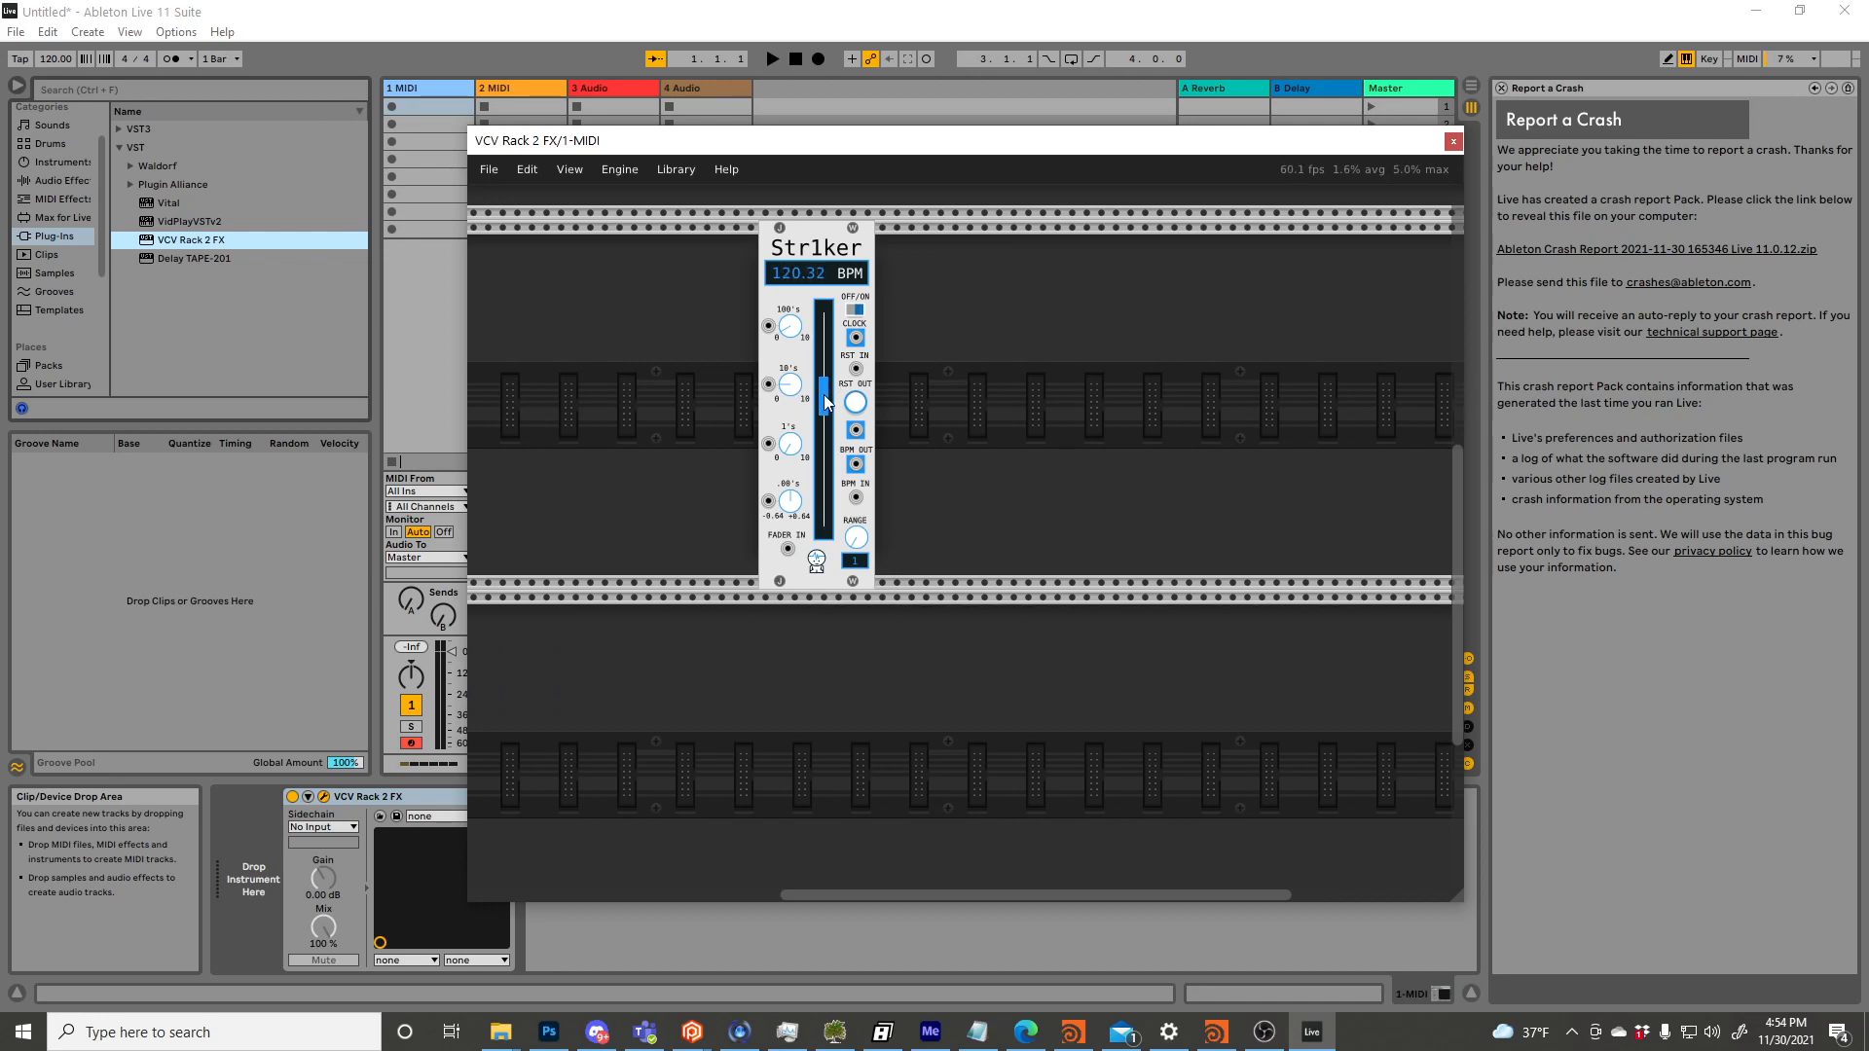
mouse_move(856, 403)
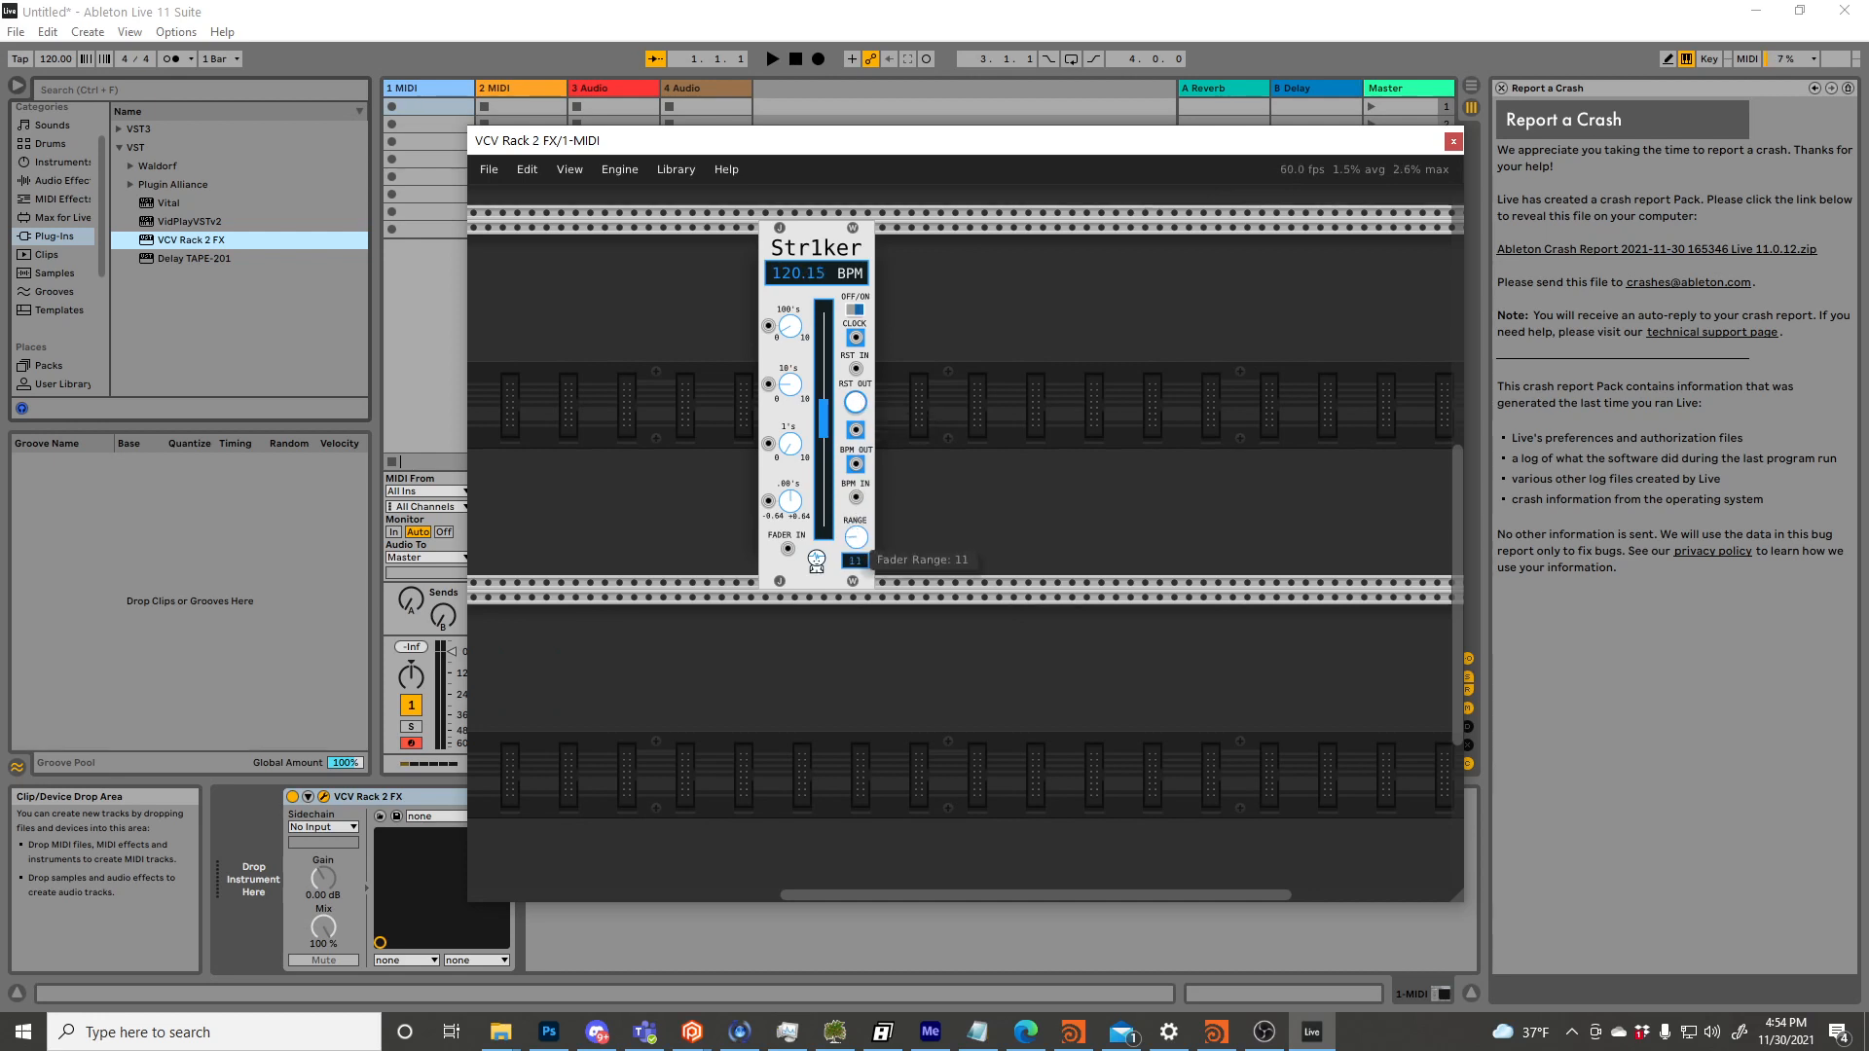
left_click_drag(855, 536, 861, 547)
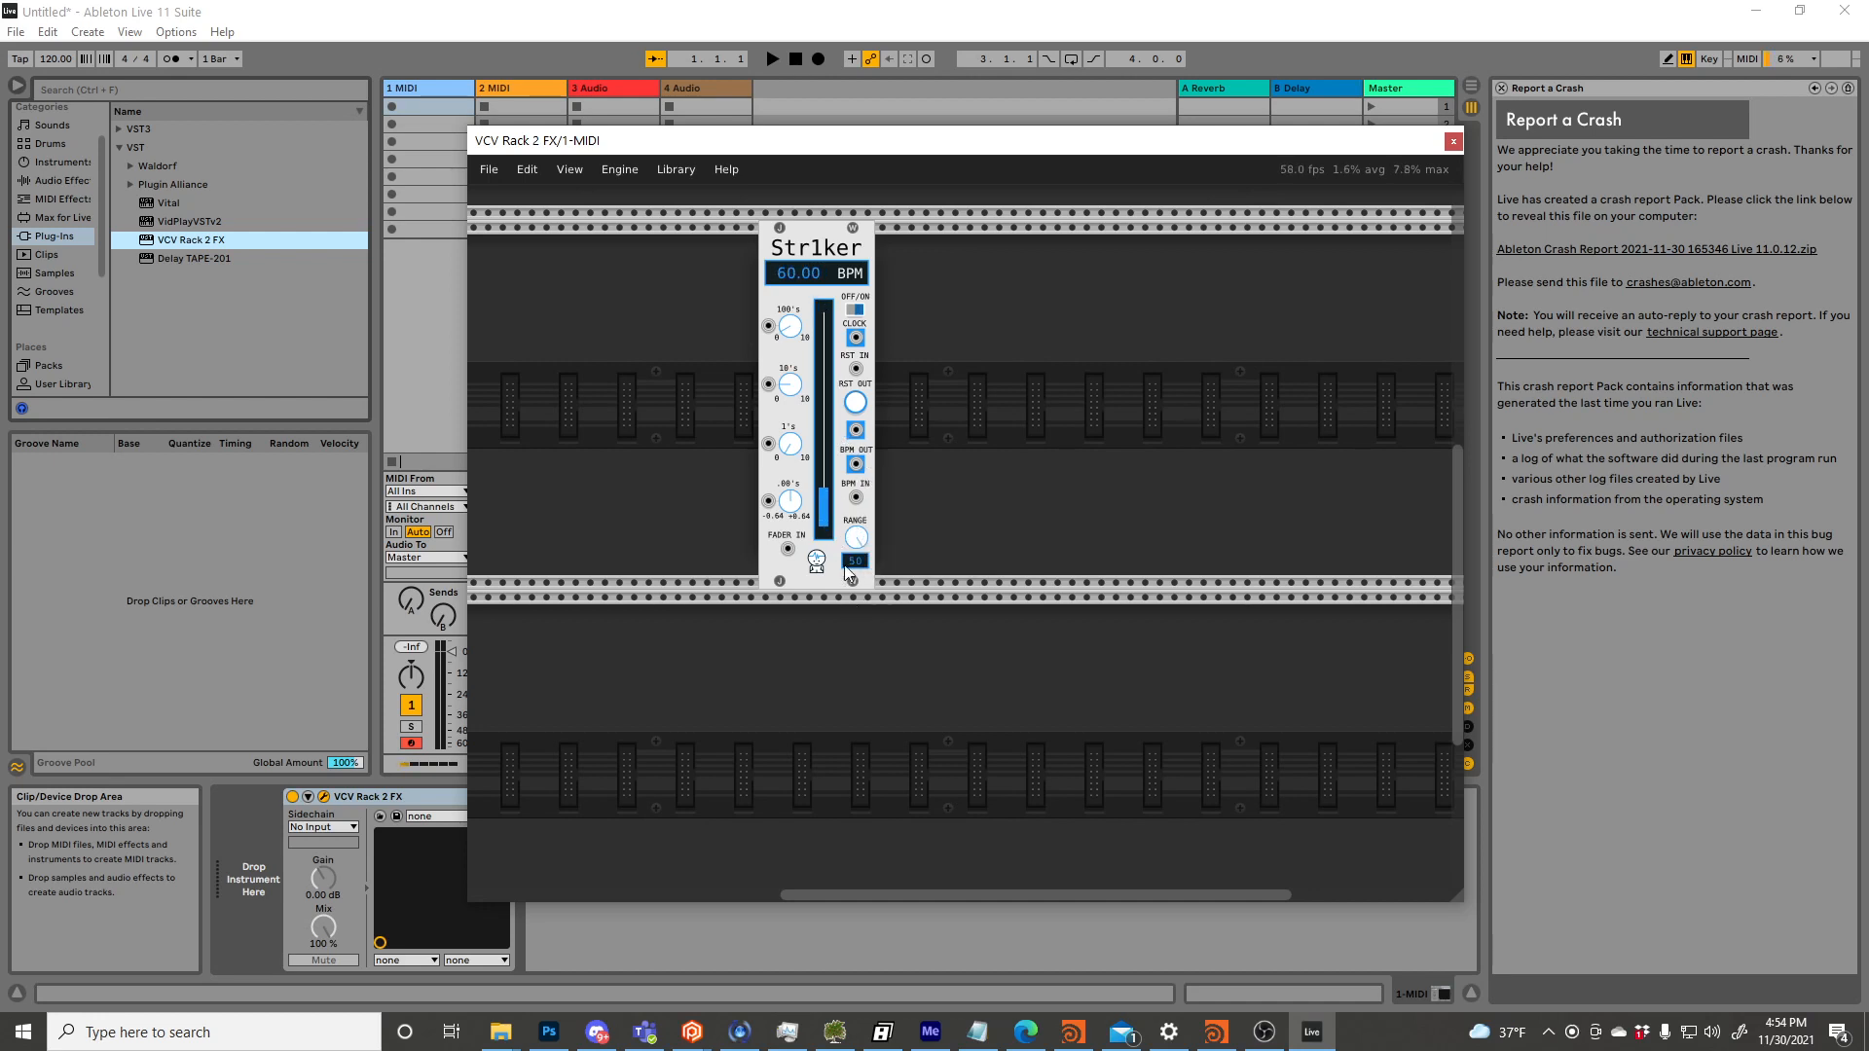
left_click_drag(788, 444, 792, 405)
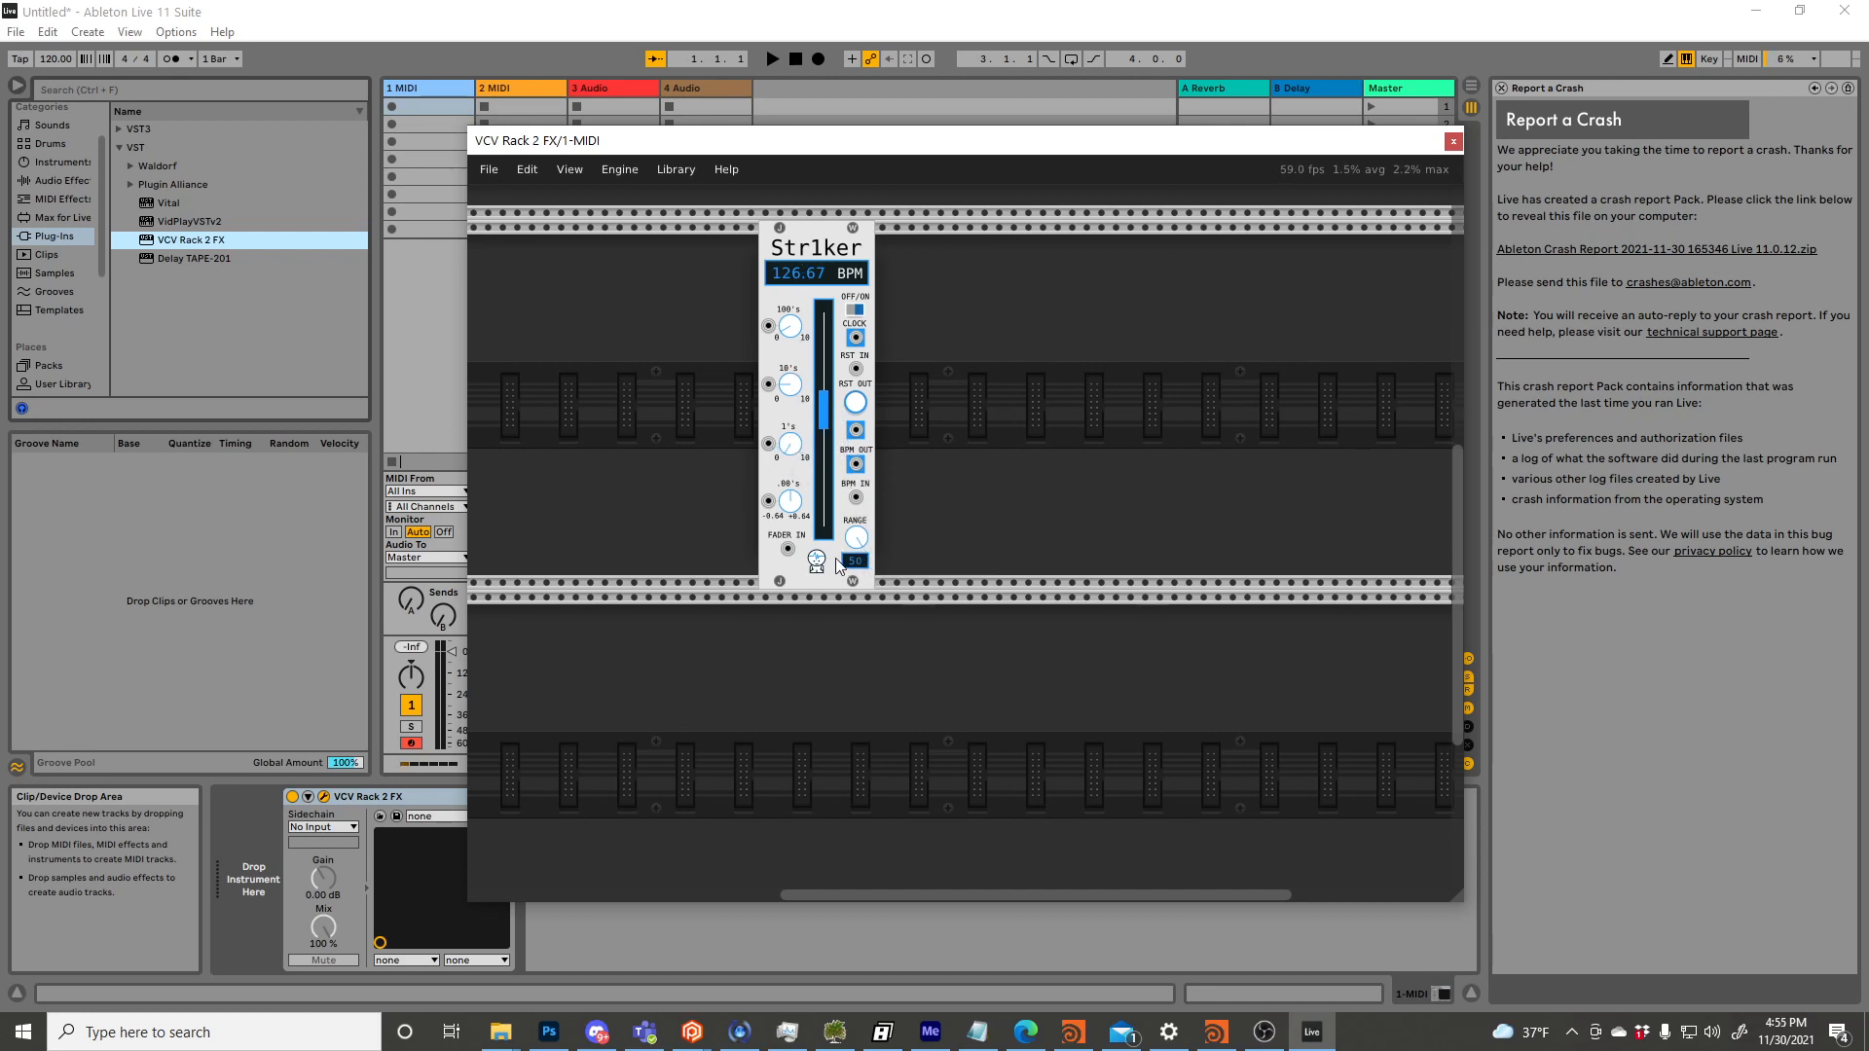
left_click_drag(854, 561, 854, 585)
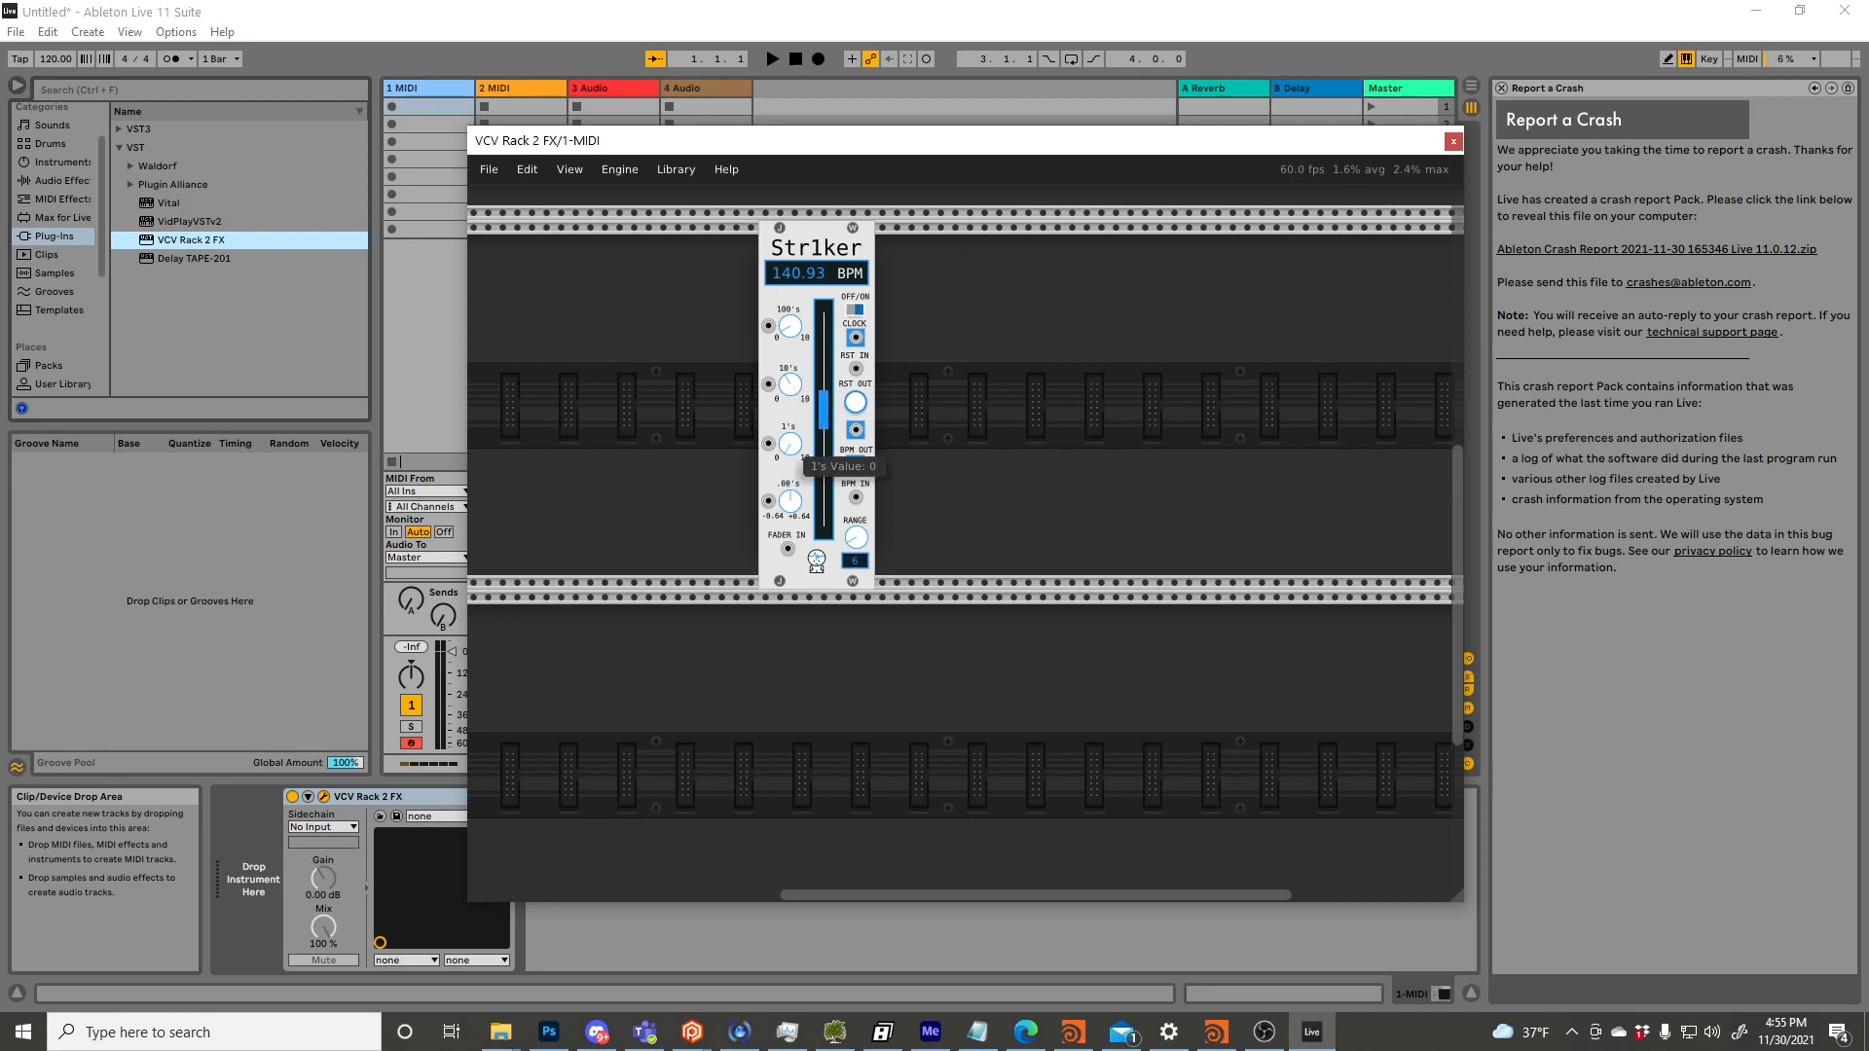
Zero the ones-digit knob and settle Str1ker's tempo back at about 145 BPM.
left_click_drag(825, 429, 825, 411)
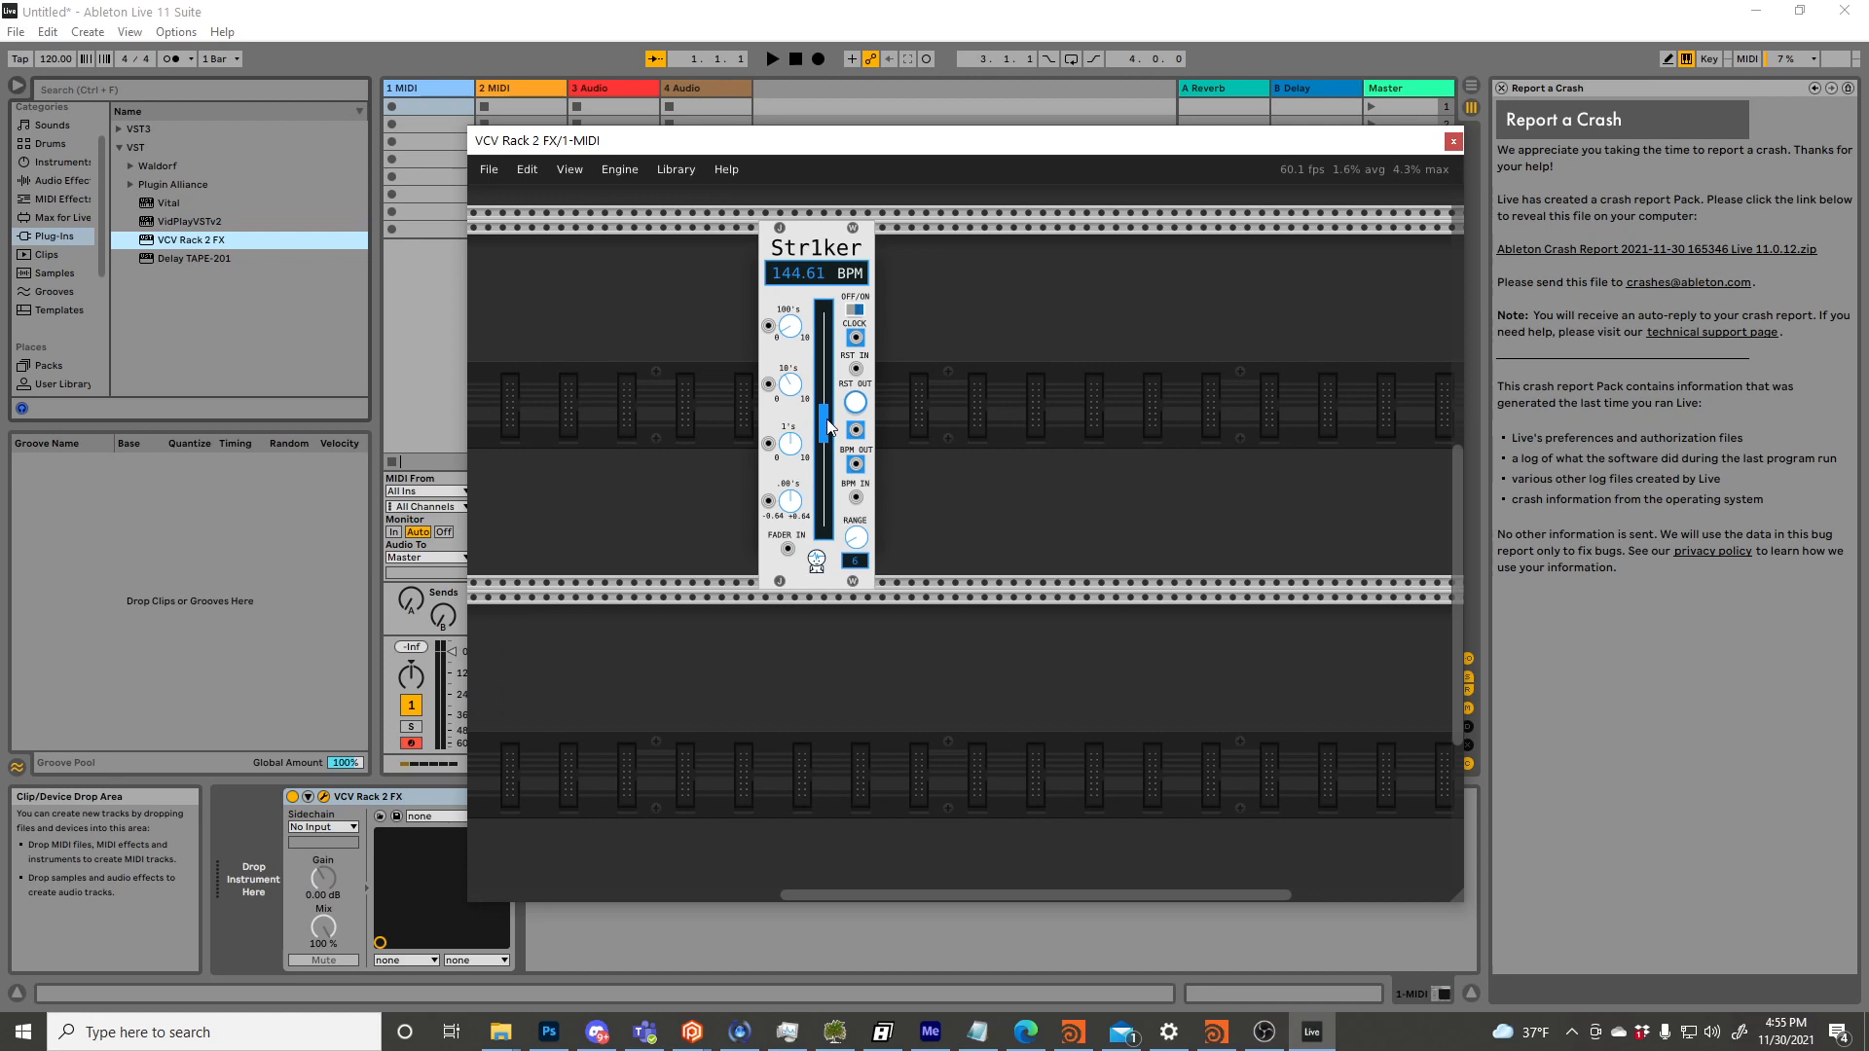
left_click_drag(827, 426, 828, 404)
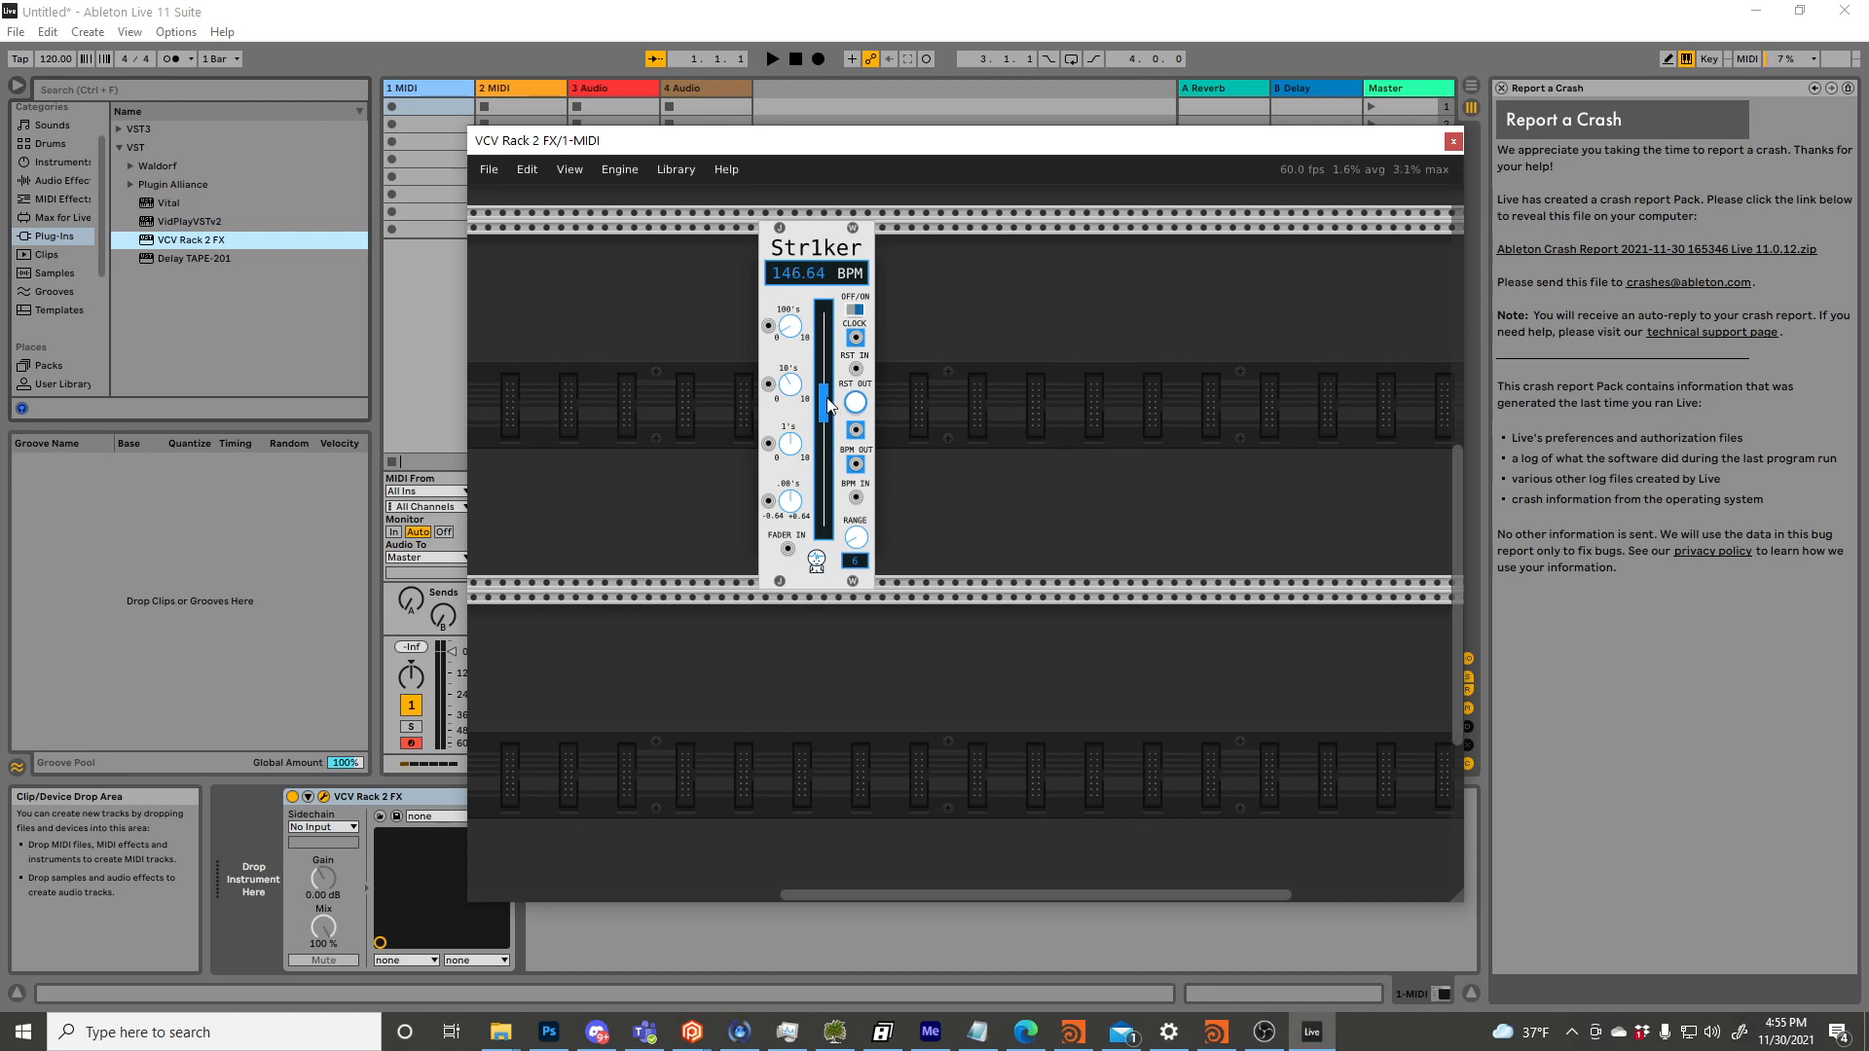
left_click_drag(824, 403, 825, 355)
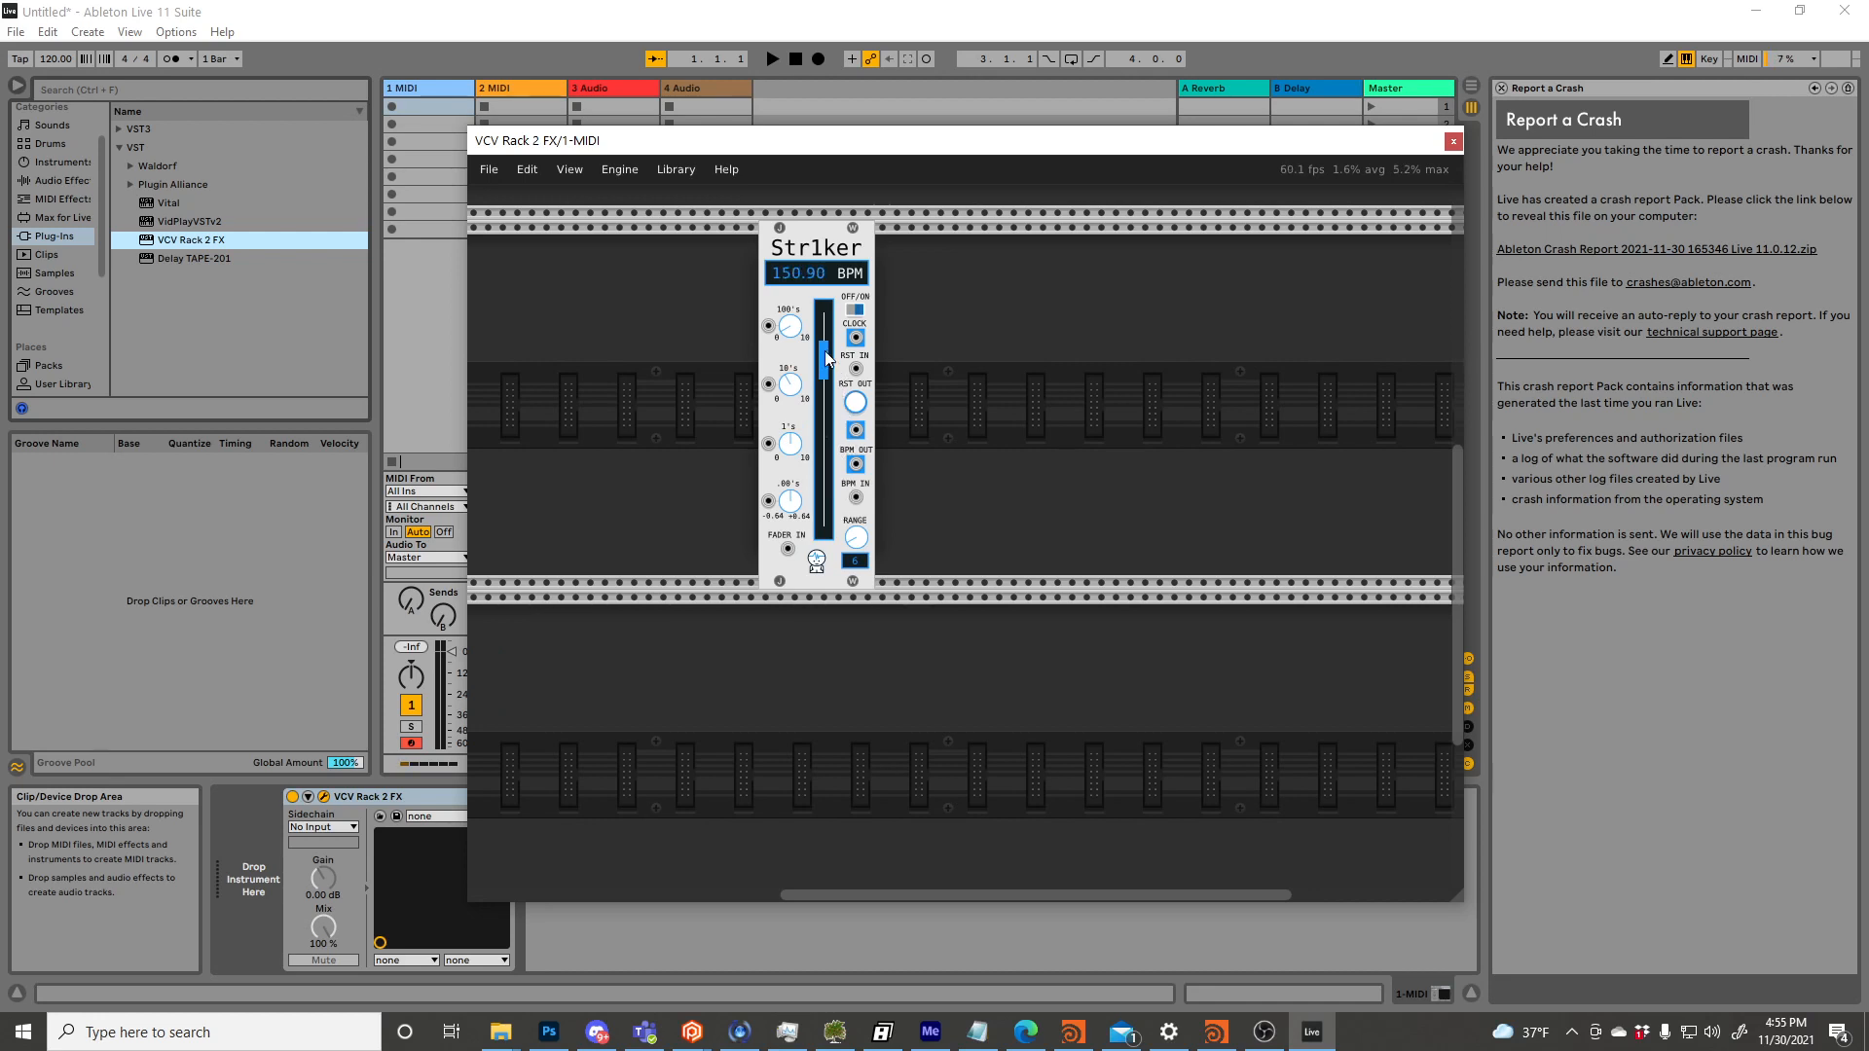
left_click_drag(825, 357, 828, 379)
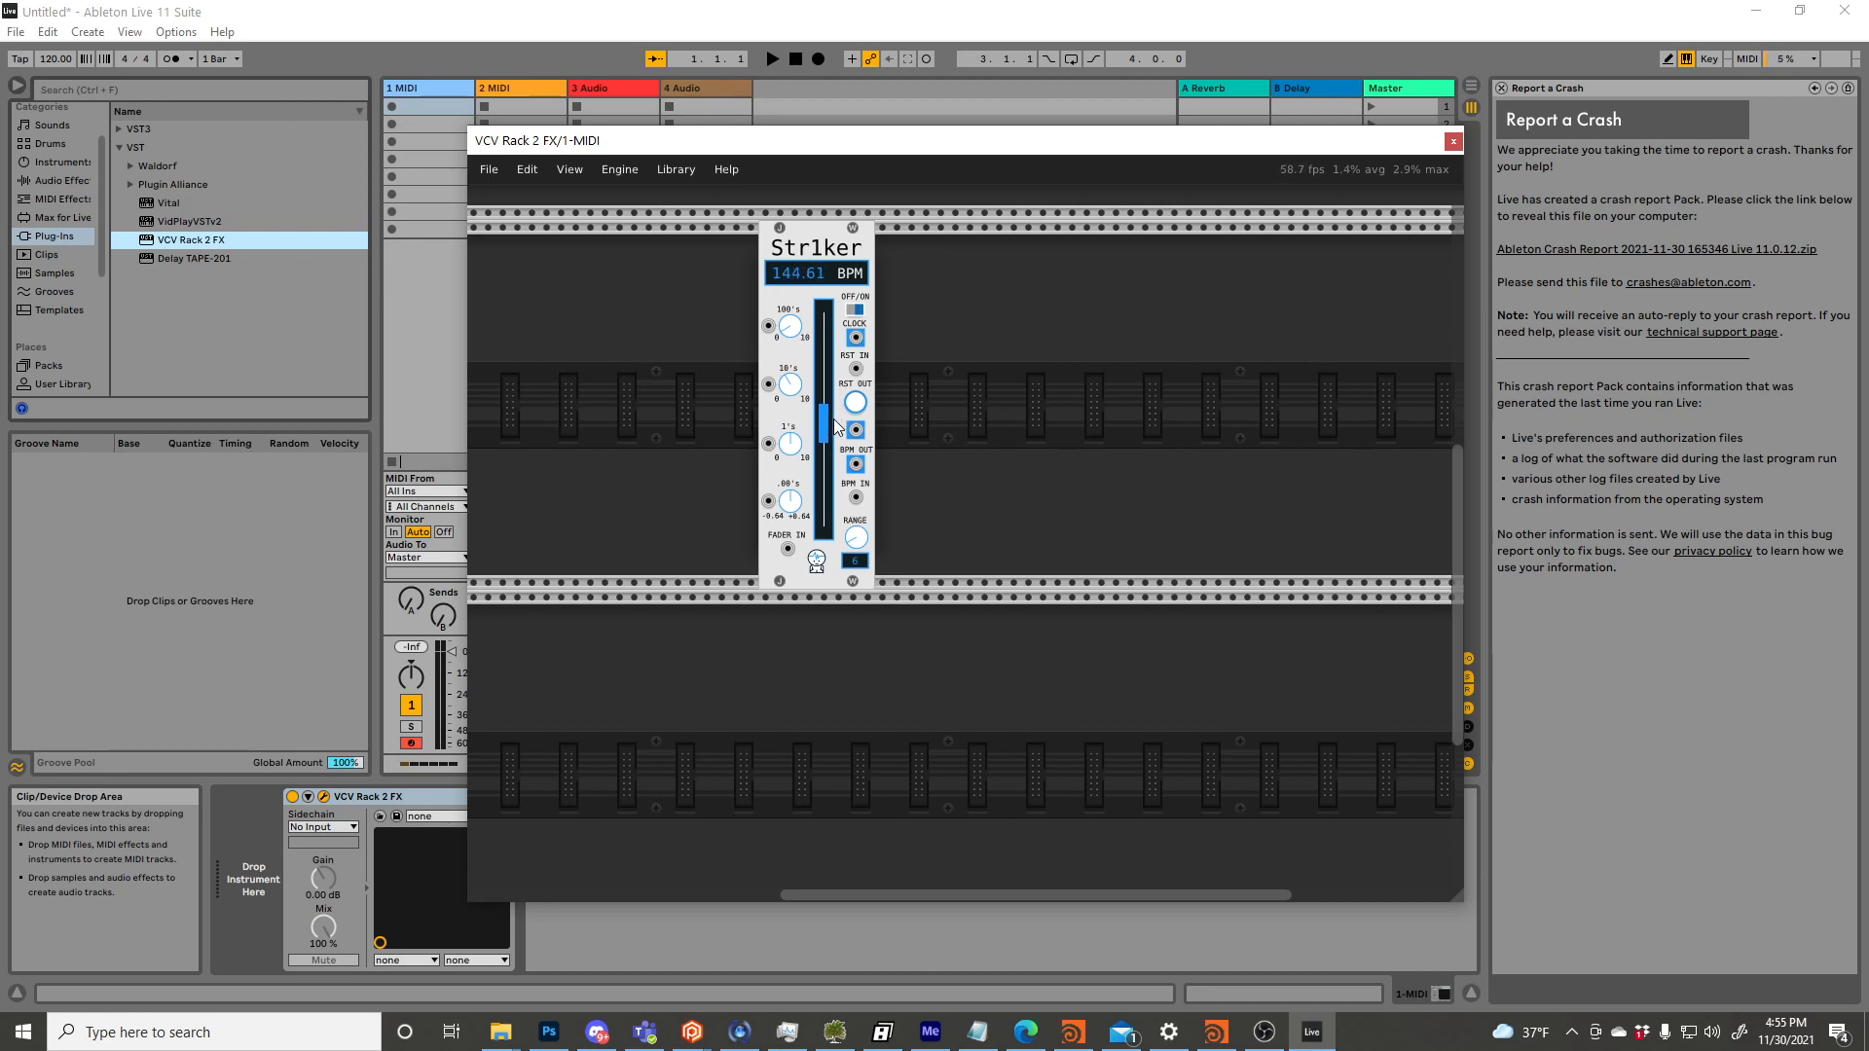
left_click_drag(825, 424, 825, 405)
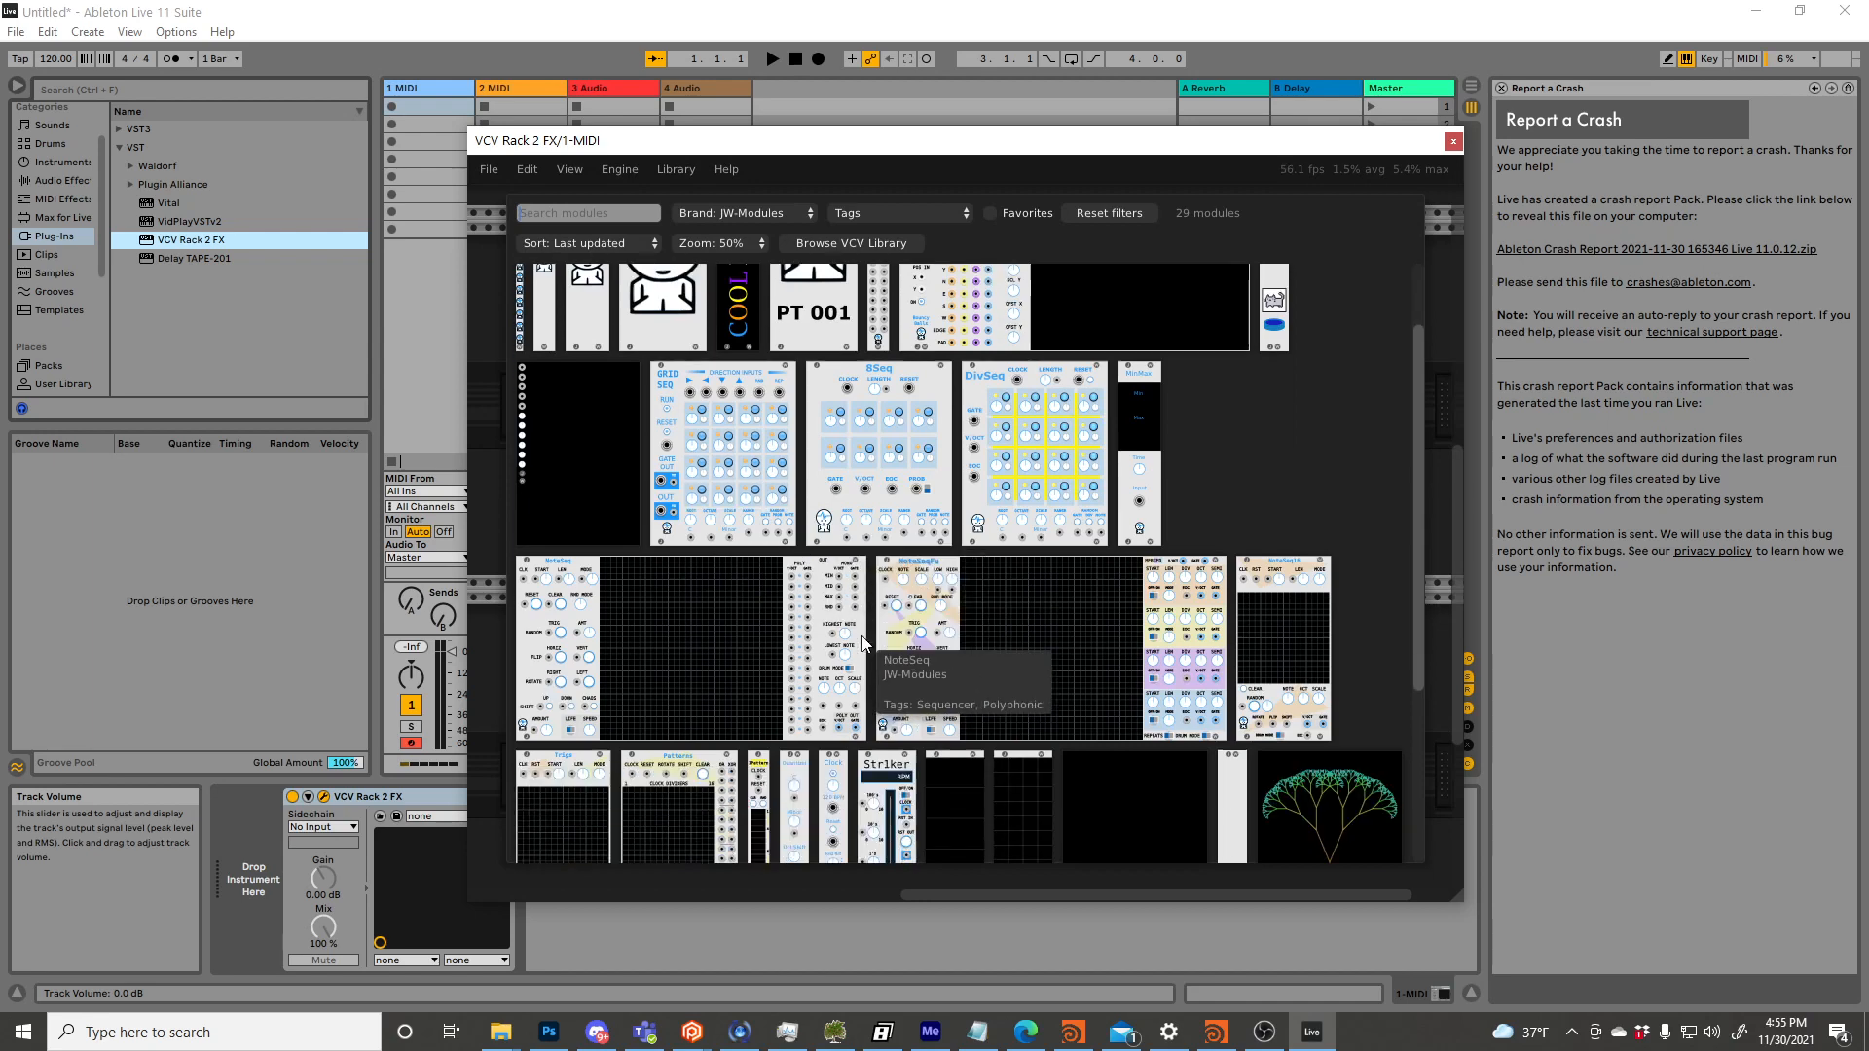
Filter the module browser to NYSTHI modules and scroll to the SCALE/OFFSET module.
left_click(743, 213)
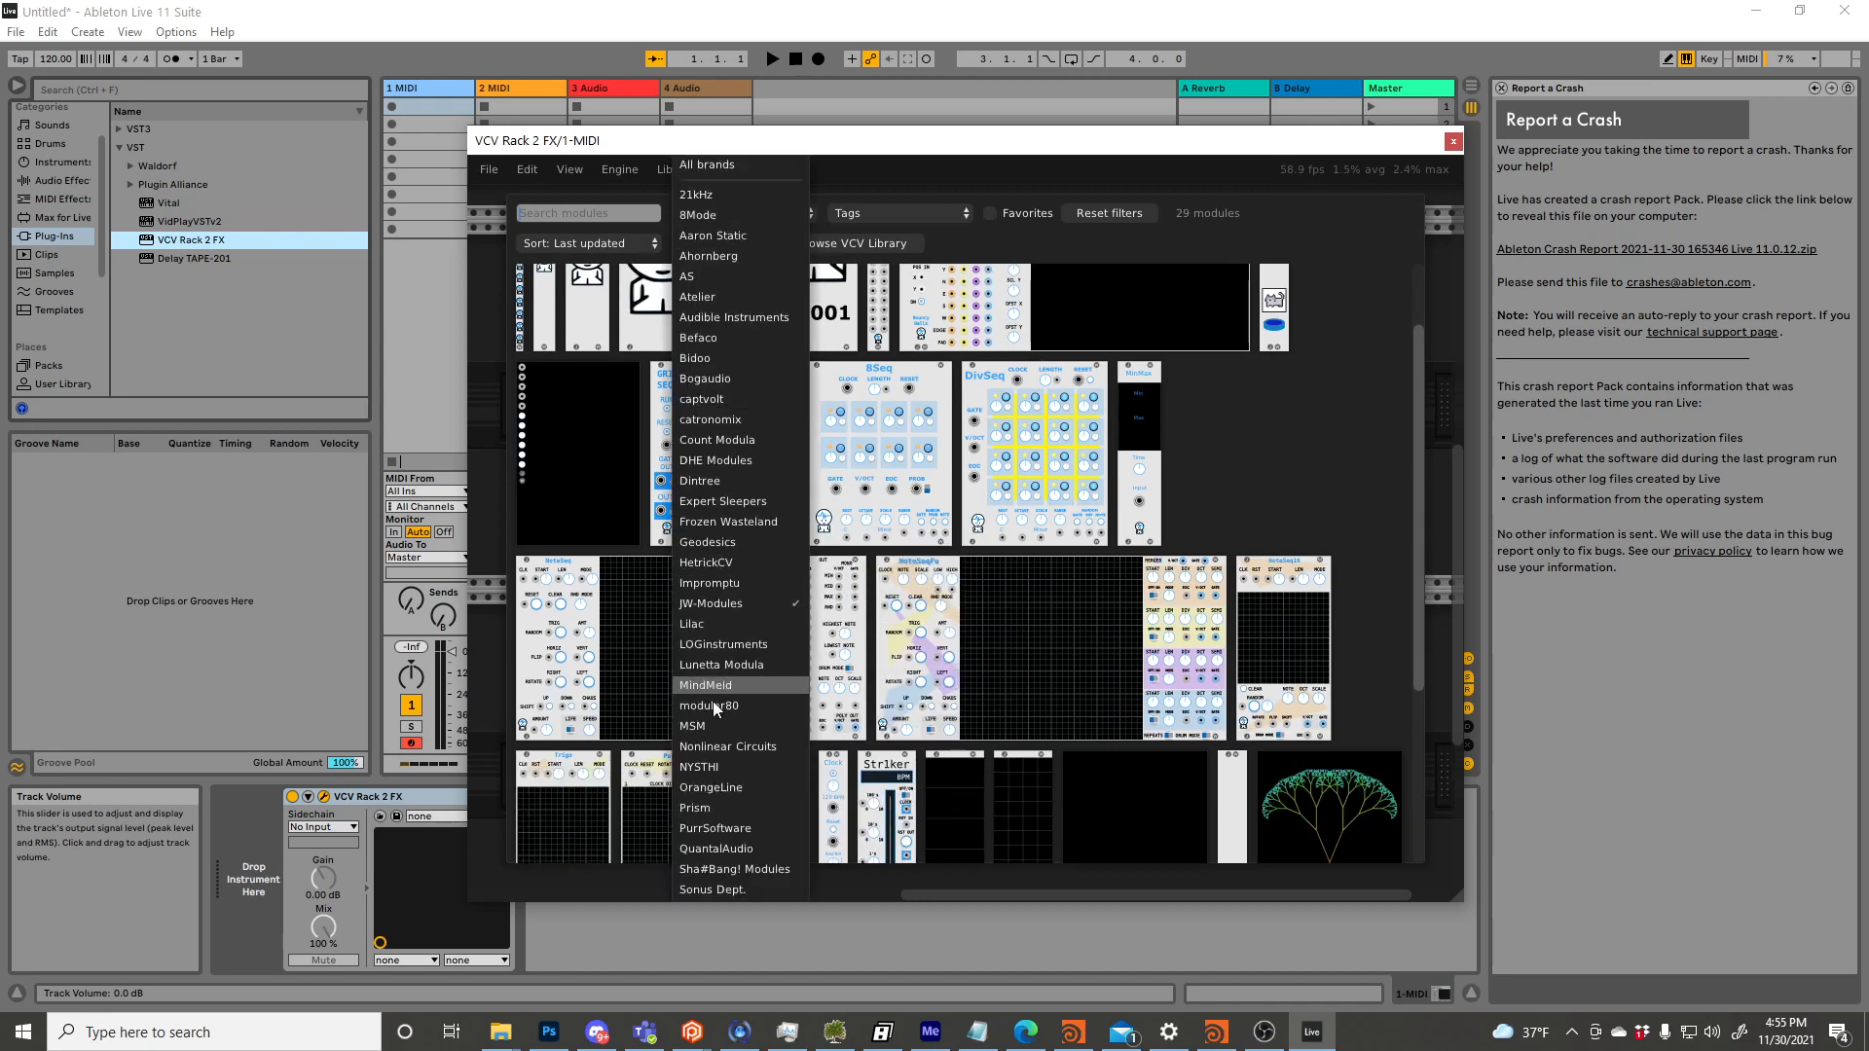
left_click(698, 767)
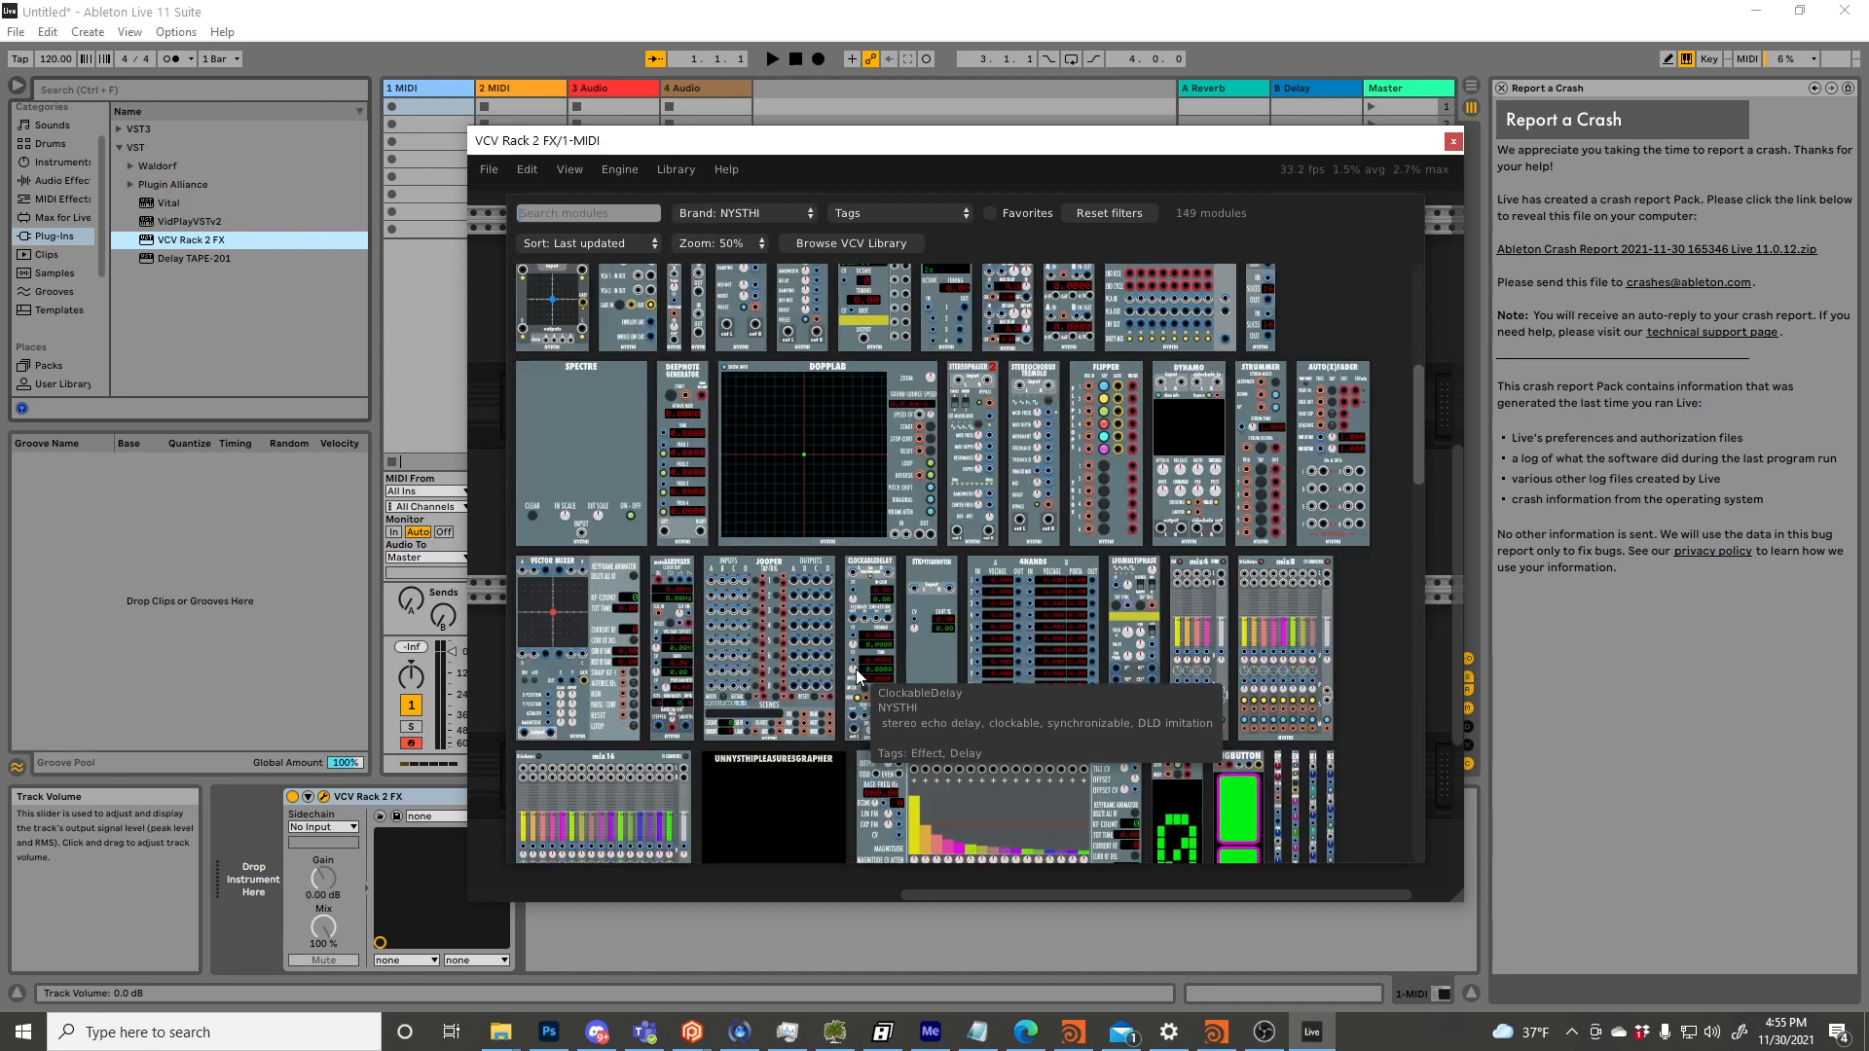
scroll("down", 3)
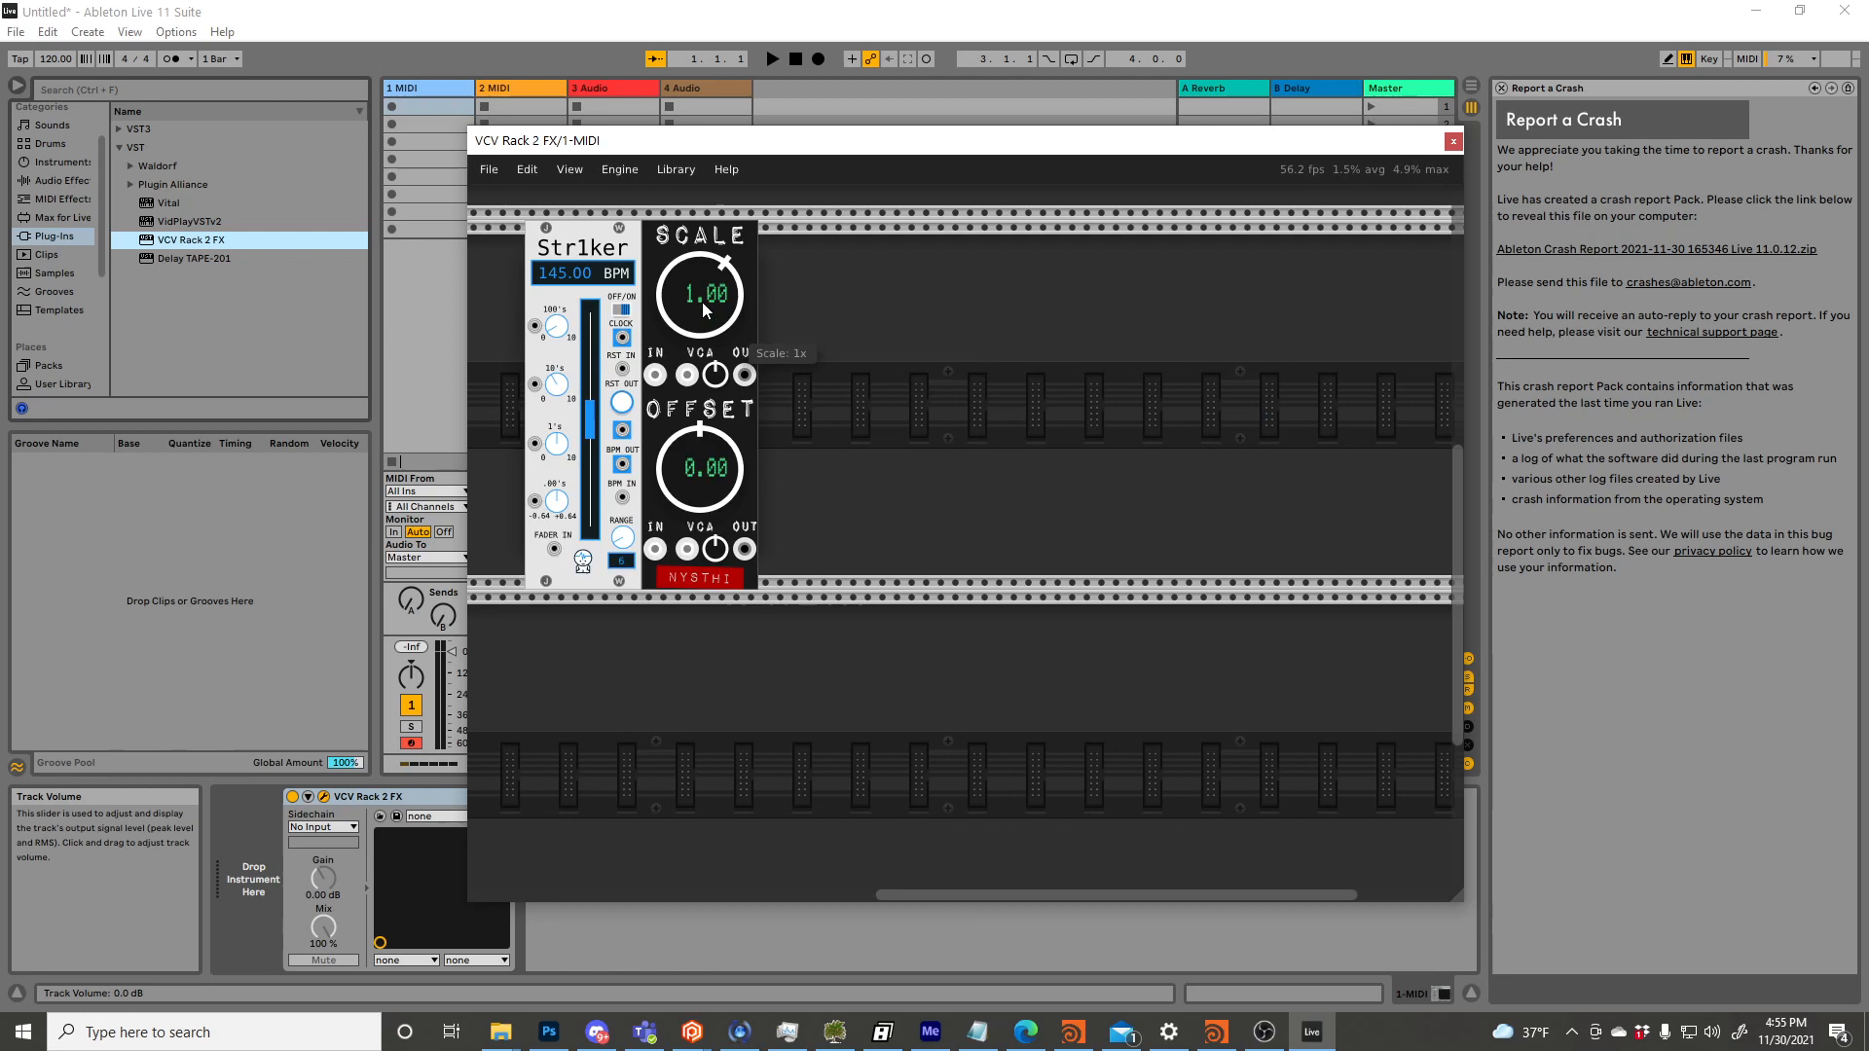
mouse_move(701, 470)
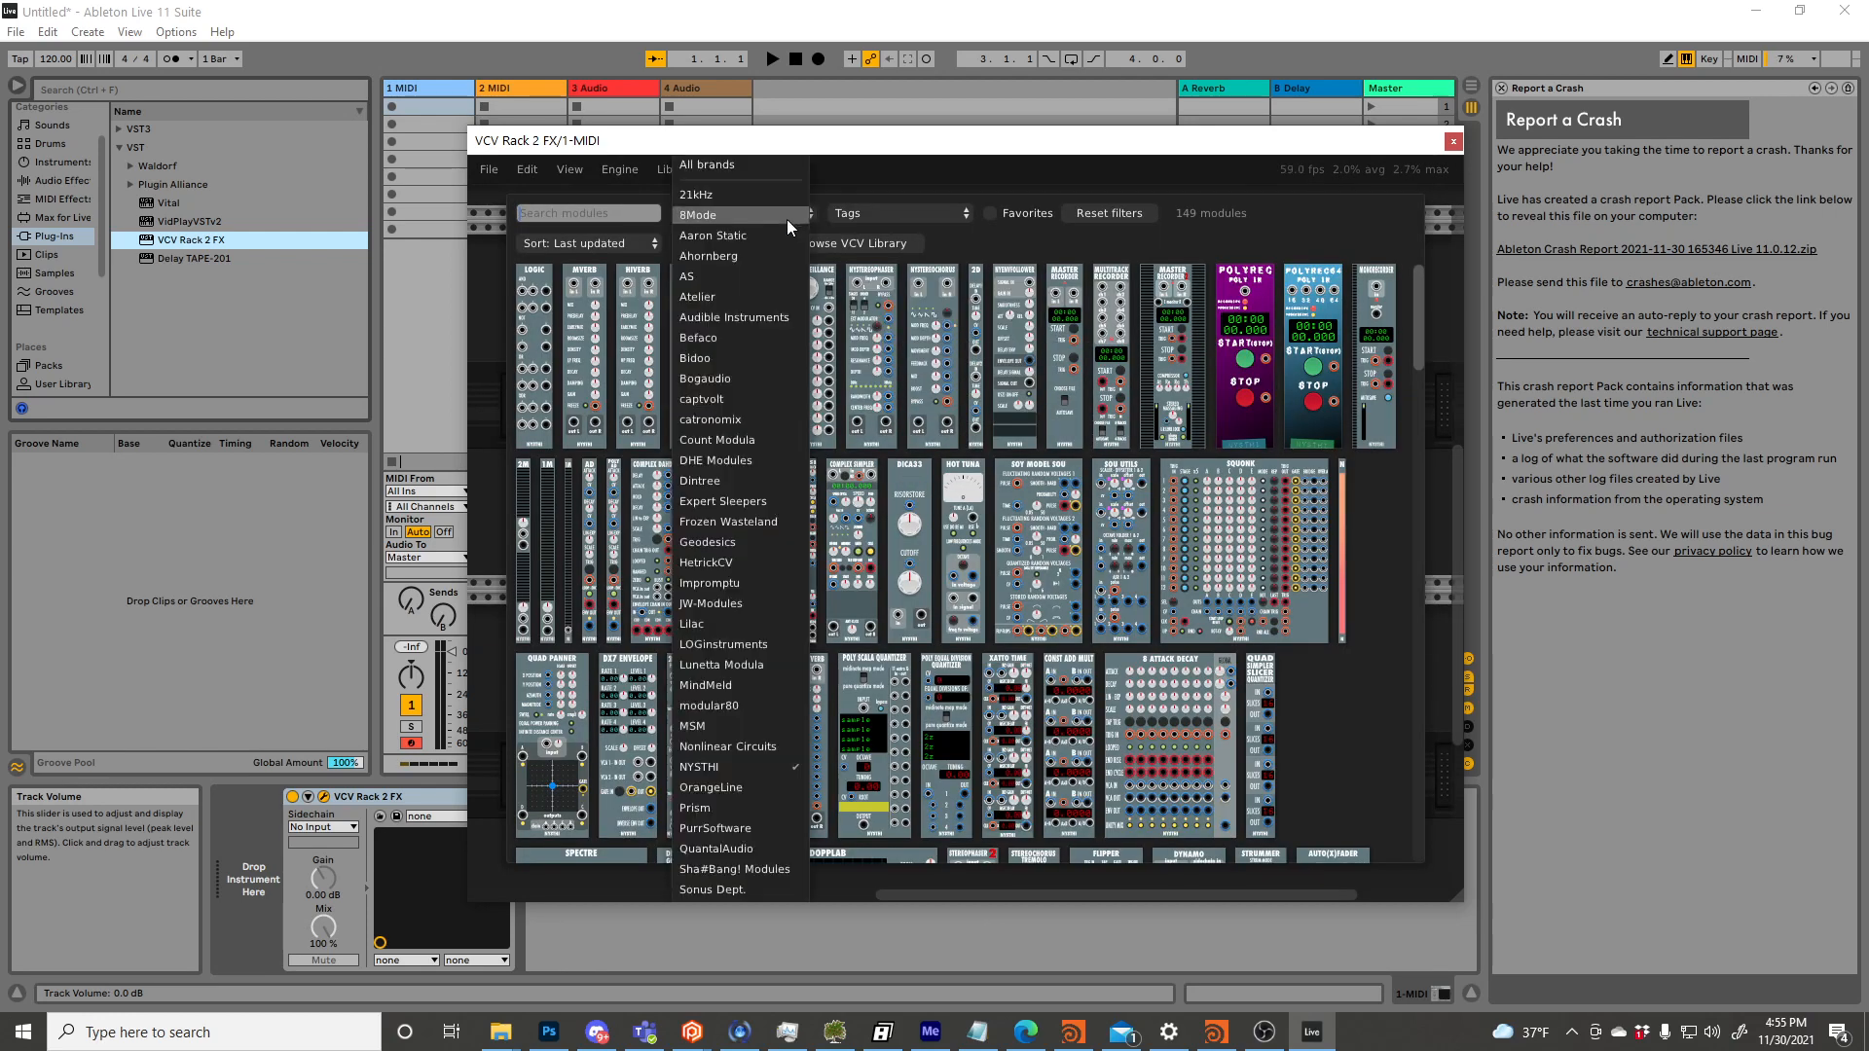
Open the module browser's brand list to find the three-knob mixer module.
left_click(734, 318)
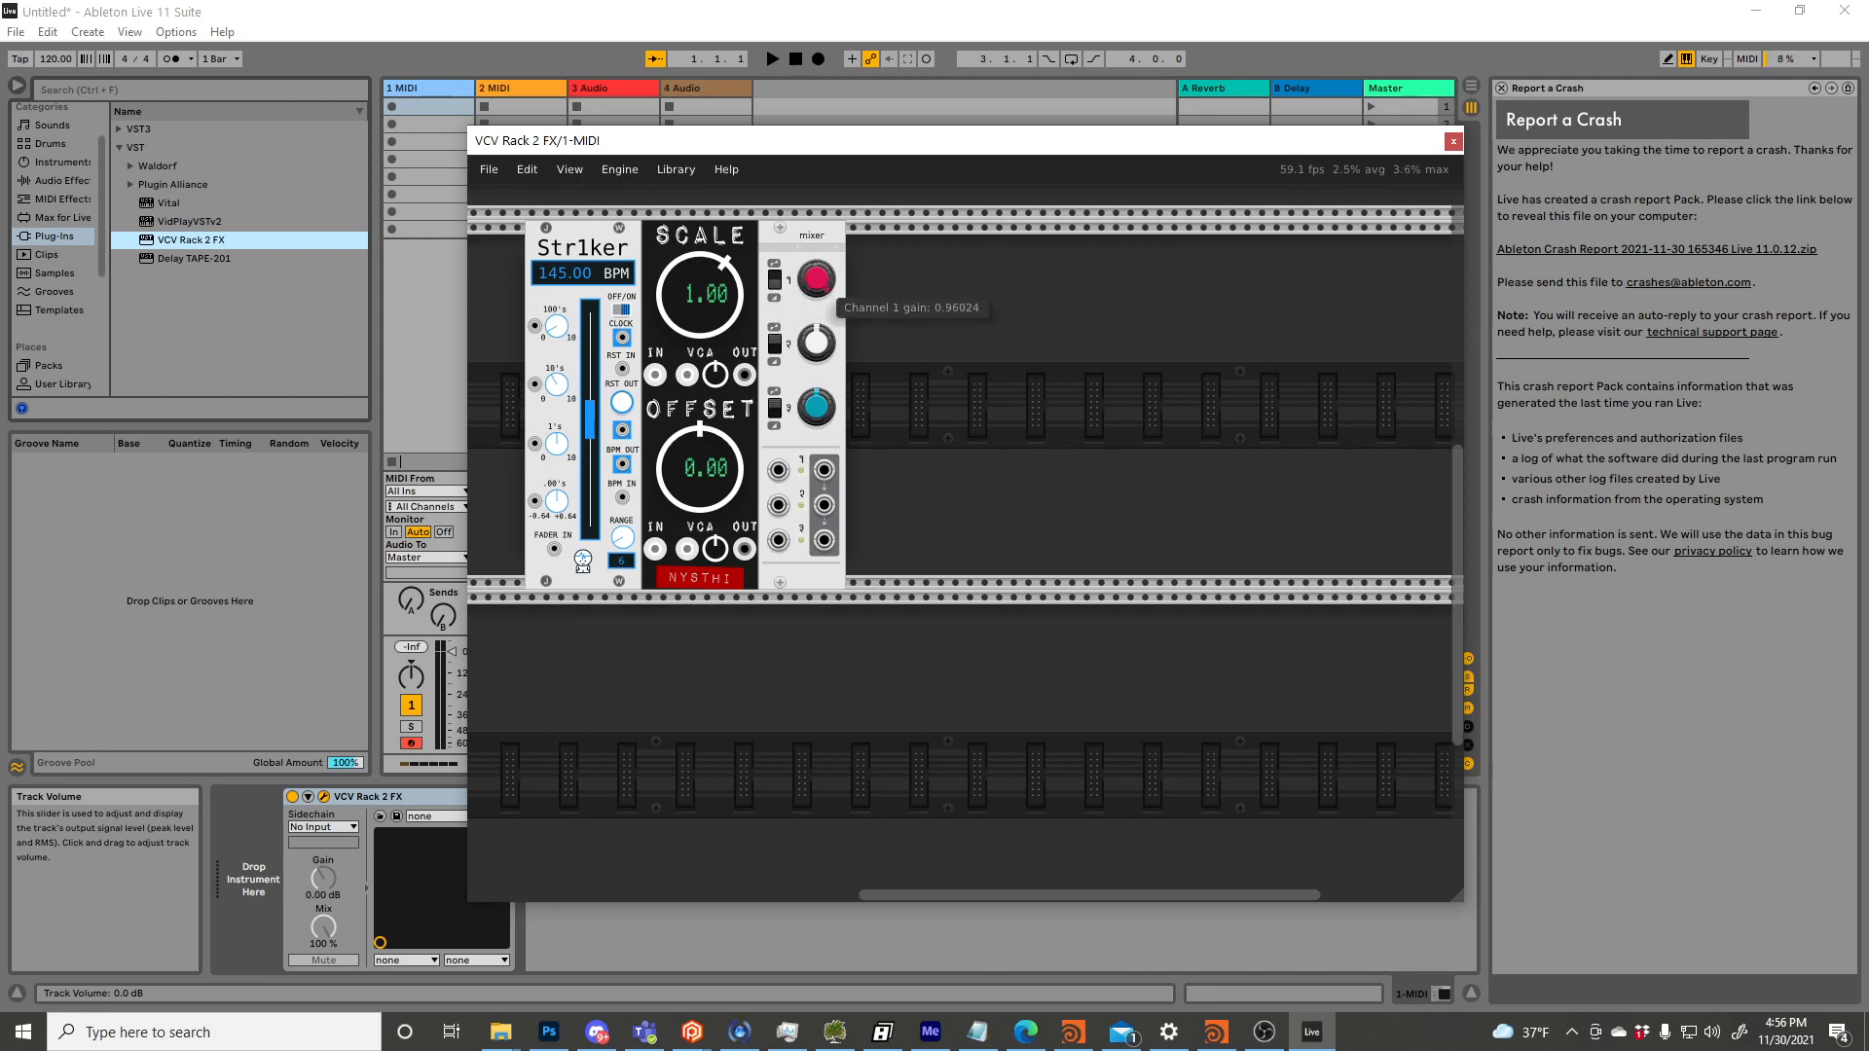
mouse_move(824, 470)
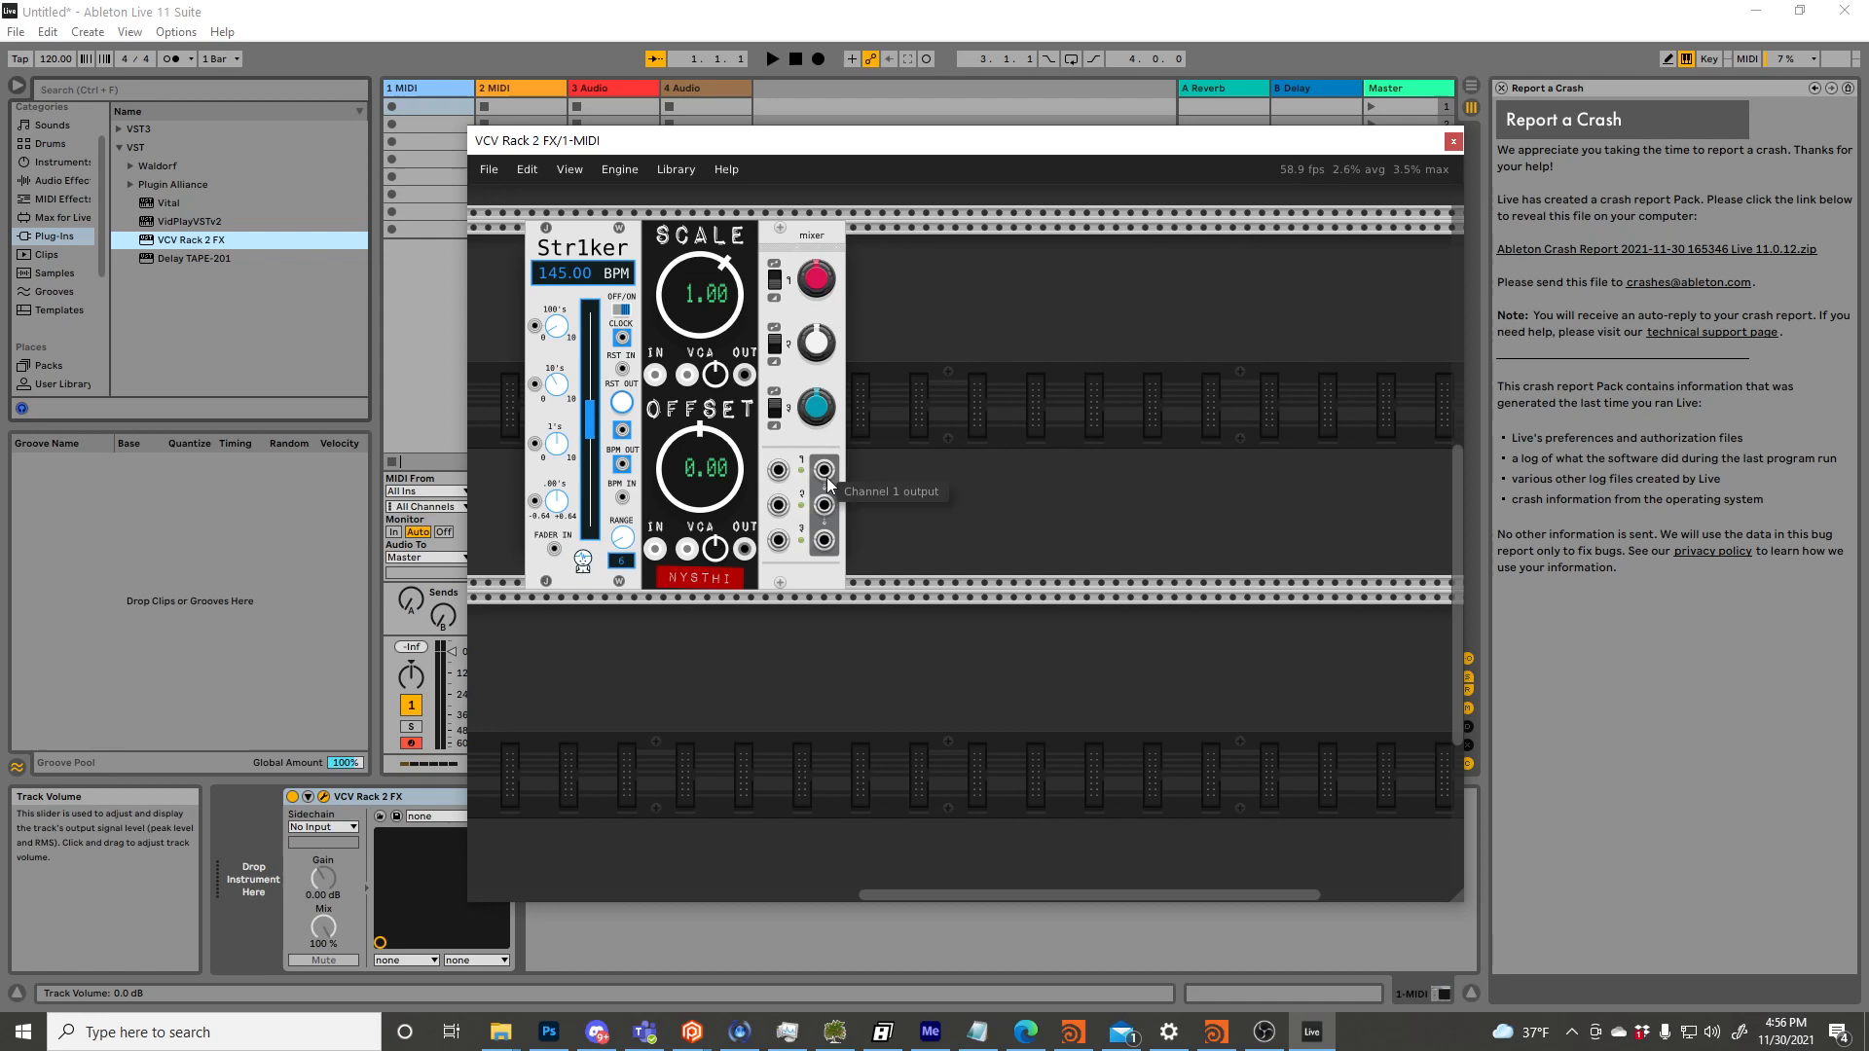
mouse_move(724, 294)
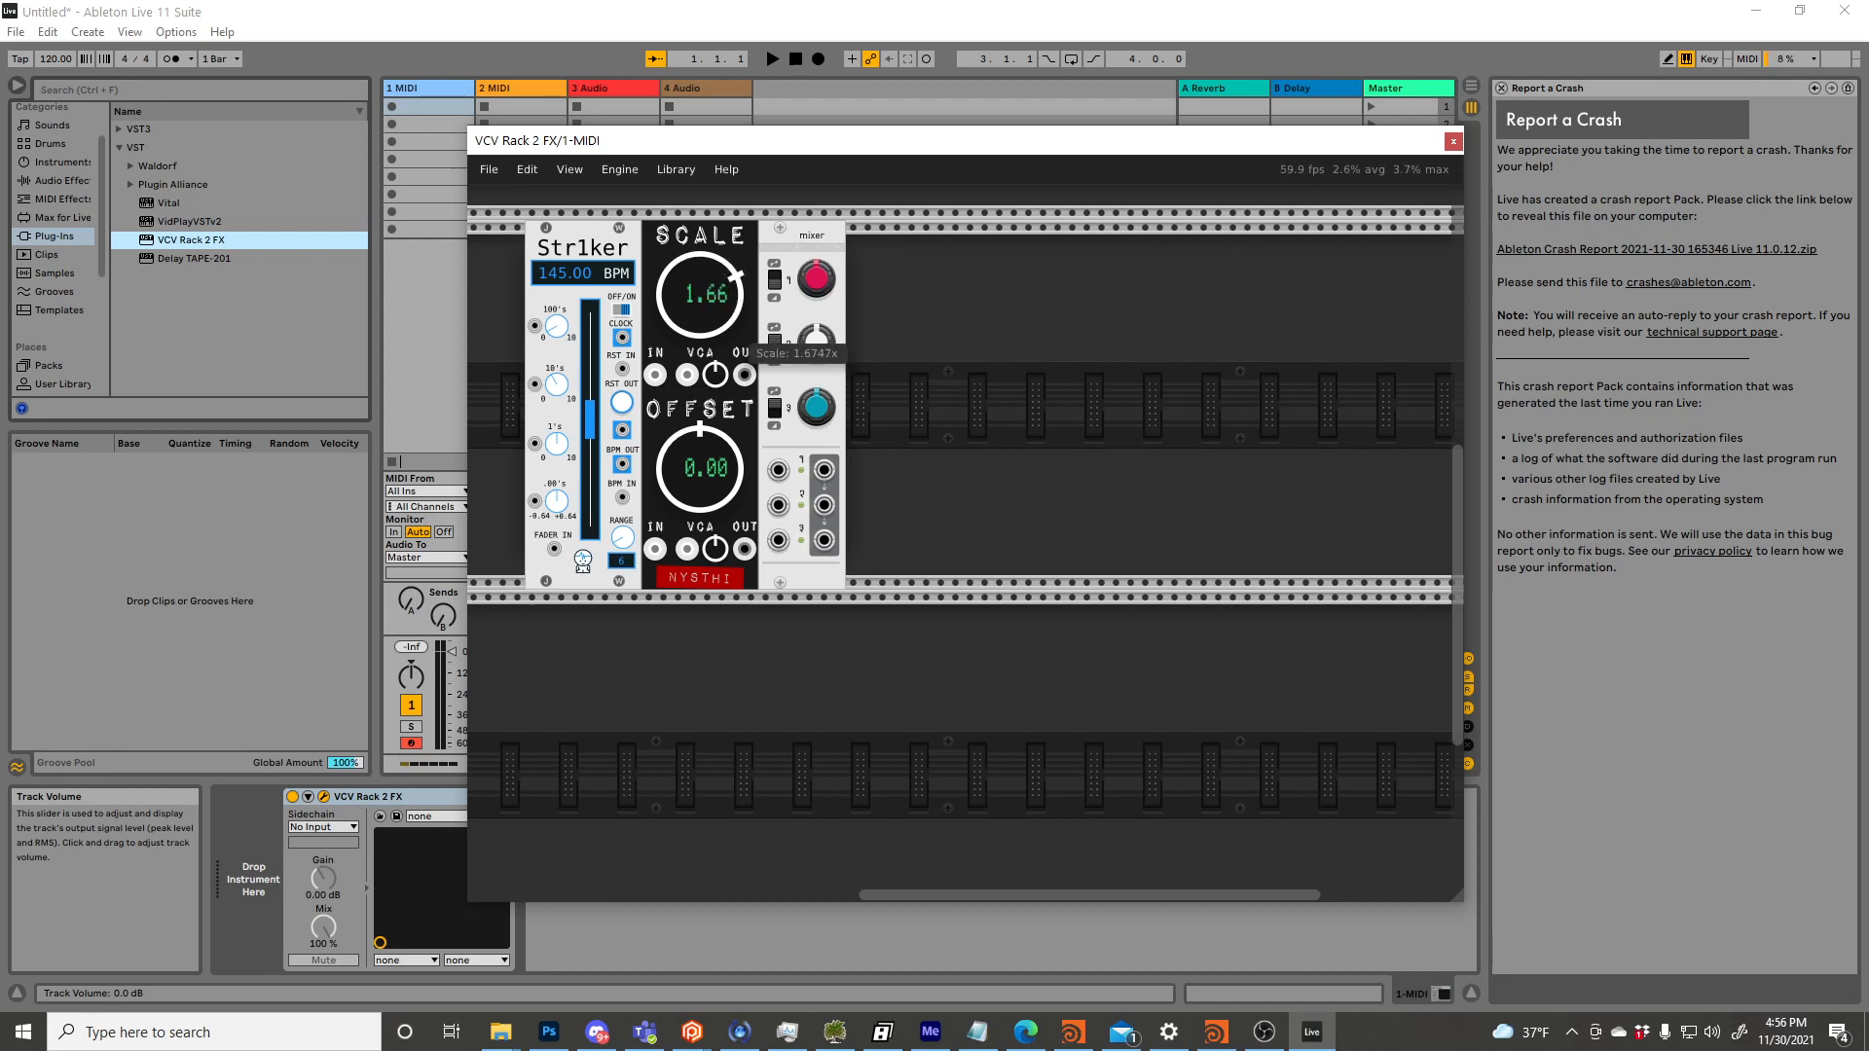
Set SCALE to 2.00 and patch the scaled output into Str1ker's FADER IN.
left_click_drag(701, 295, 701, 262)
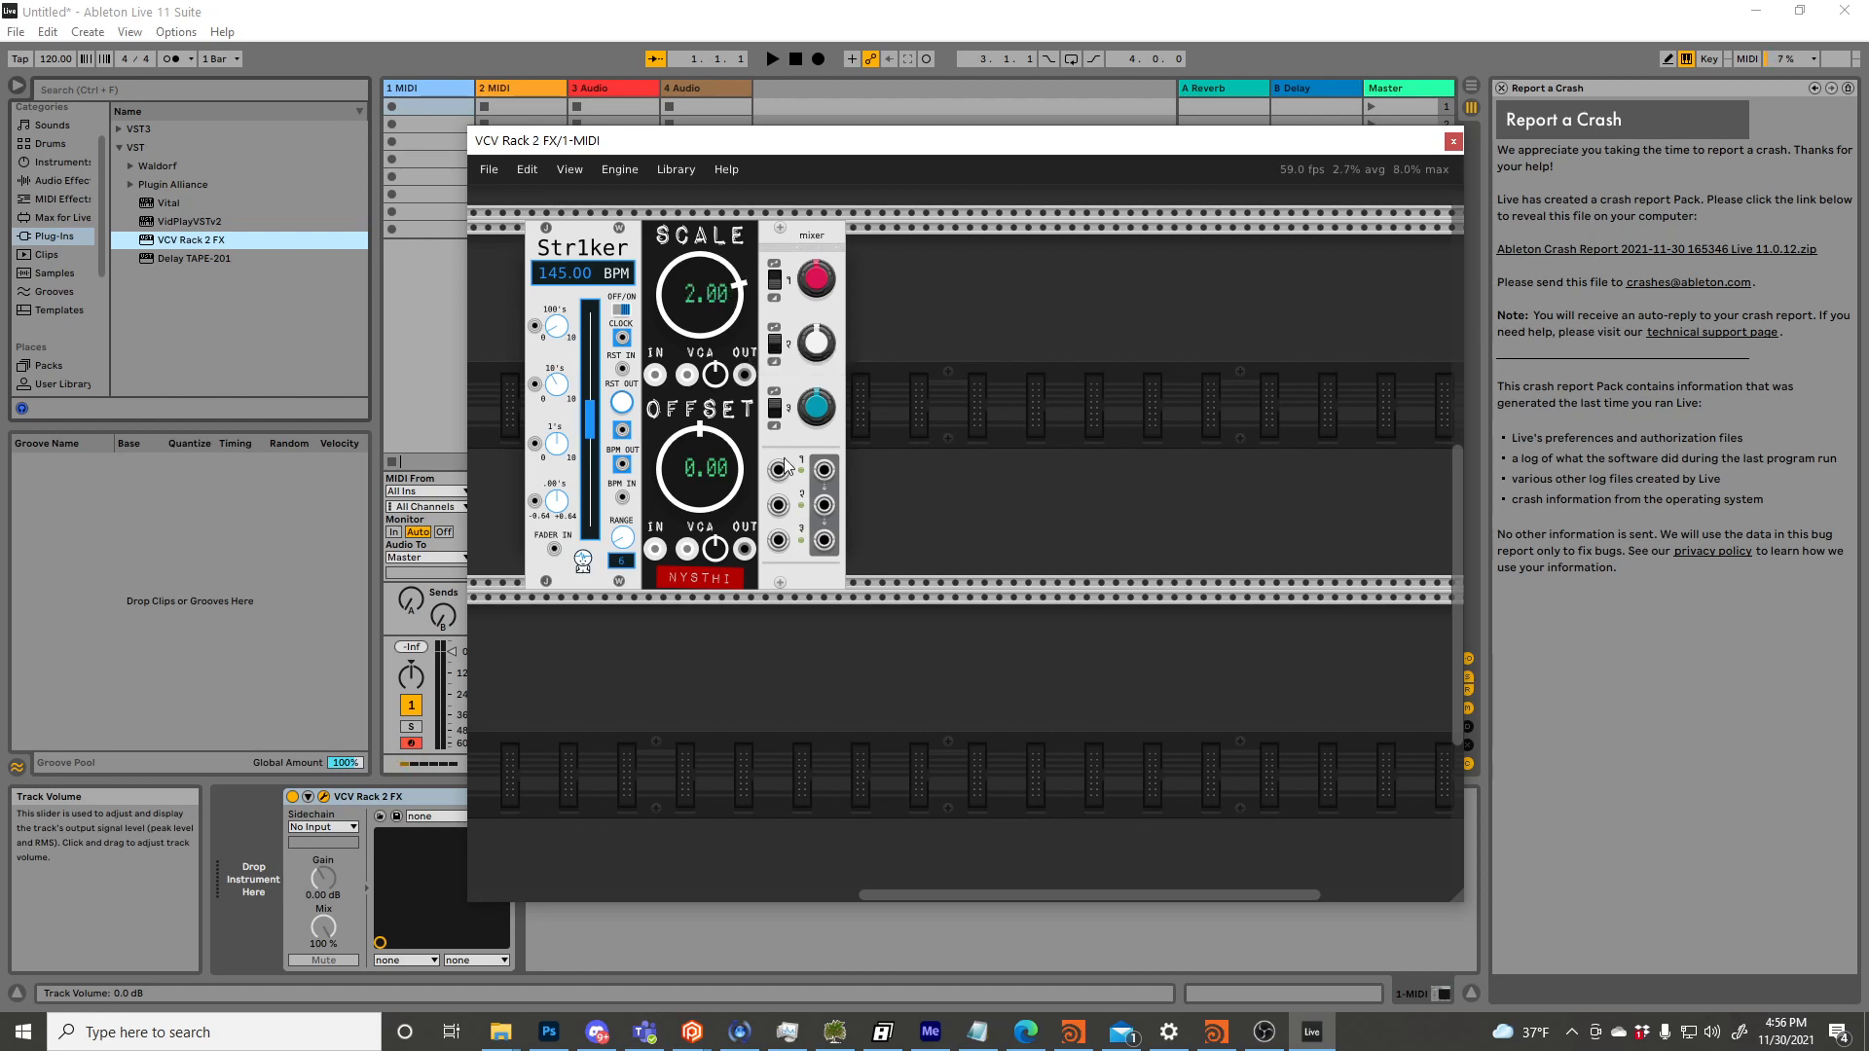
left_click_drag(823, 466, 654, 374)
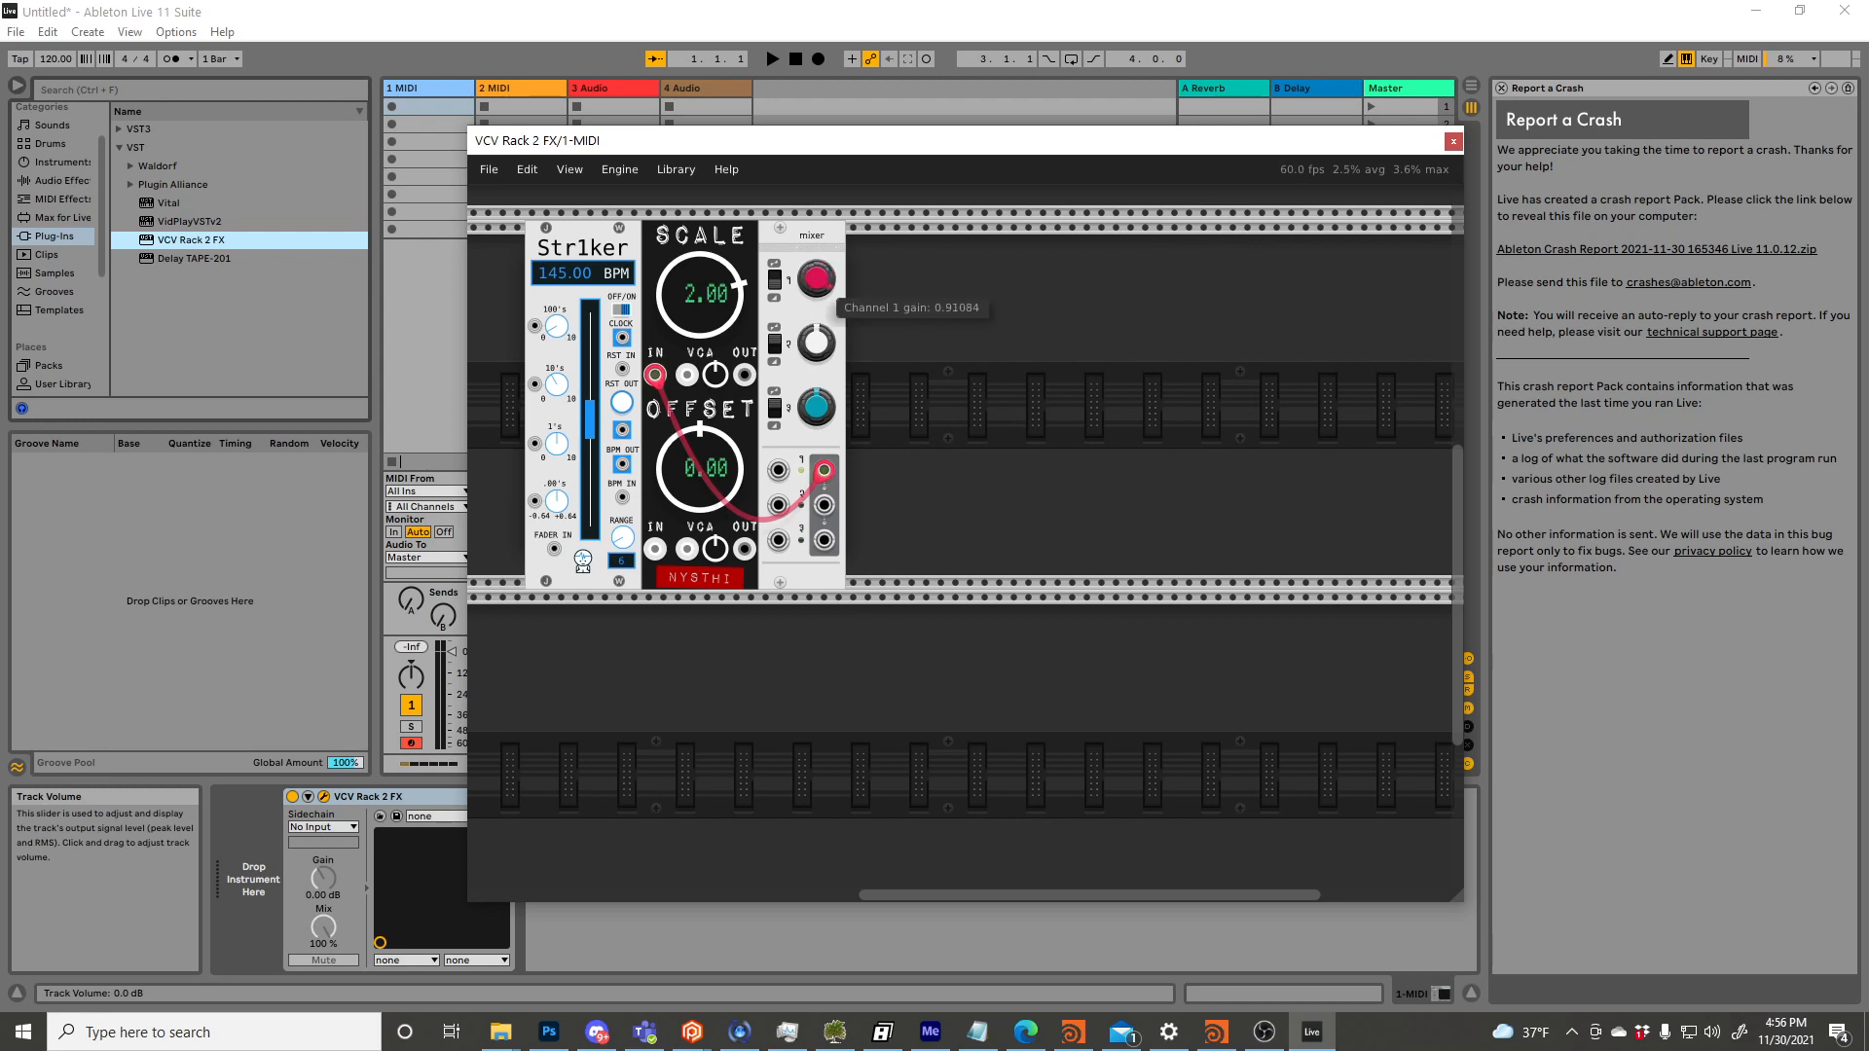
mouse_move(751, 391)
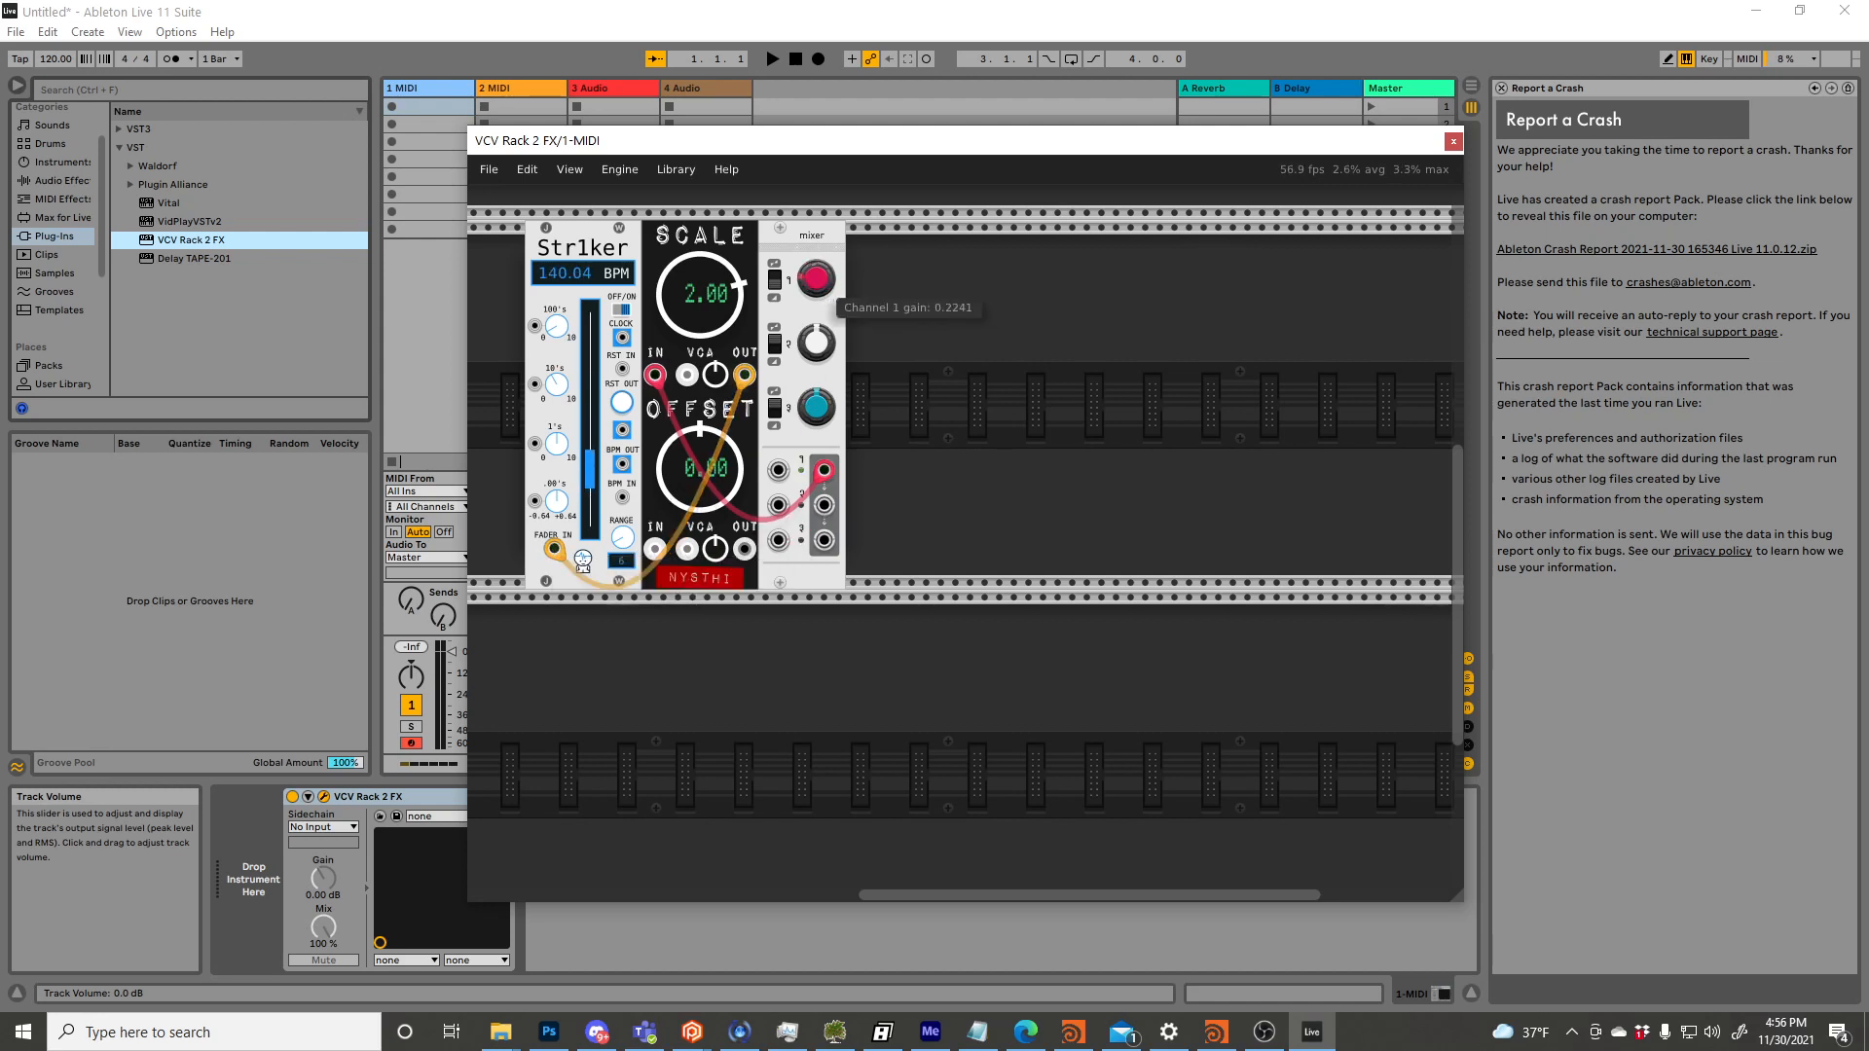
left_click_drag(814, 279, 814, 251)
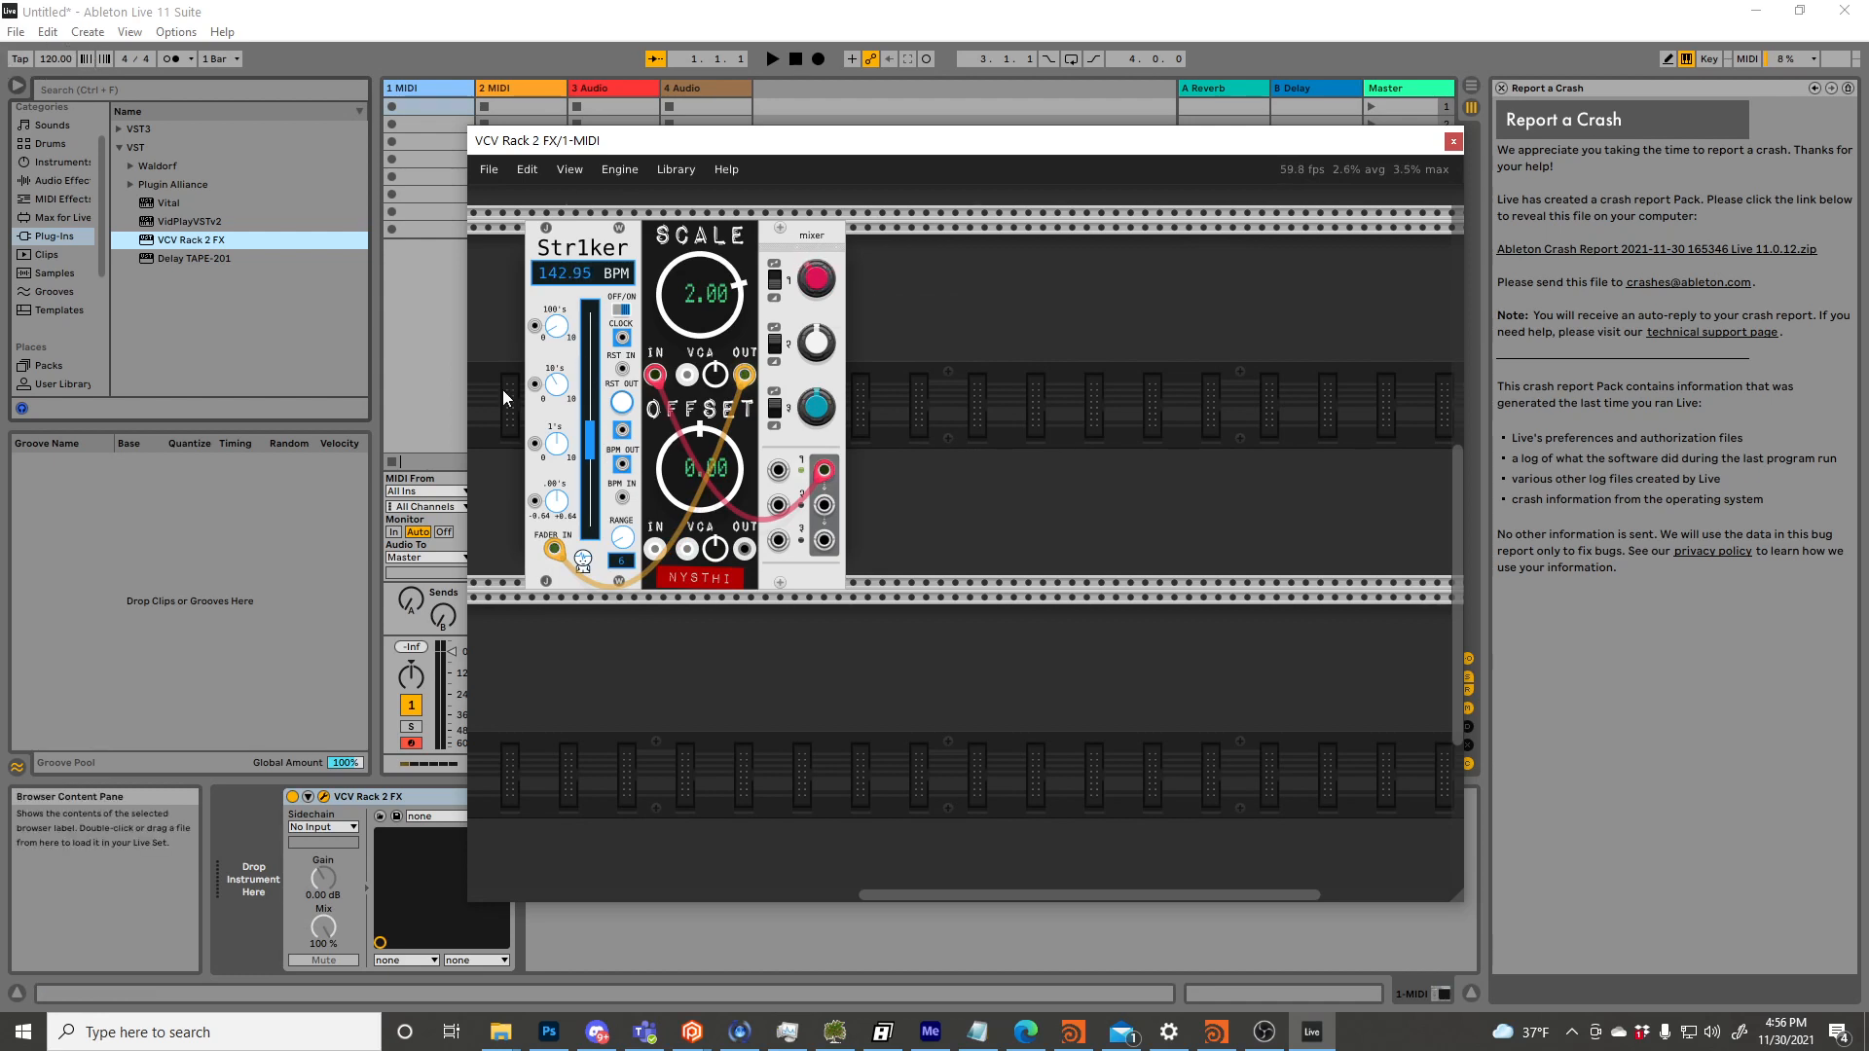
mouse_move(745, 375)
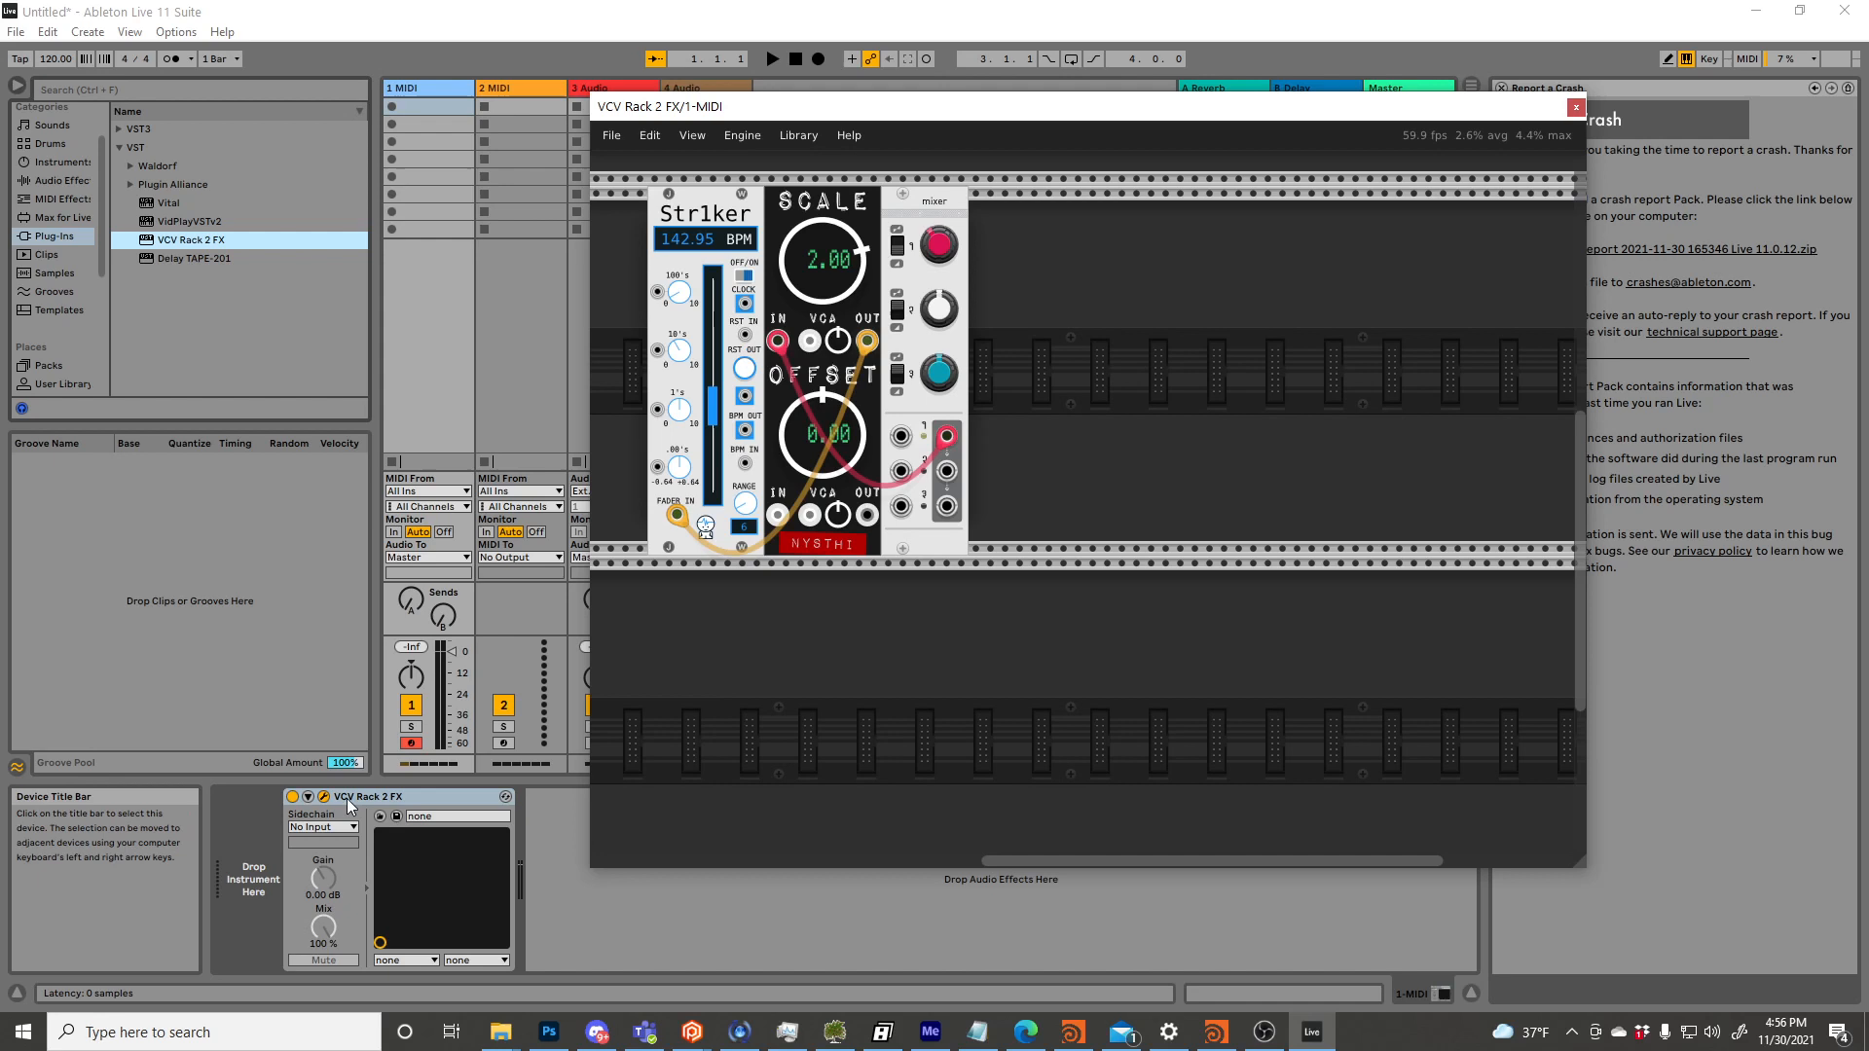
Use Configure and move mixer channel 1's gain knob to map it as a parameter.
left_click(556, 796)
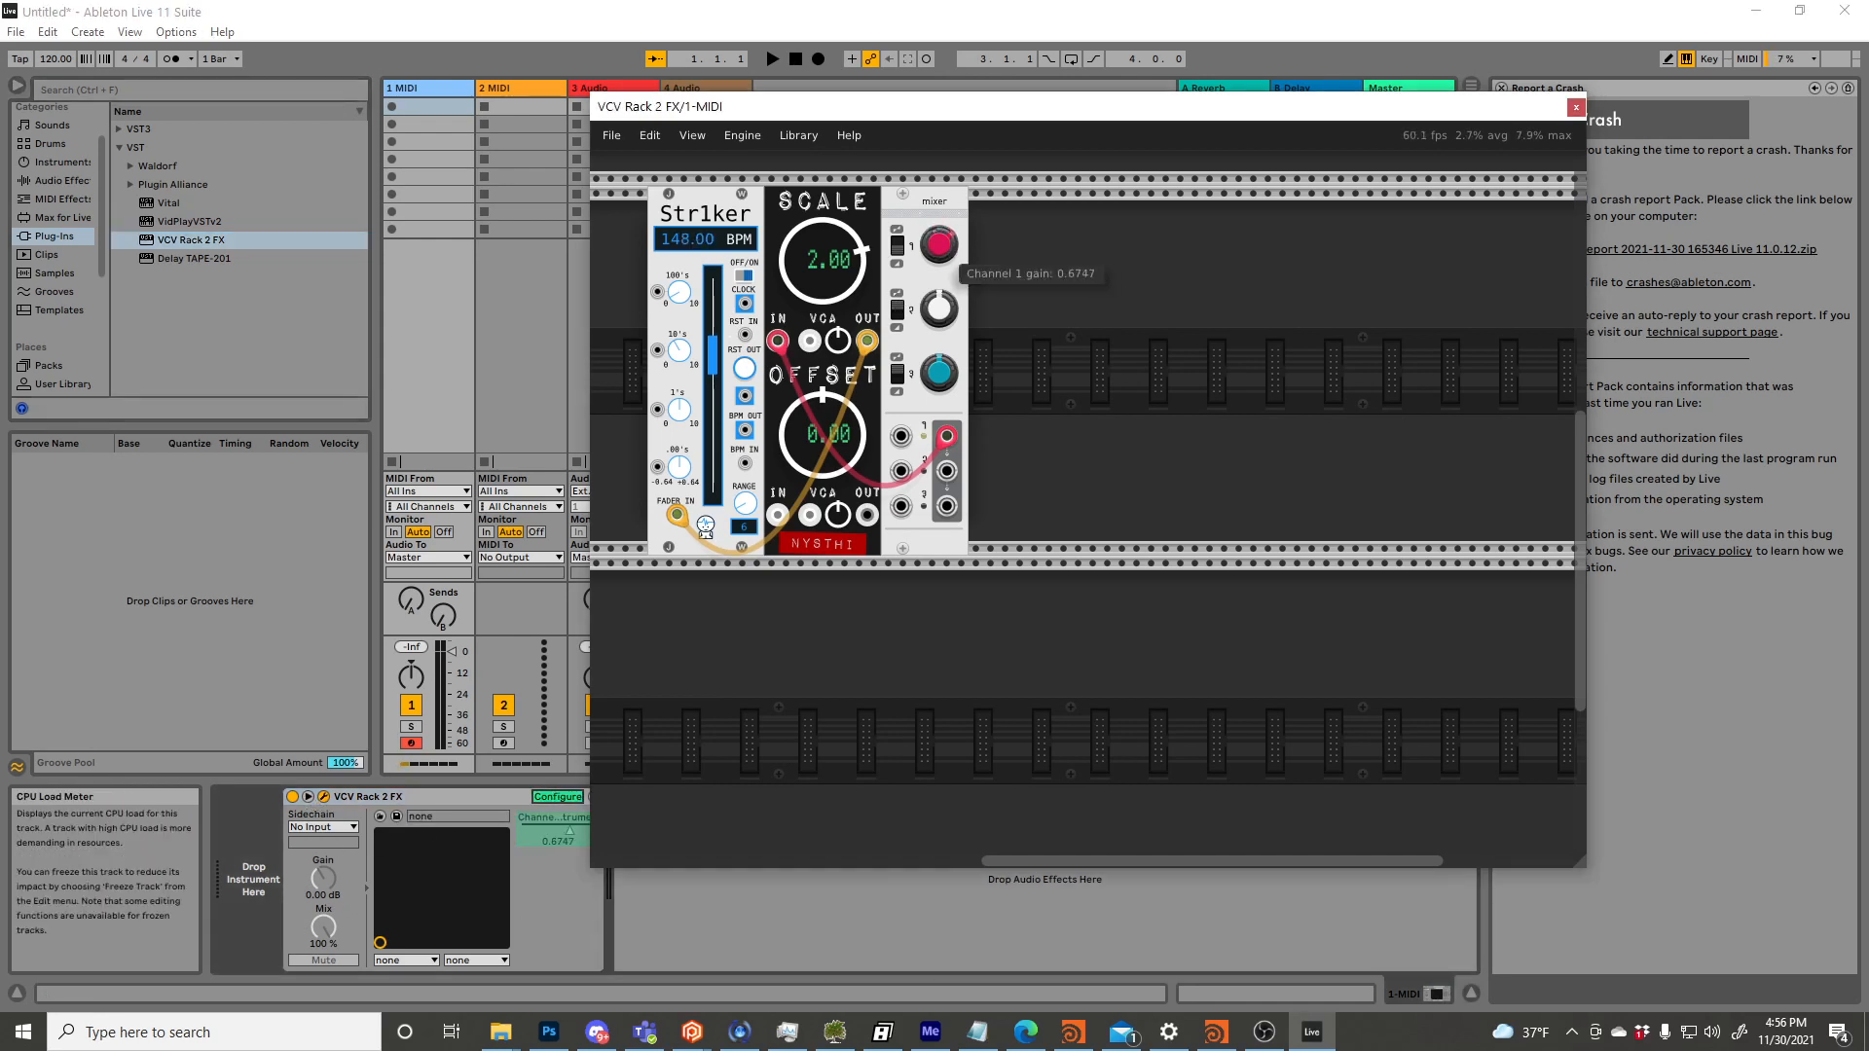
left_click(557, 797)
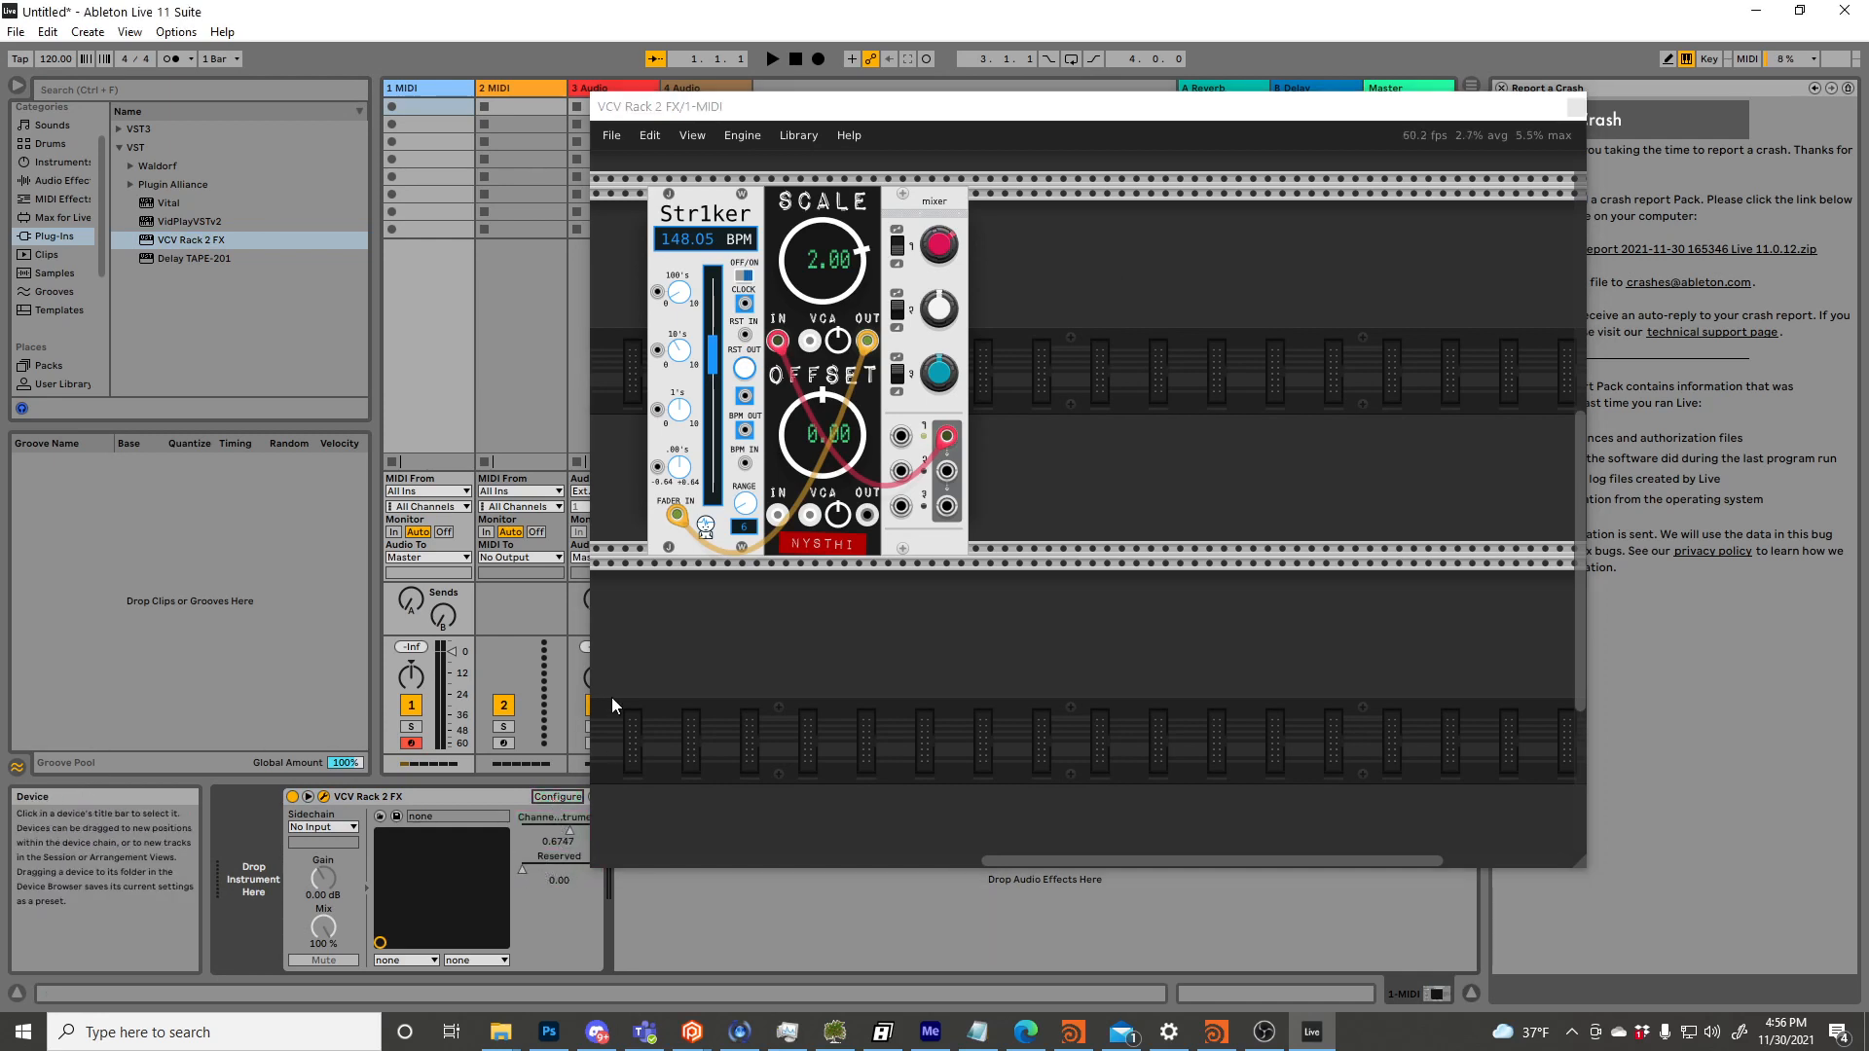
mouse_move(945, 247)
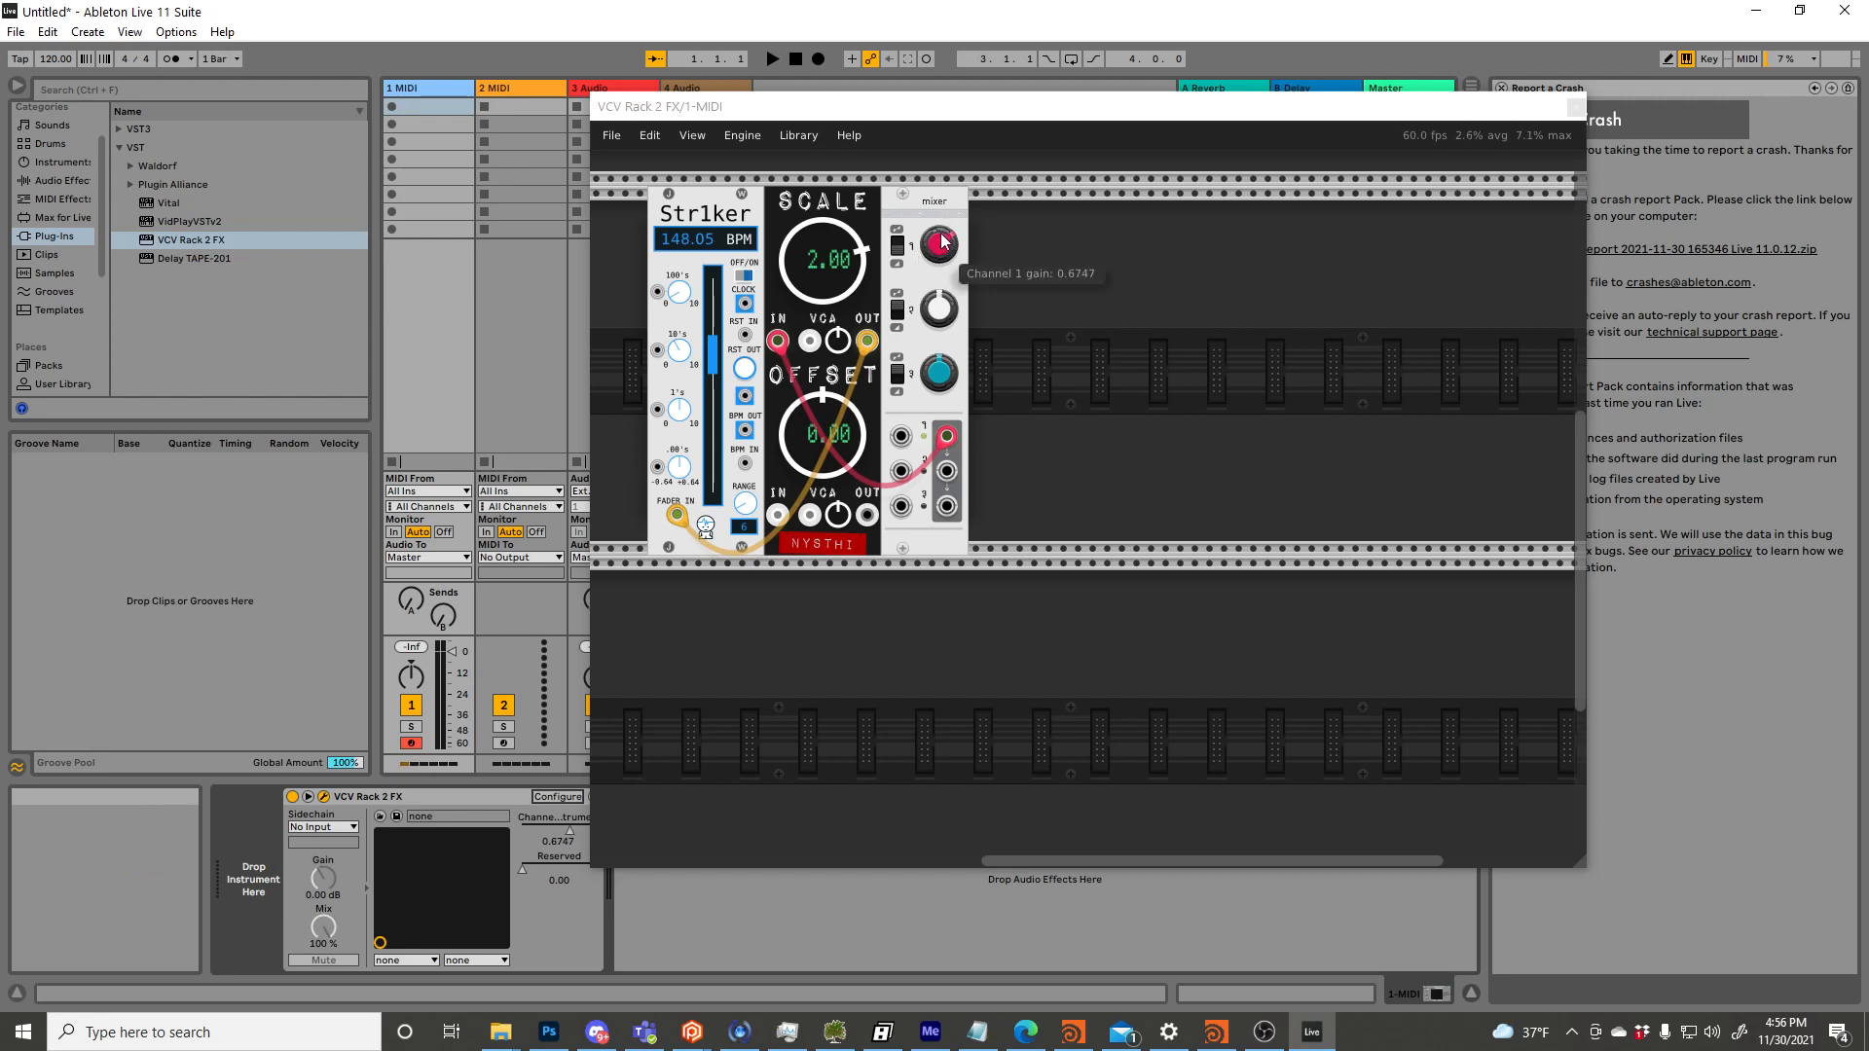
left_click_drag(937, 244, 937, 275)
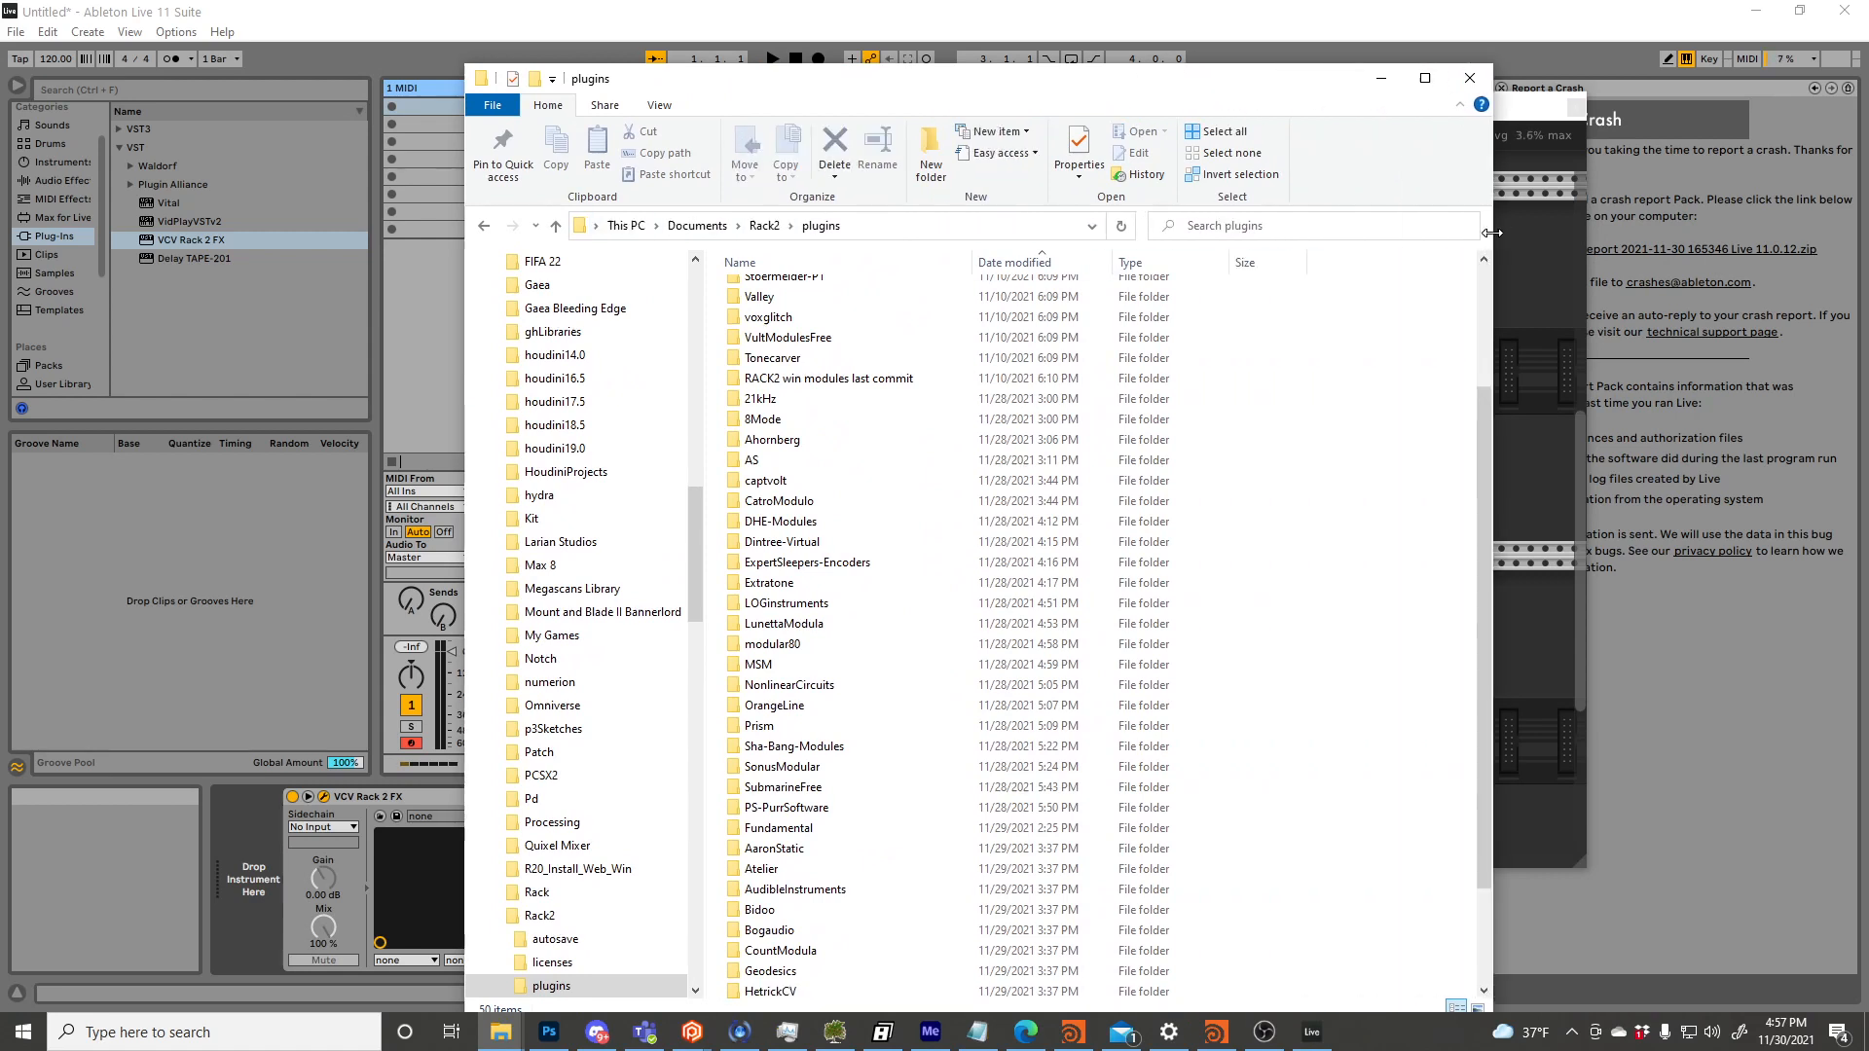
mouse_move(687, 255)
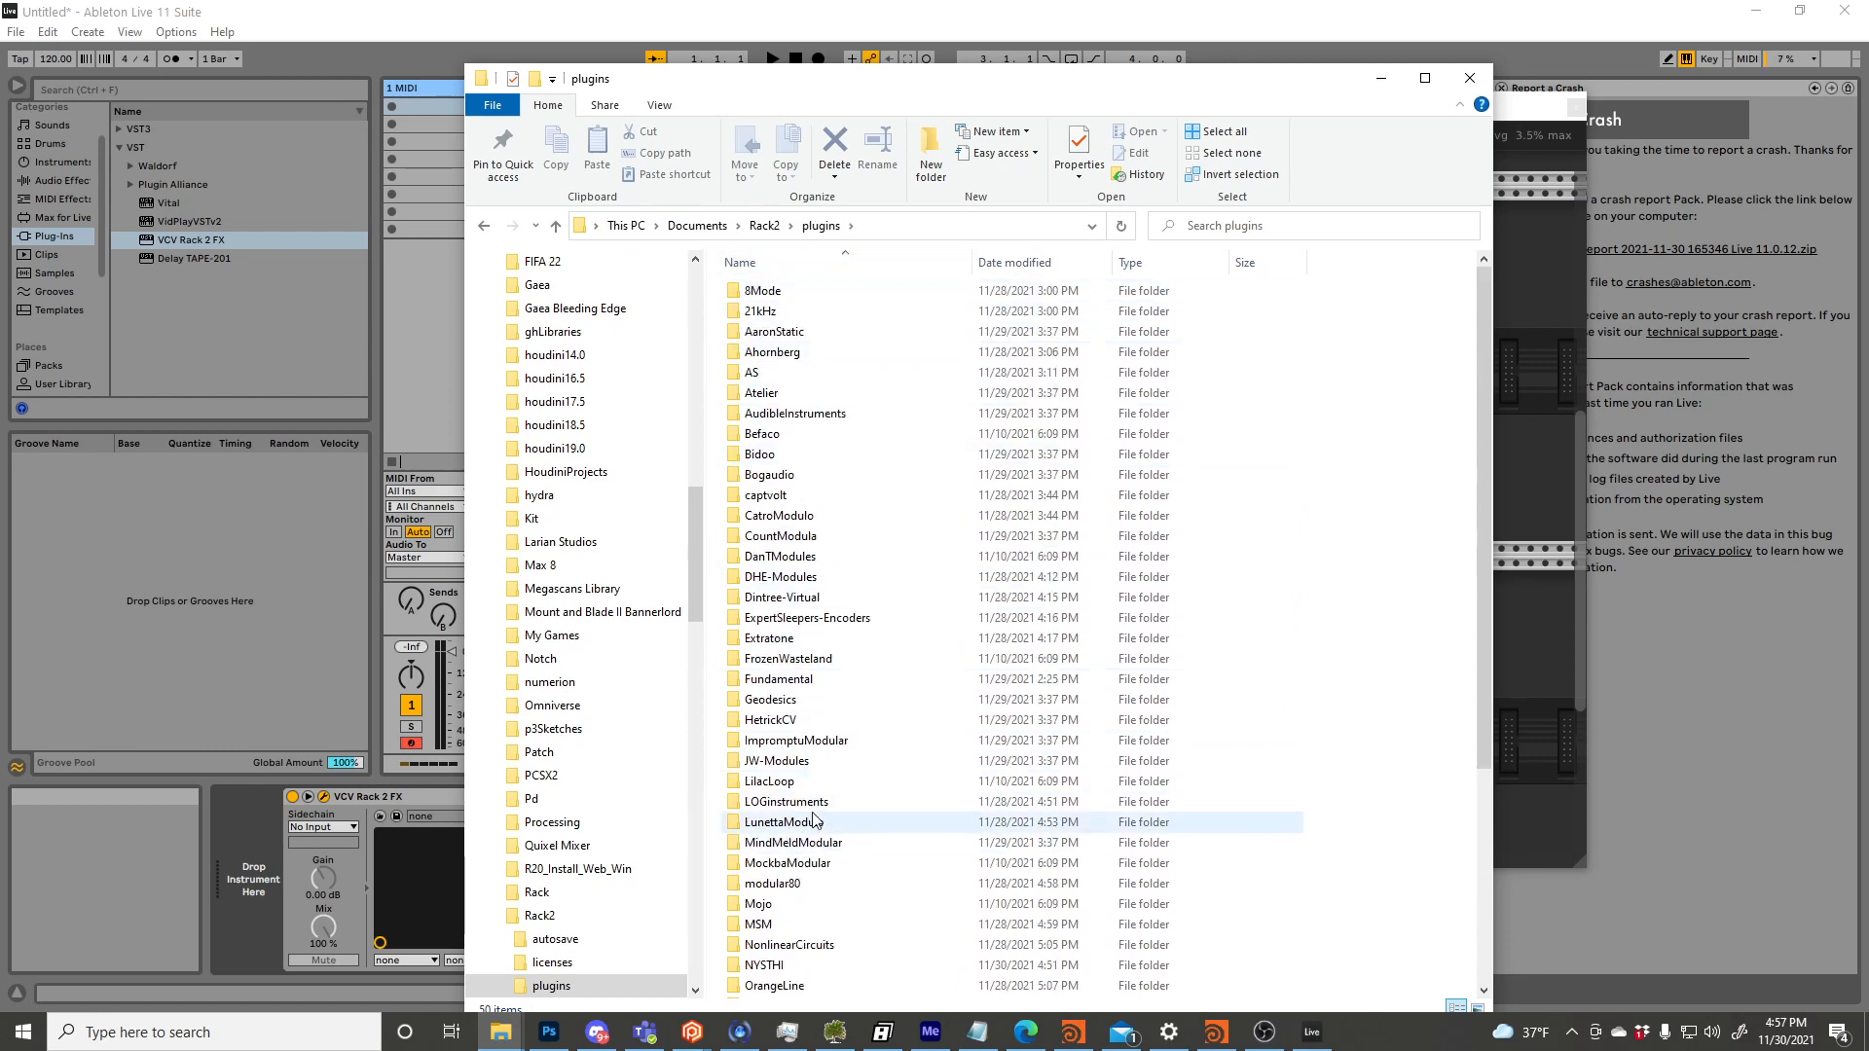
Open the JW-Modules folder and its res subfolder, scrolling through the Str1ker files.
double_click(776, 760)
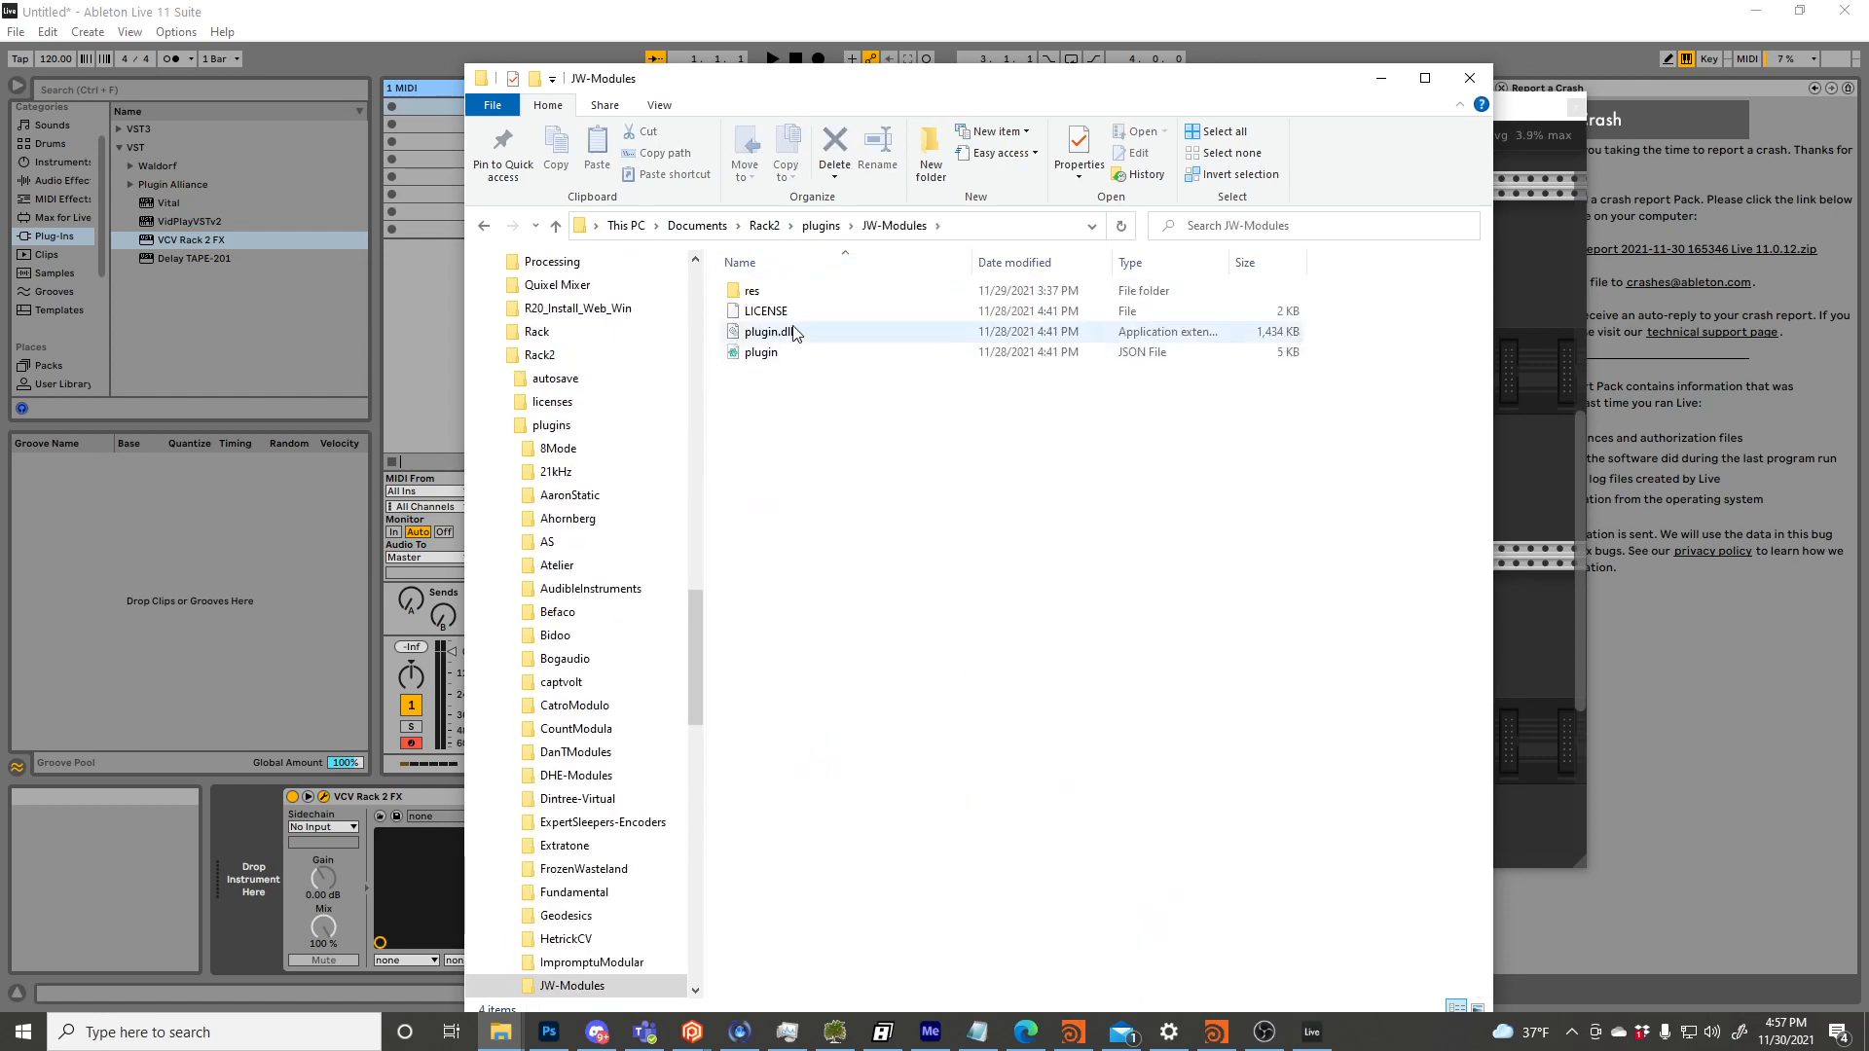
double_click(751, 290)
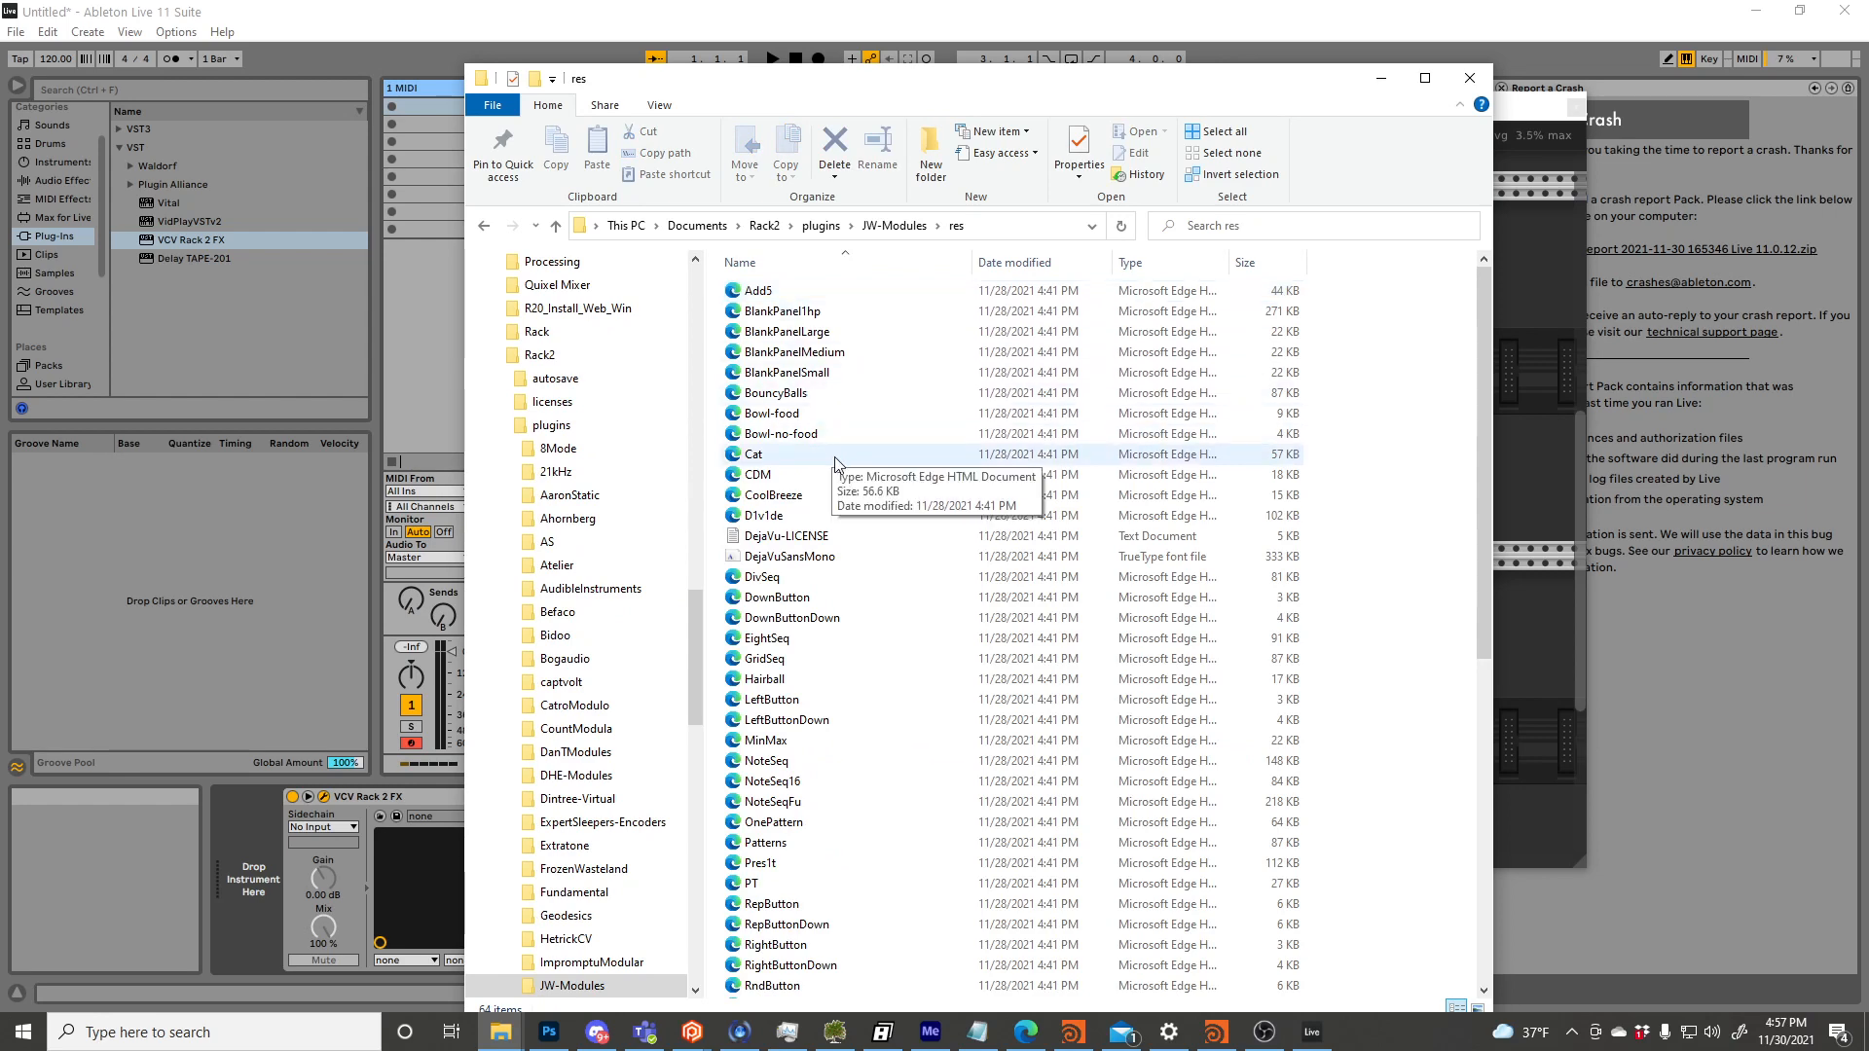
scroll("down", 3)
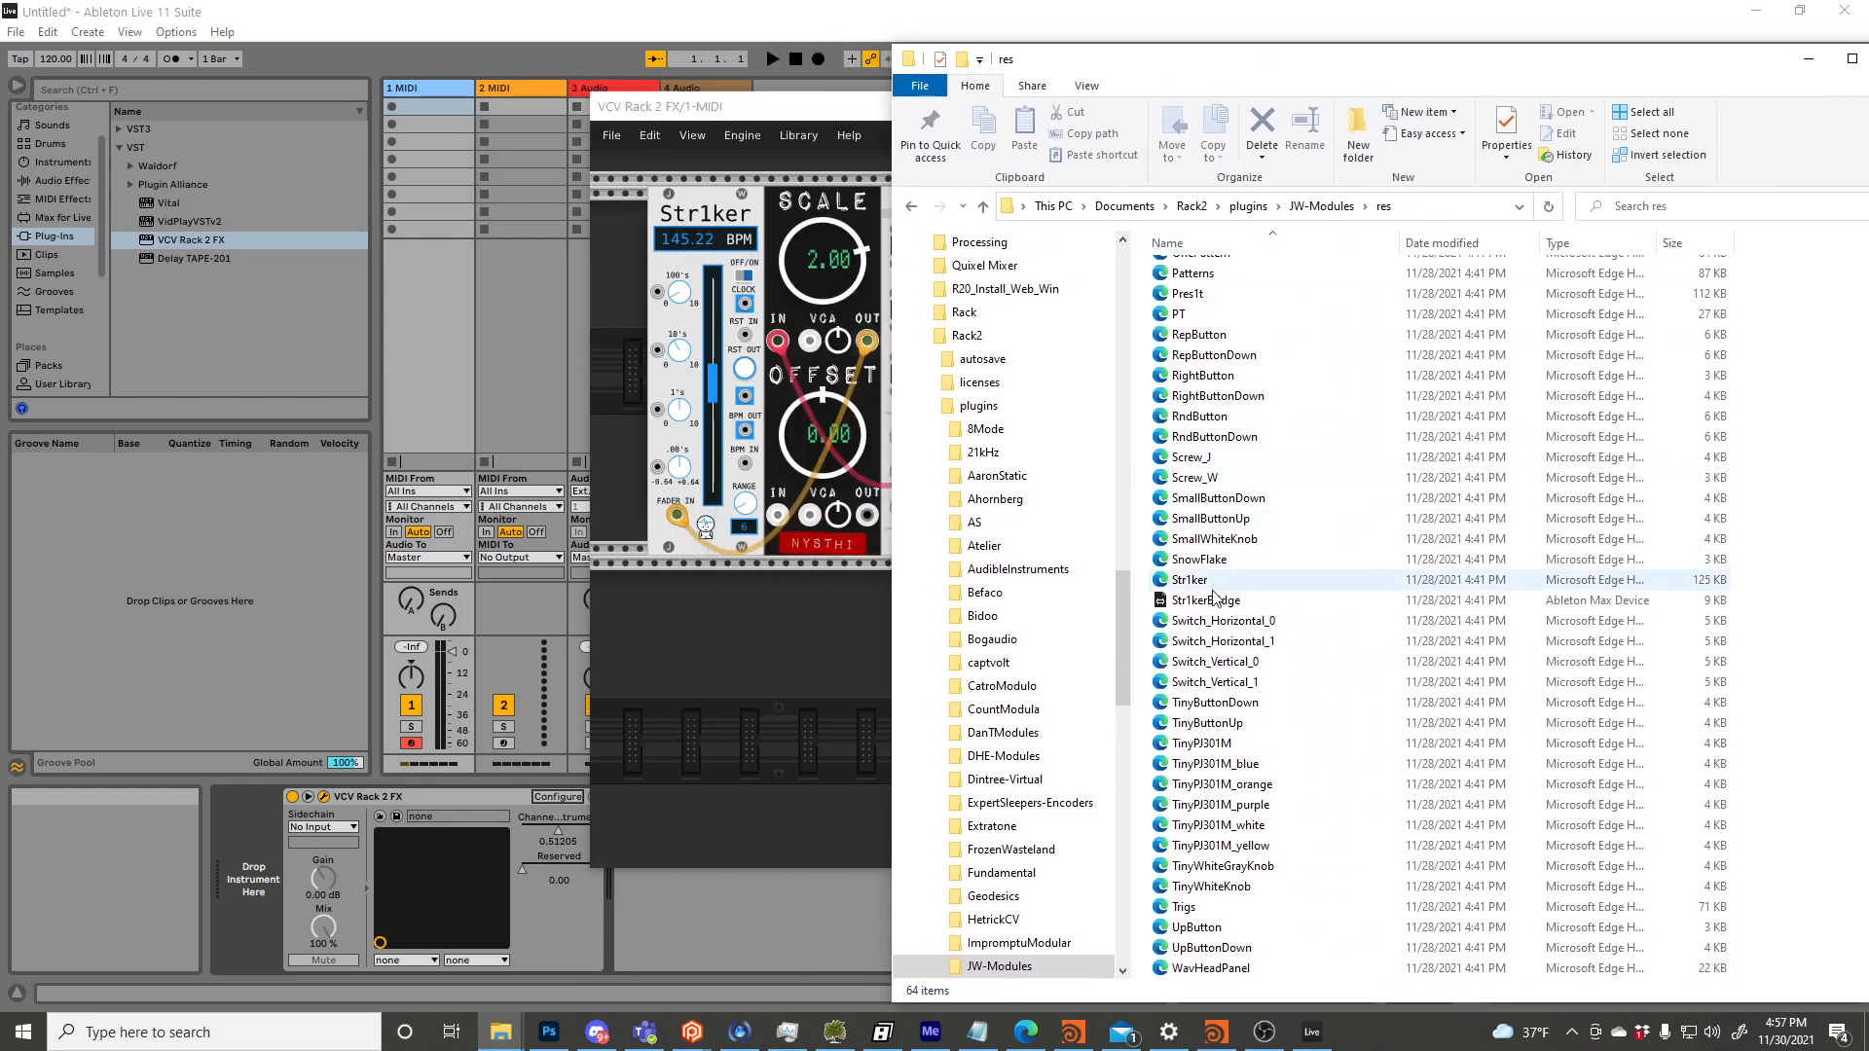
Select the Str1kerBridge.amxd file in Explorer for loading into Live.
left_click(1207, 600)
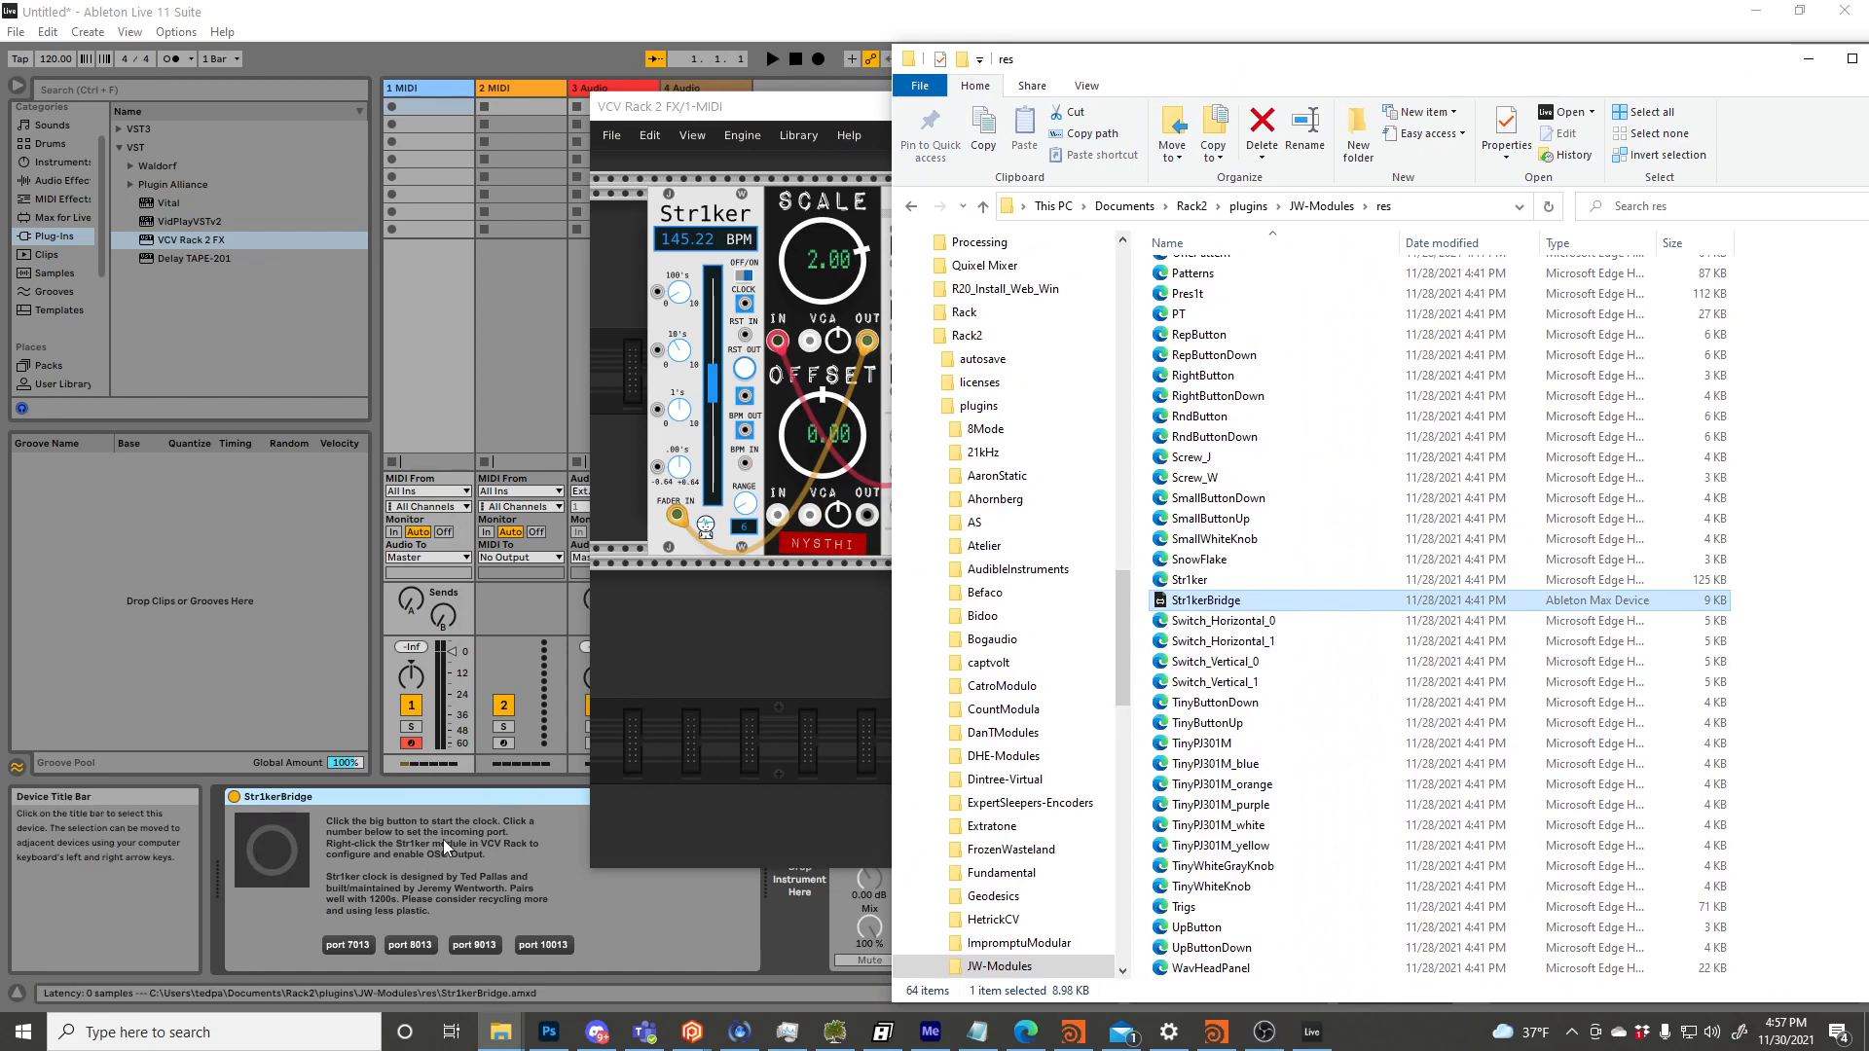
mouse_move(364, 860)
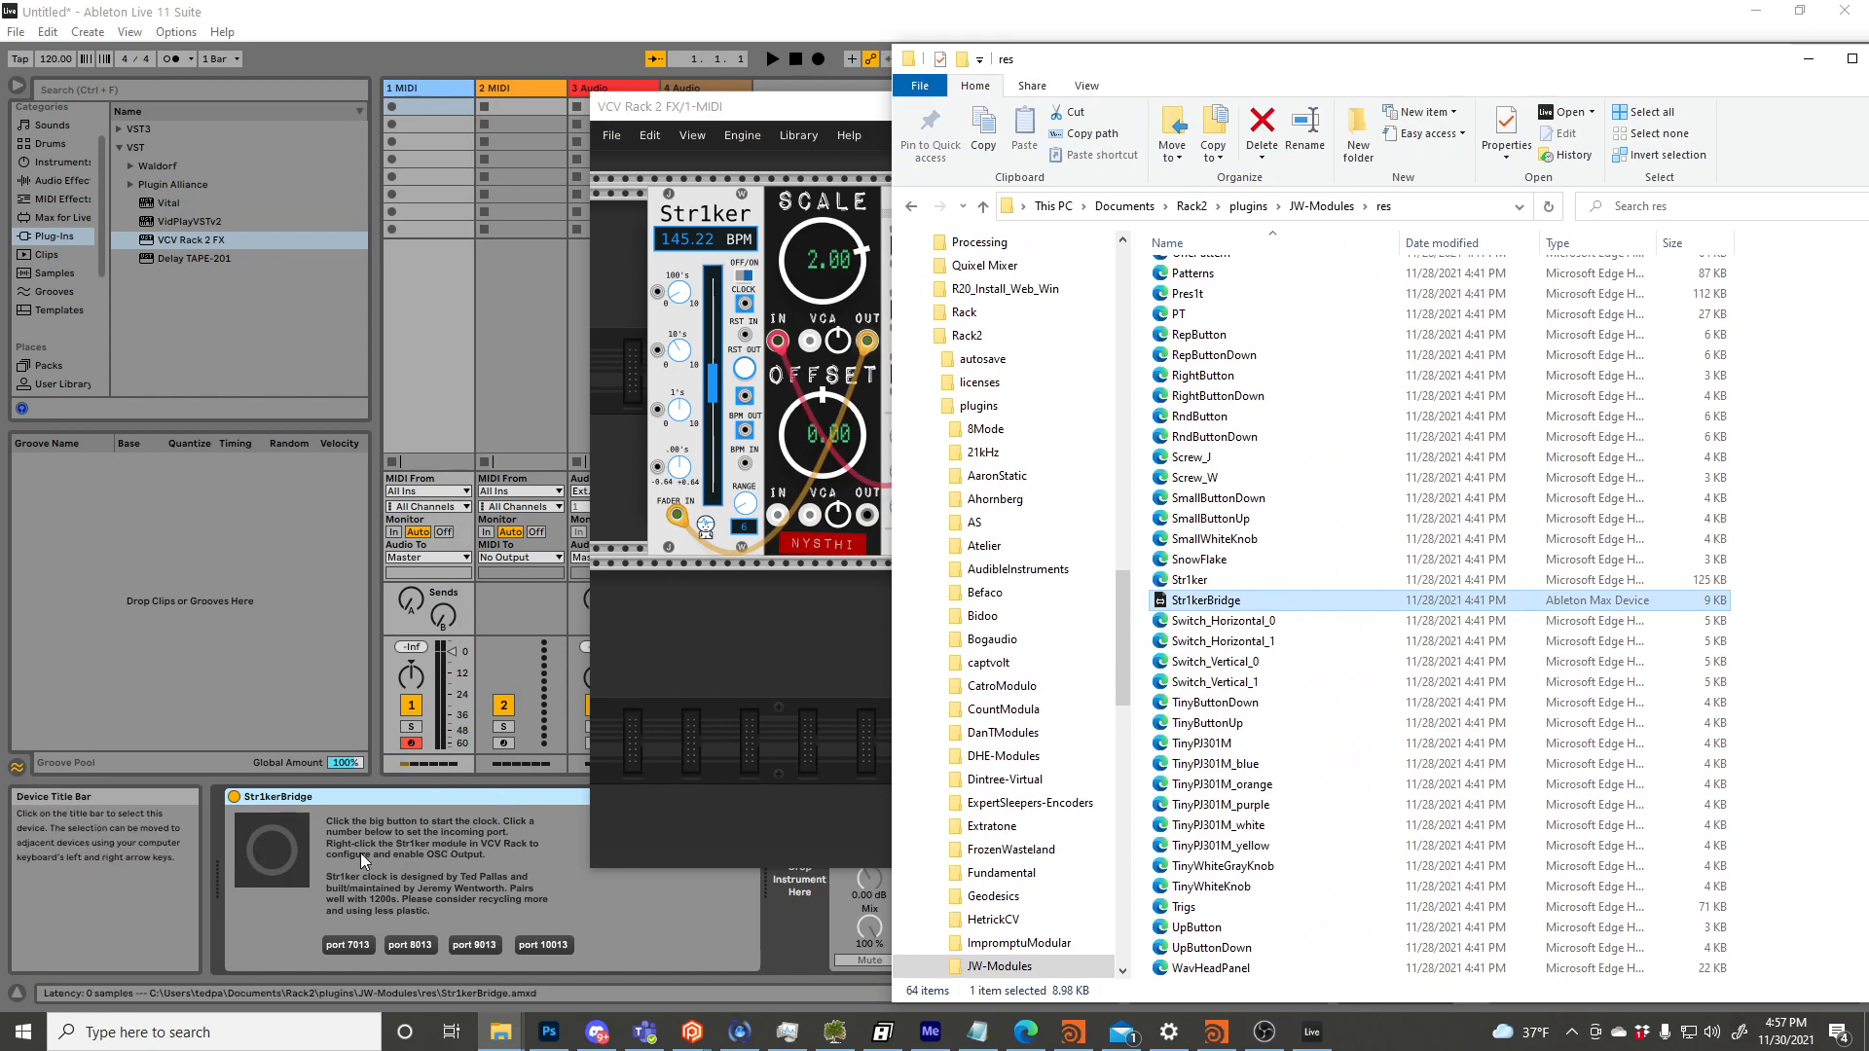
mouse_move(460, 846)
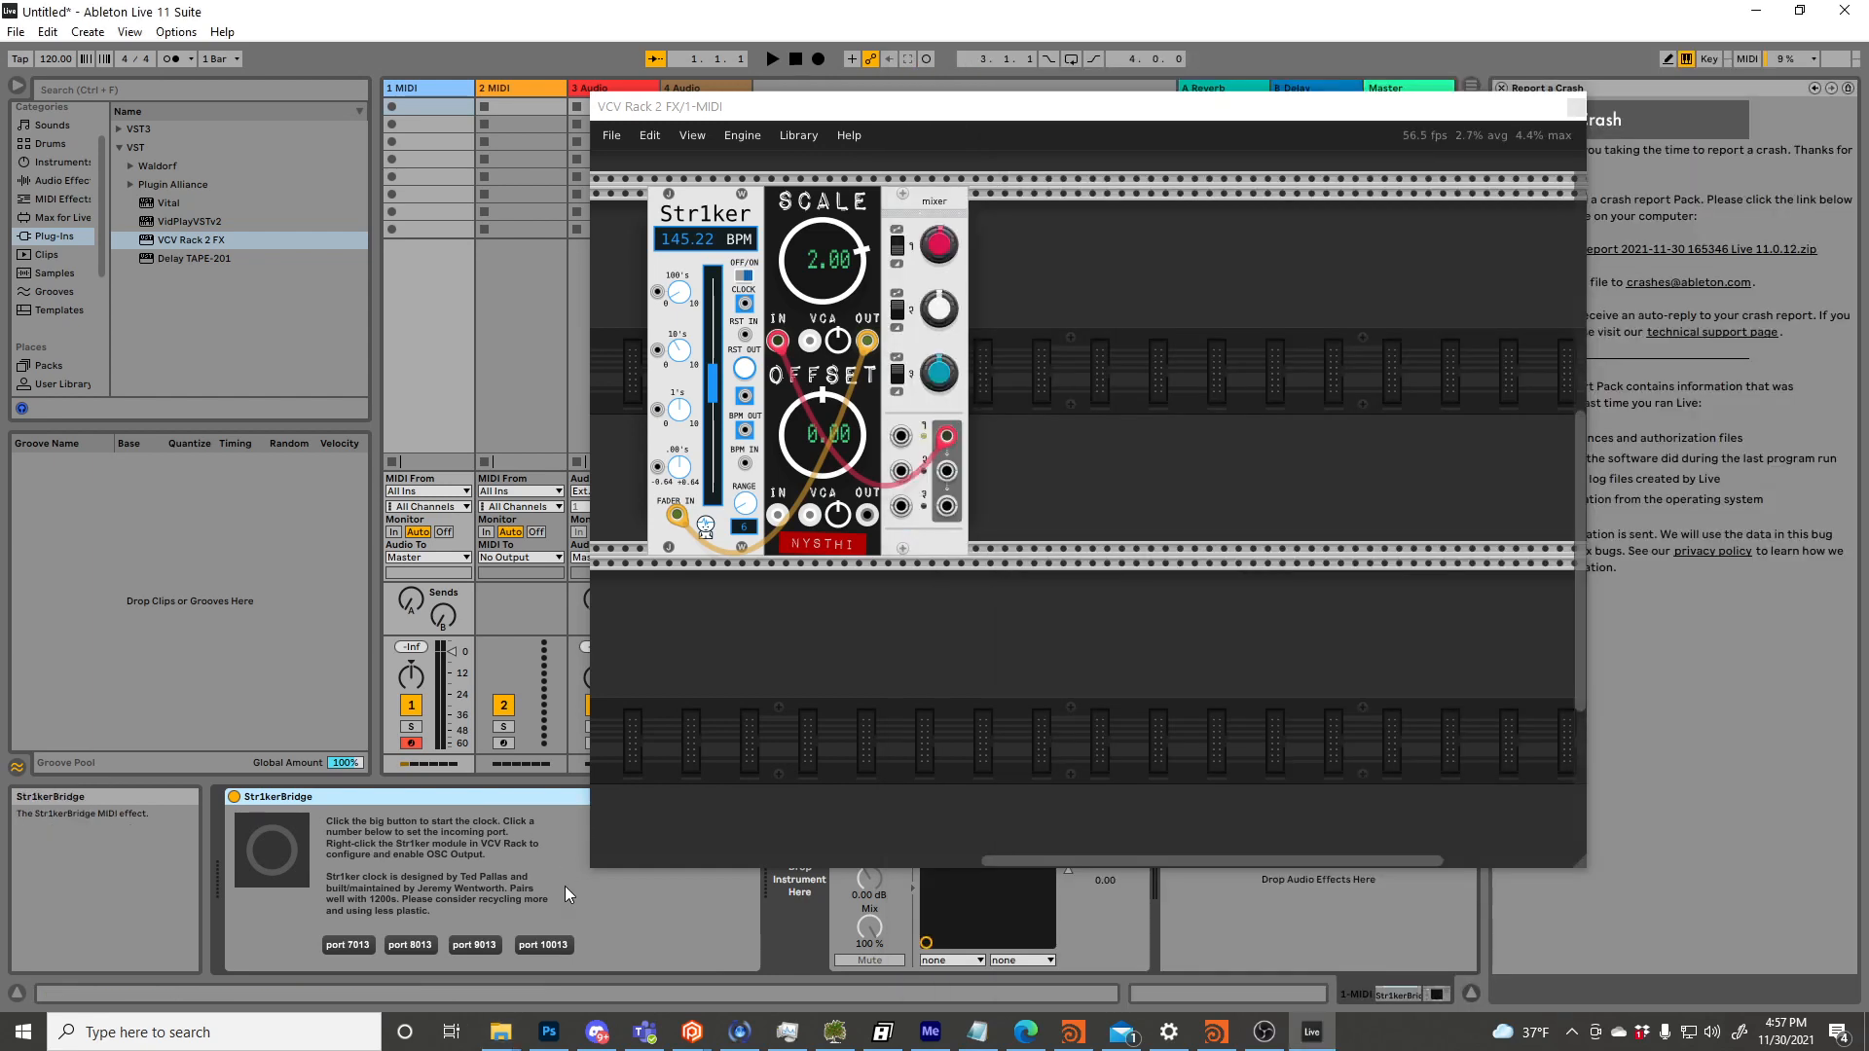
mouse_move(526, 855)
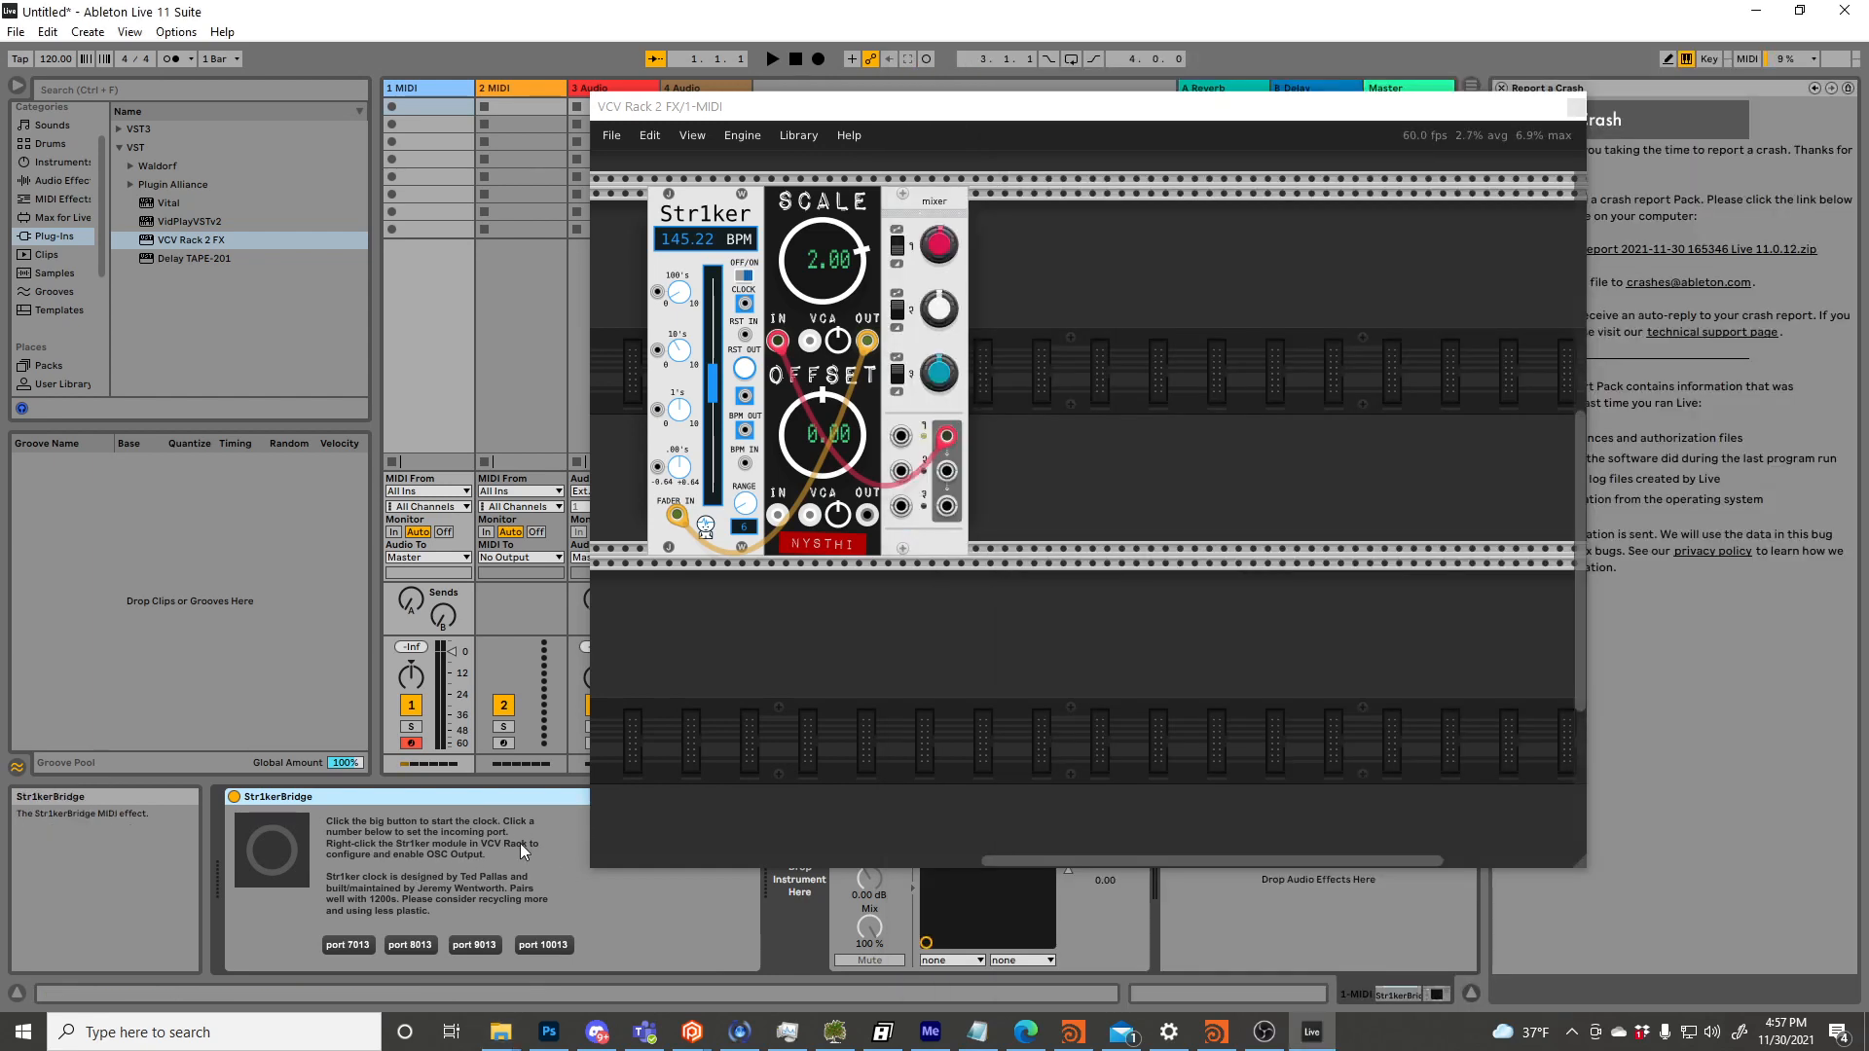
mouse_move(474, 870)
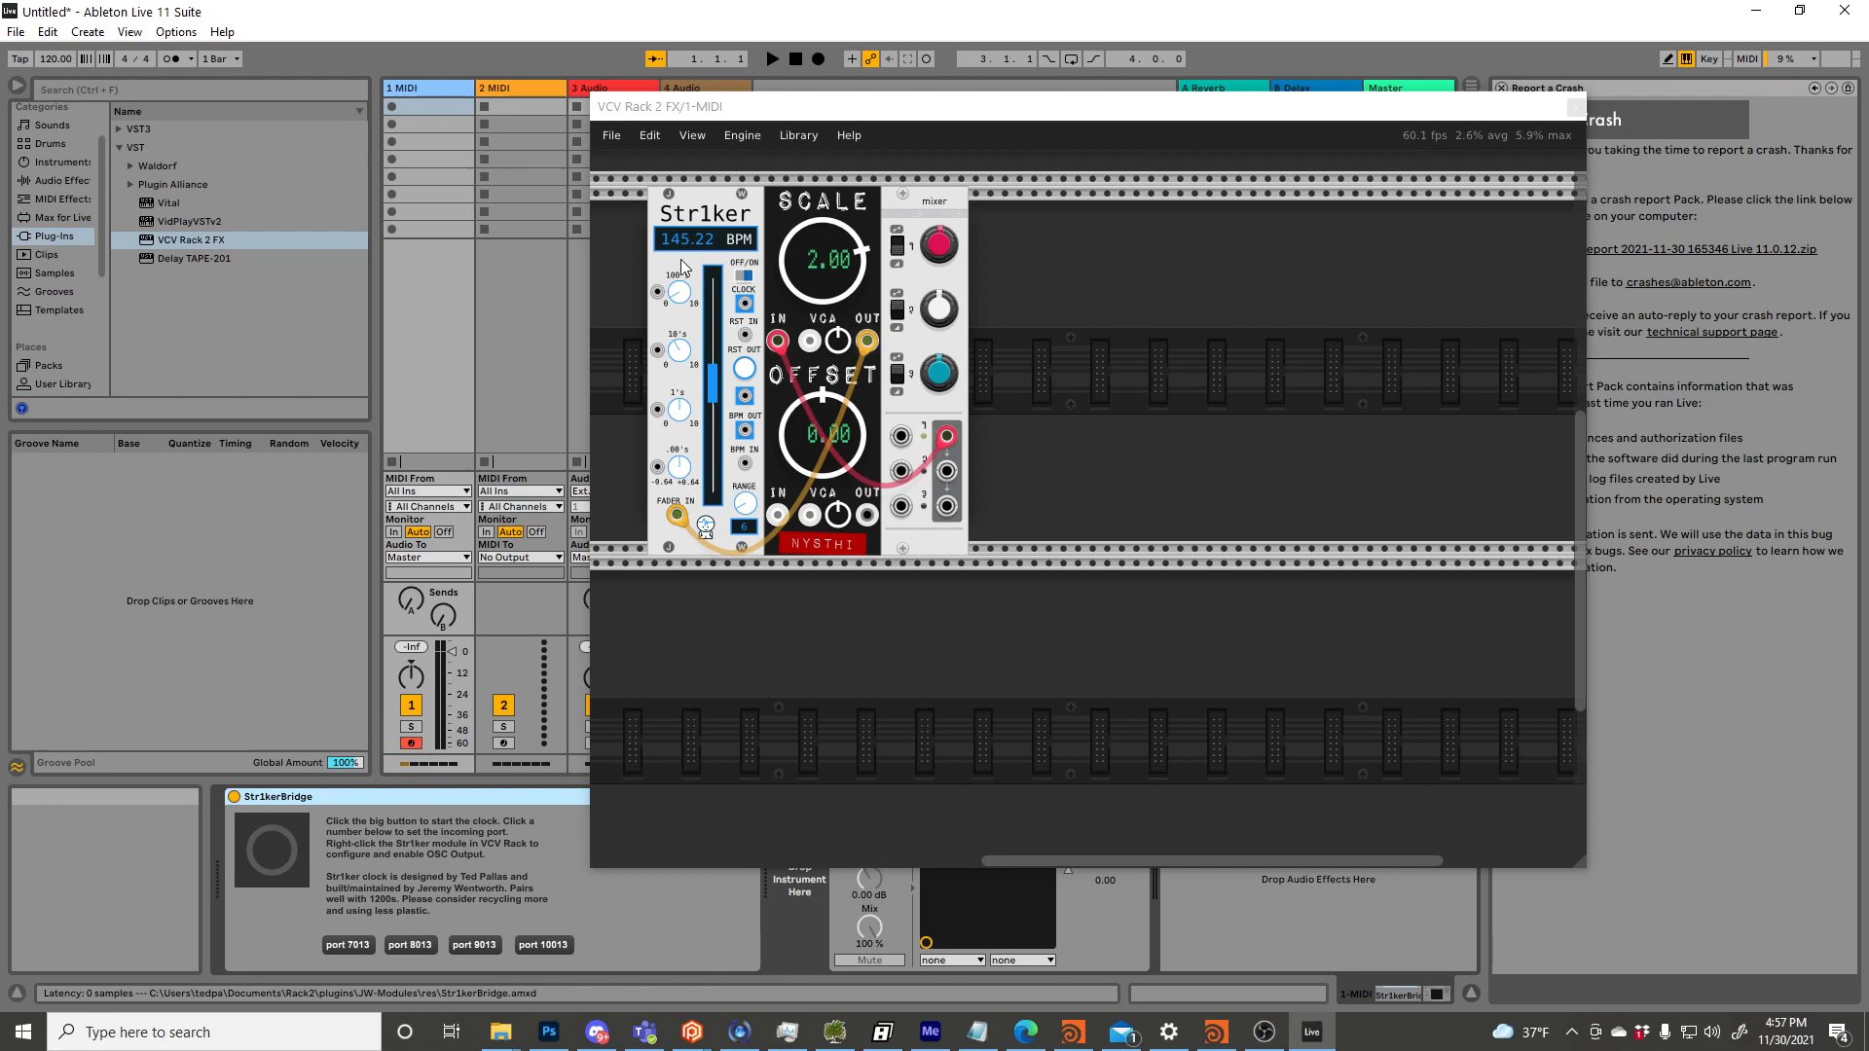
Turn on Str1ker's OSC output at port 7013 and pick the matching Str1kerBridge port.
right_click(715, 273)
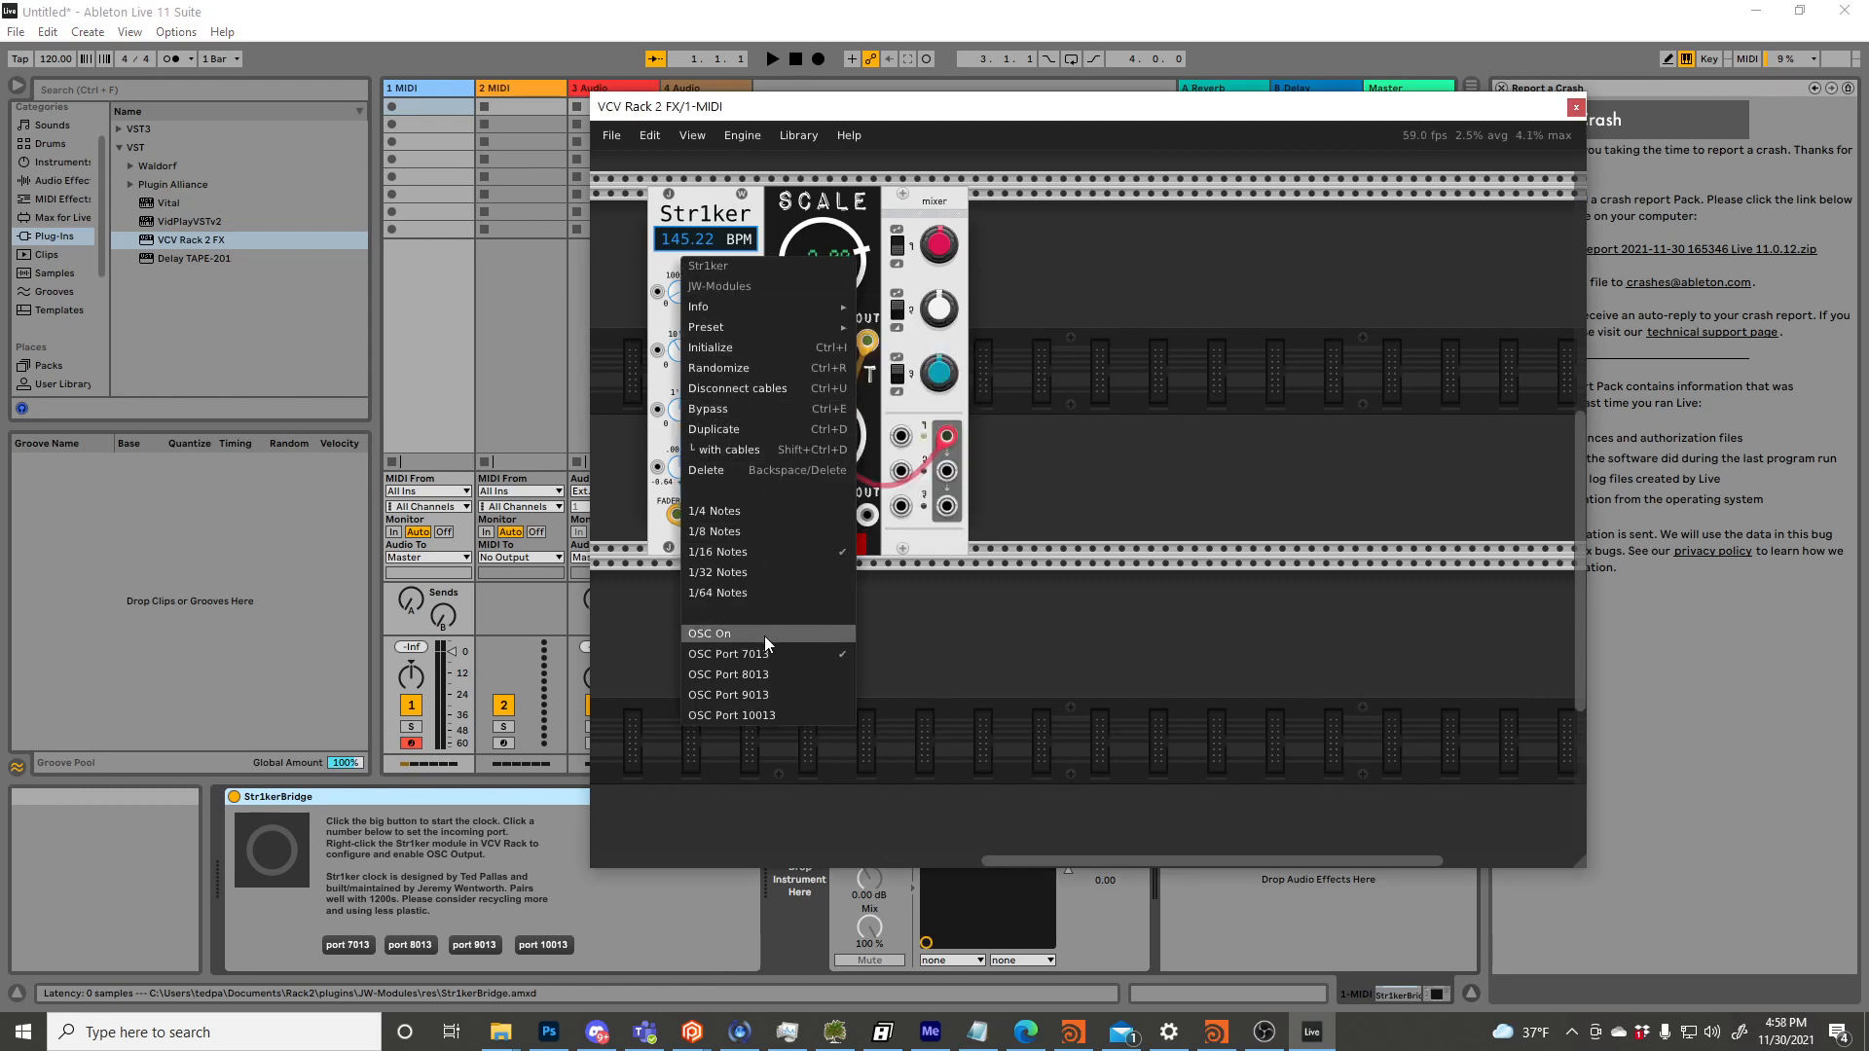
mouse_move(637, 696)
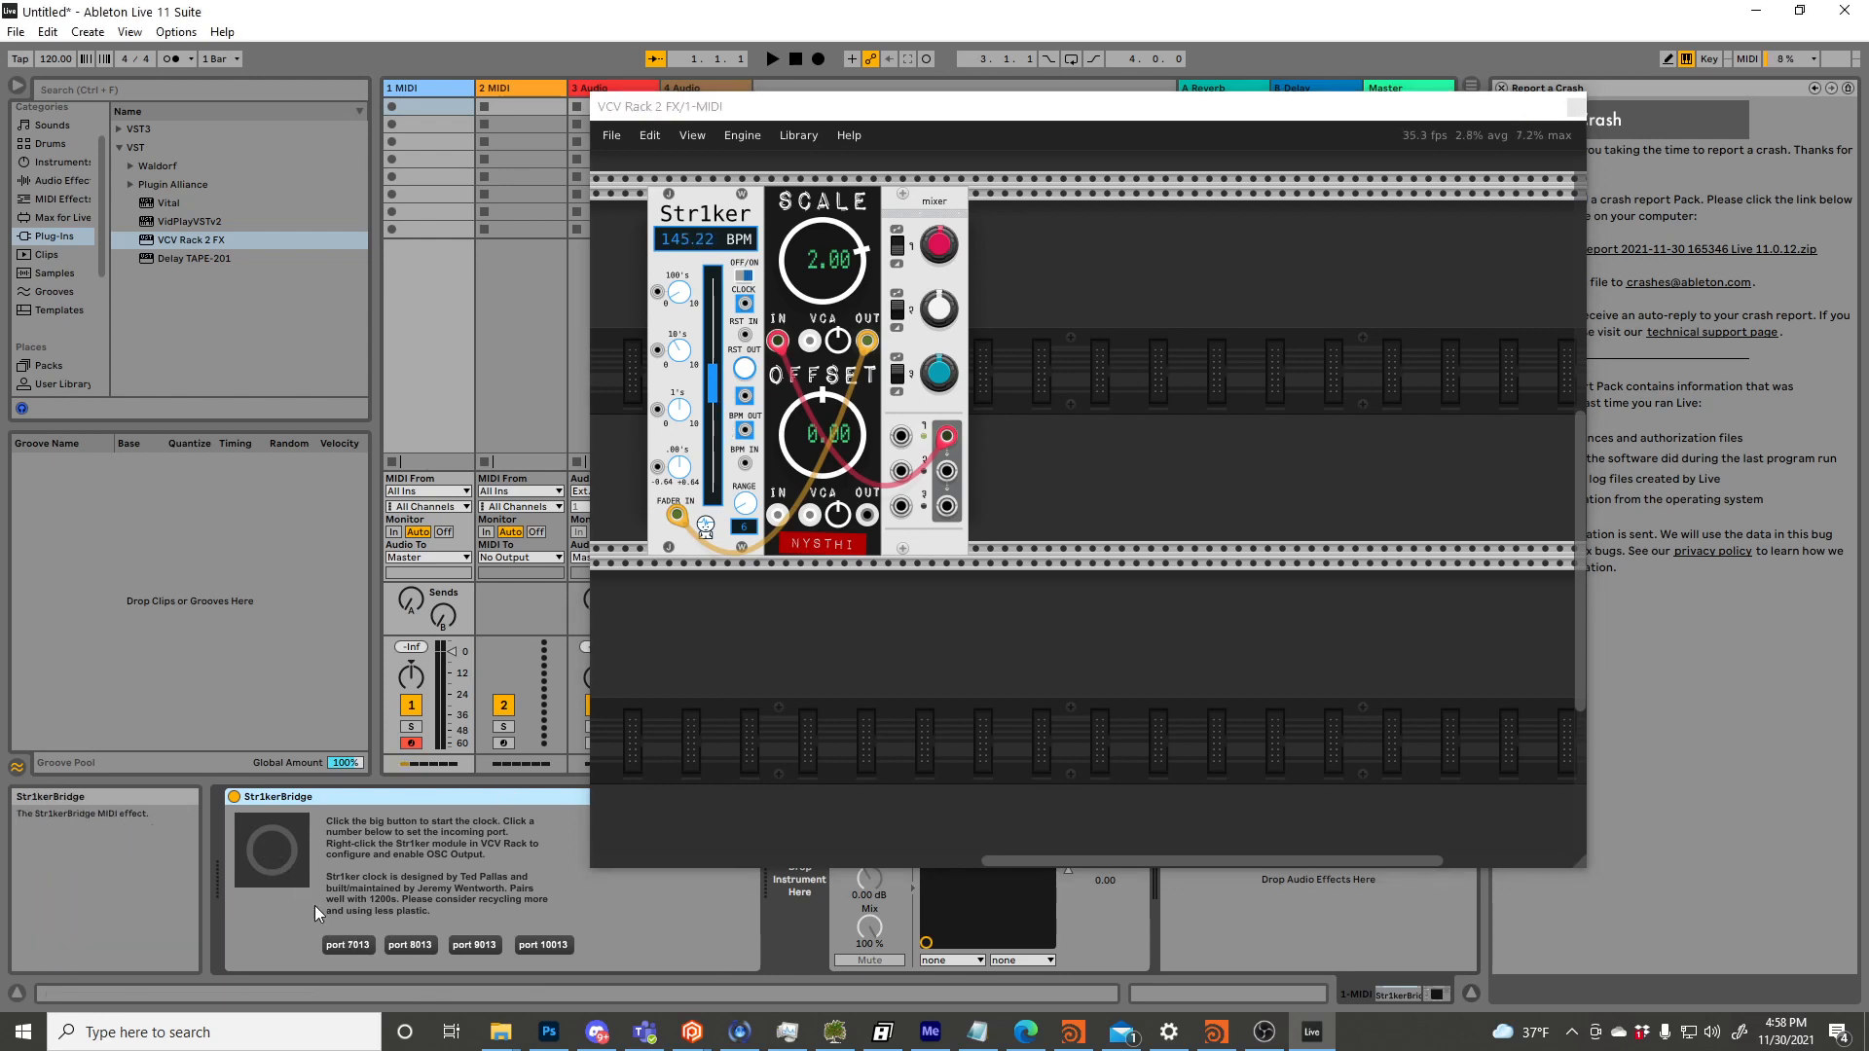
left_click(272, 851)
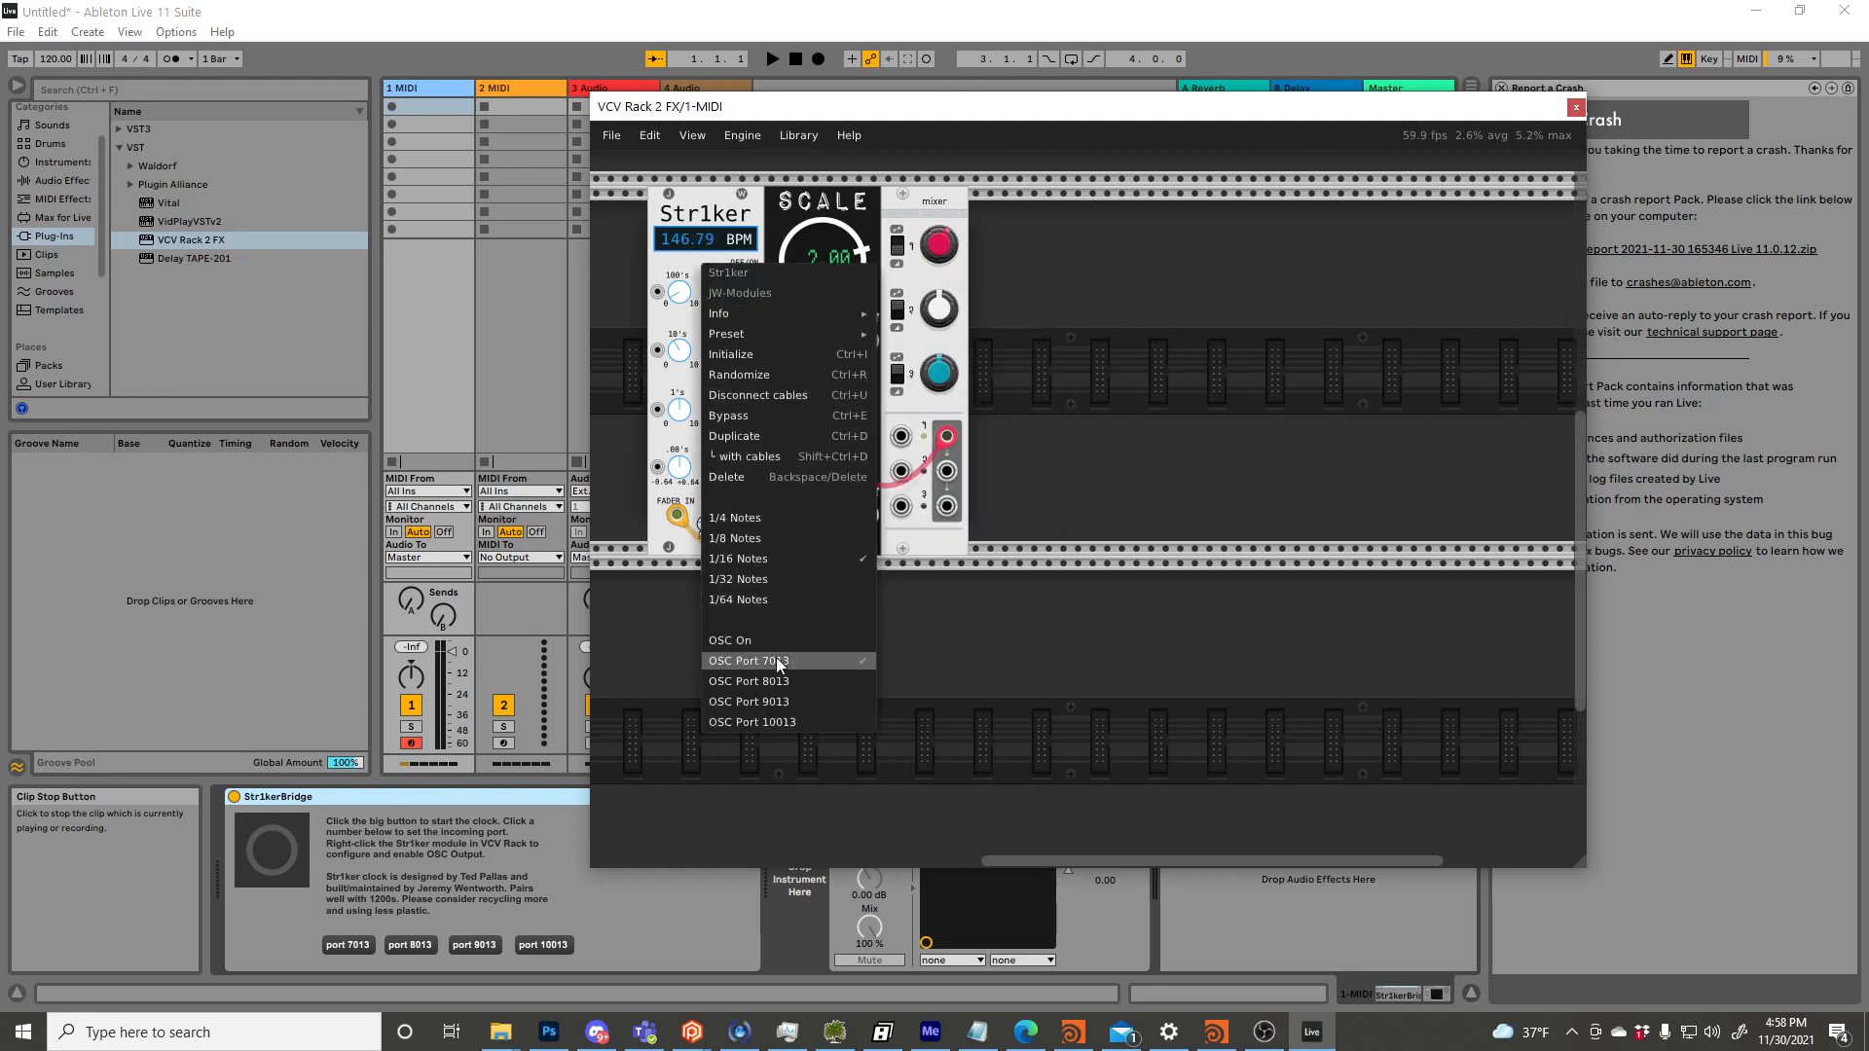
left_click(748, 661)
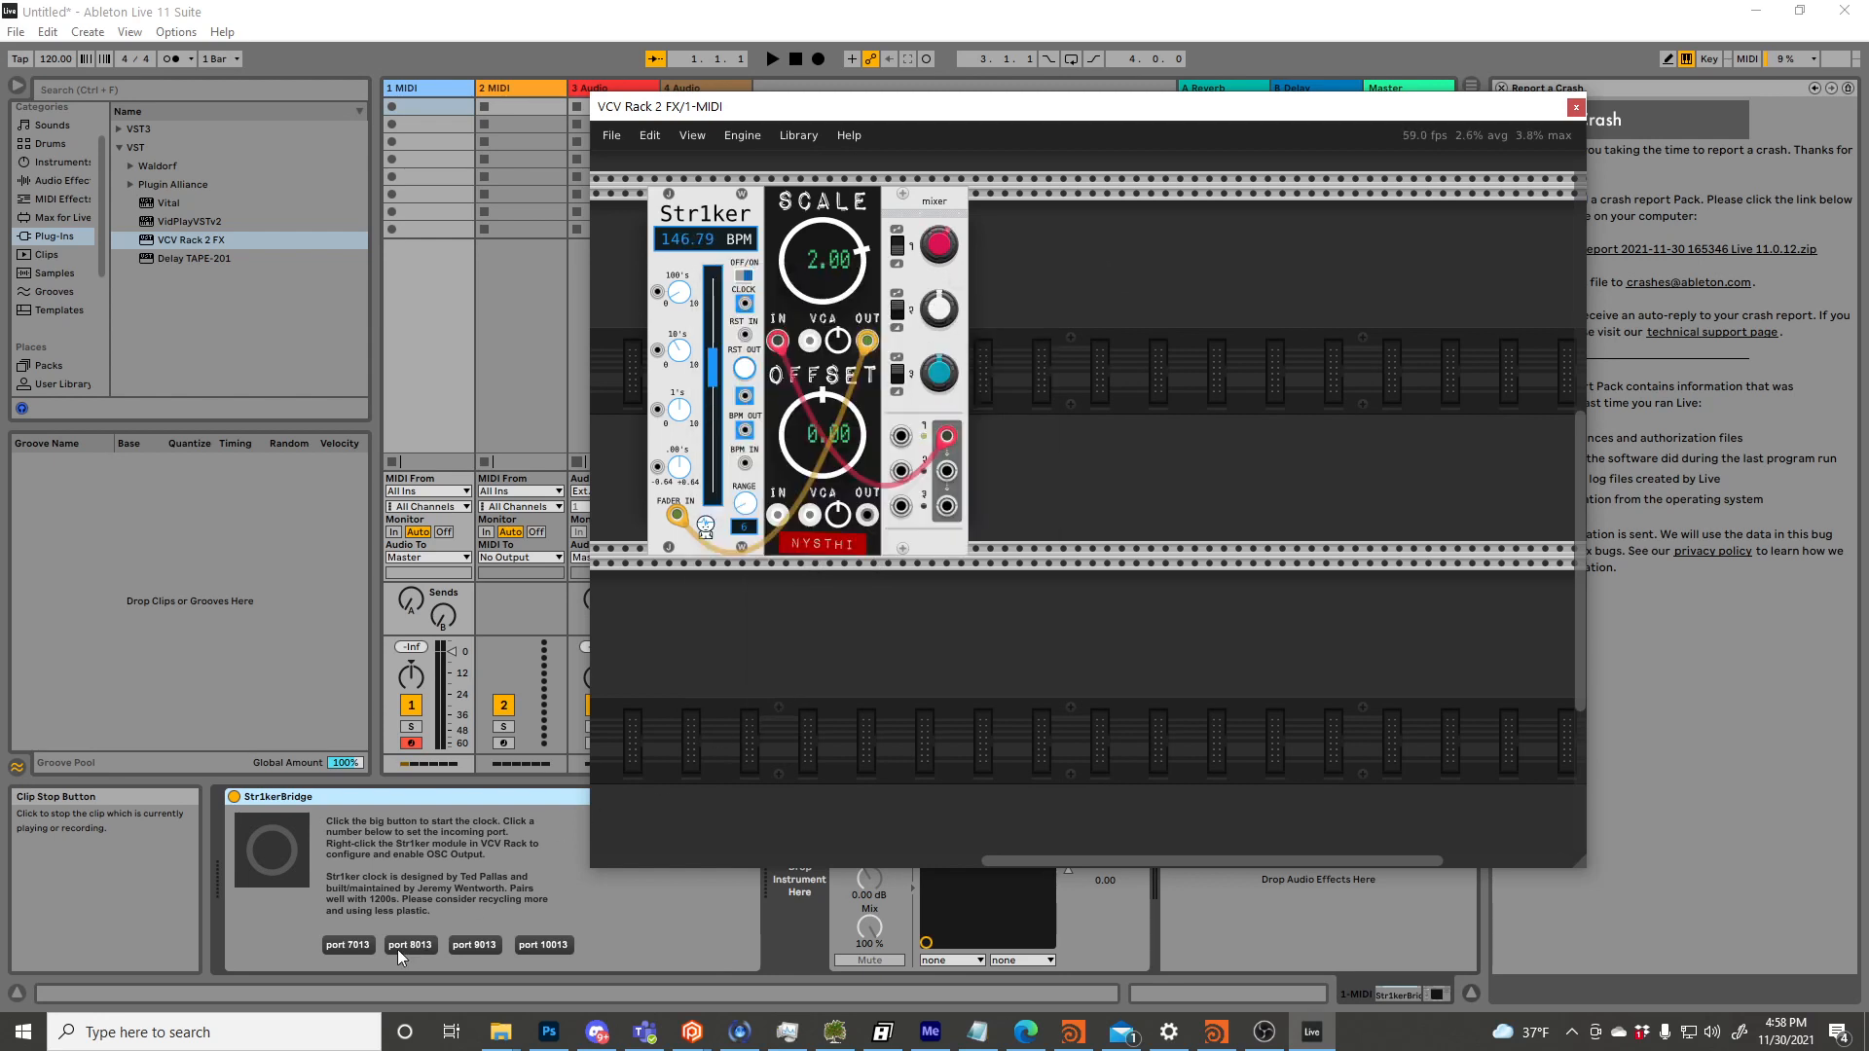
mouse_move(271, 857)
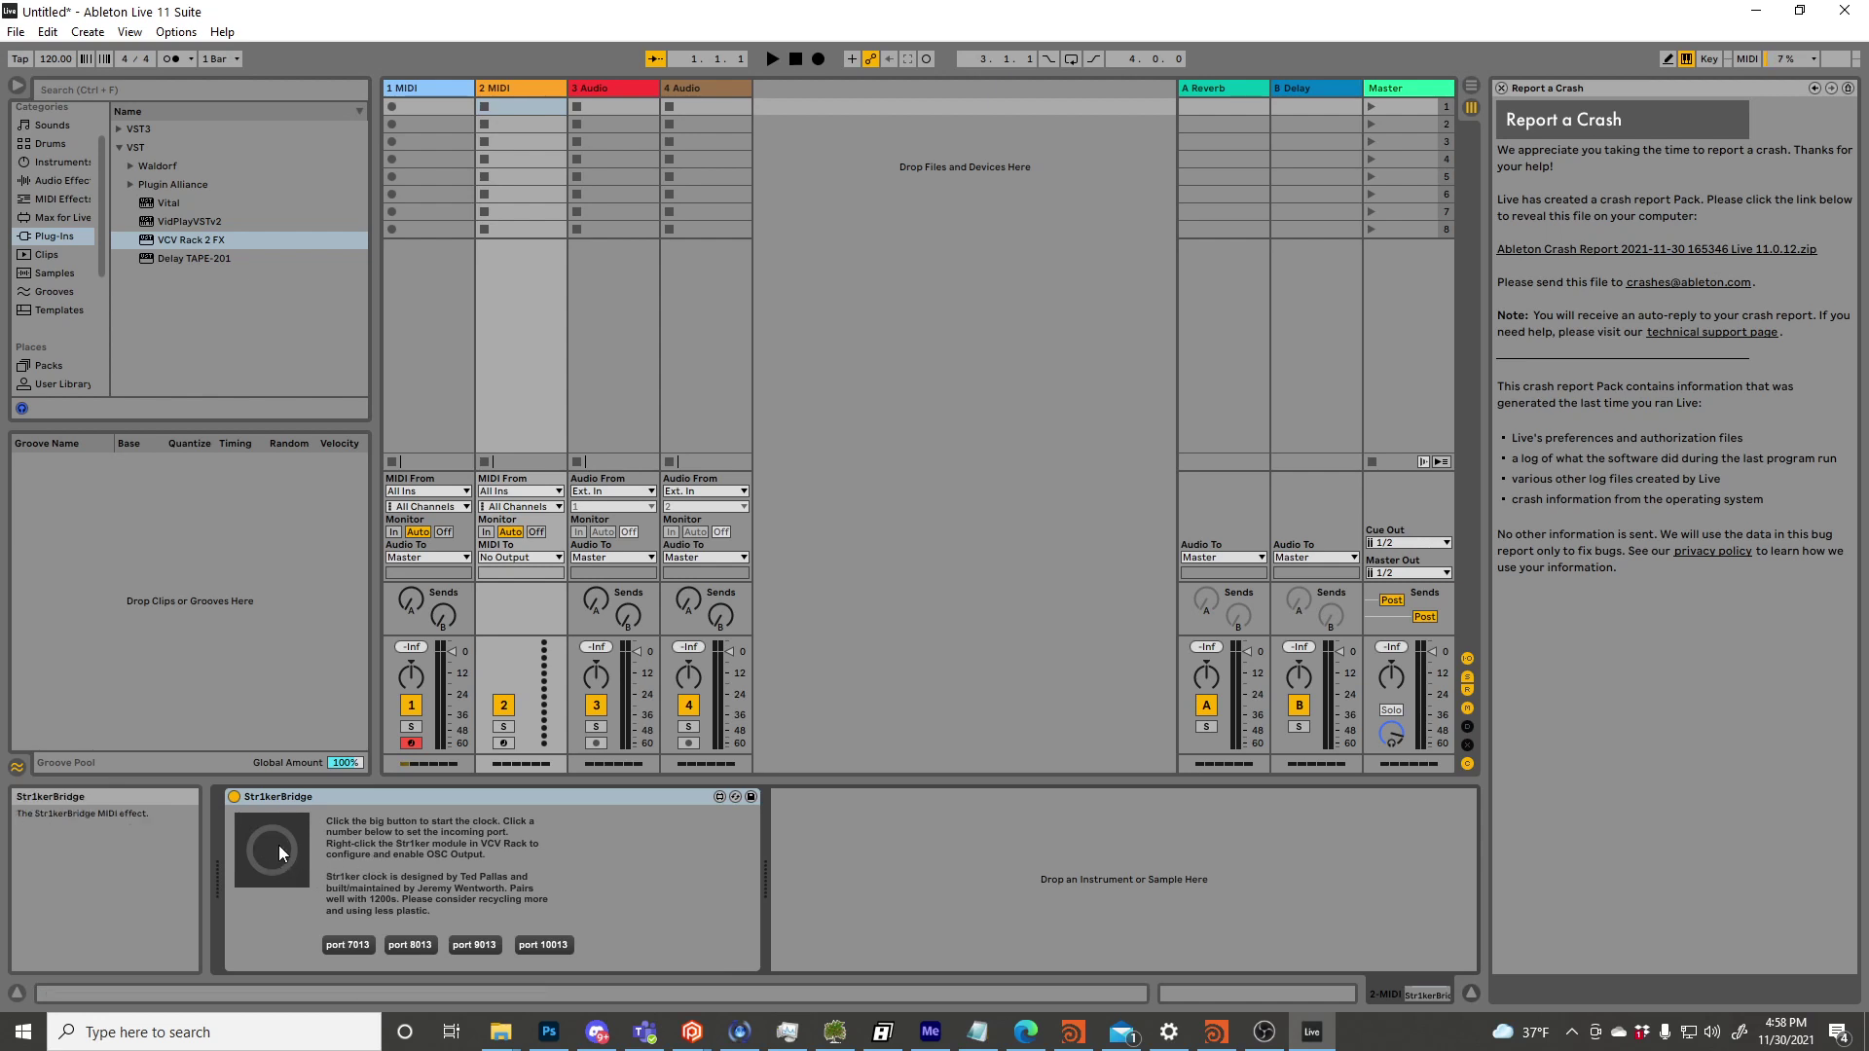
mouse_move(410, 821)
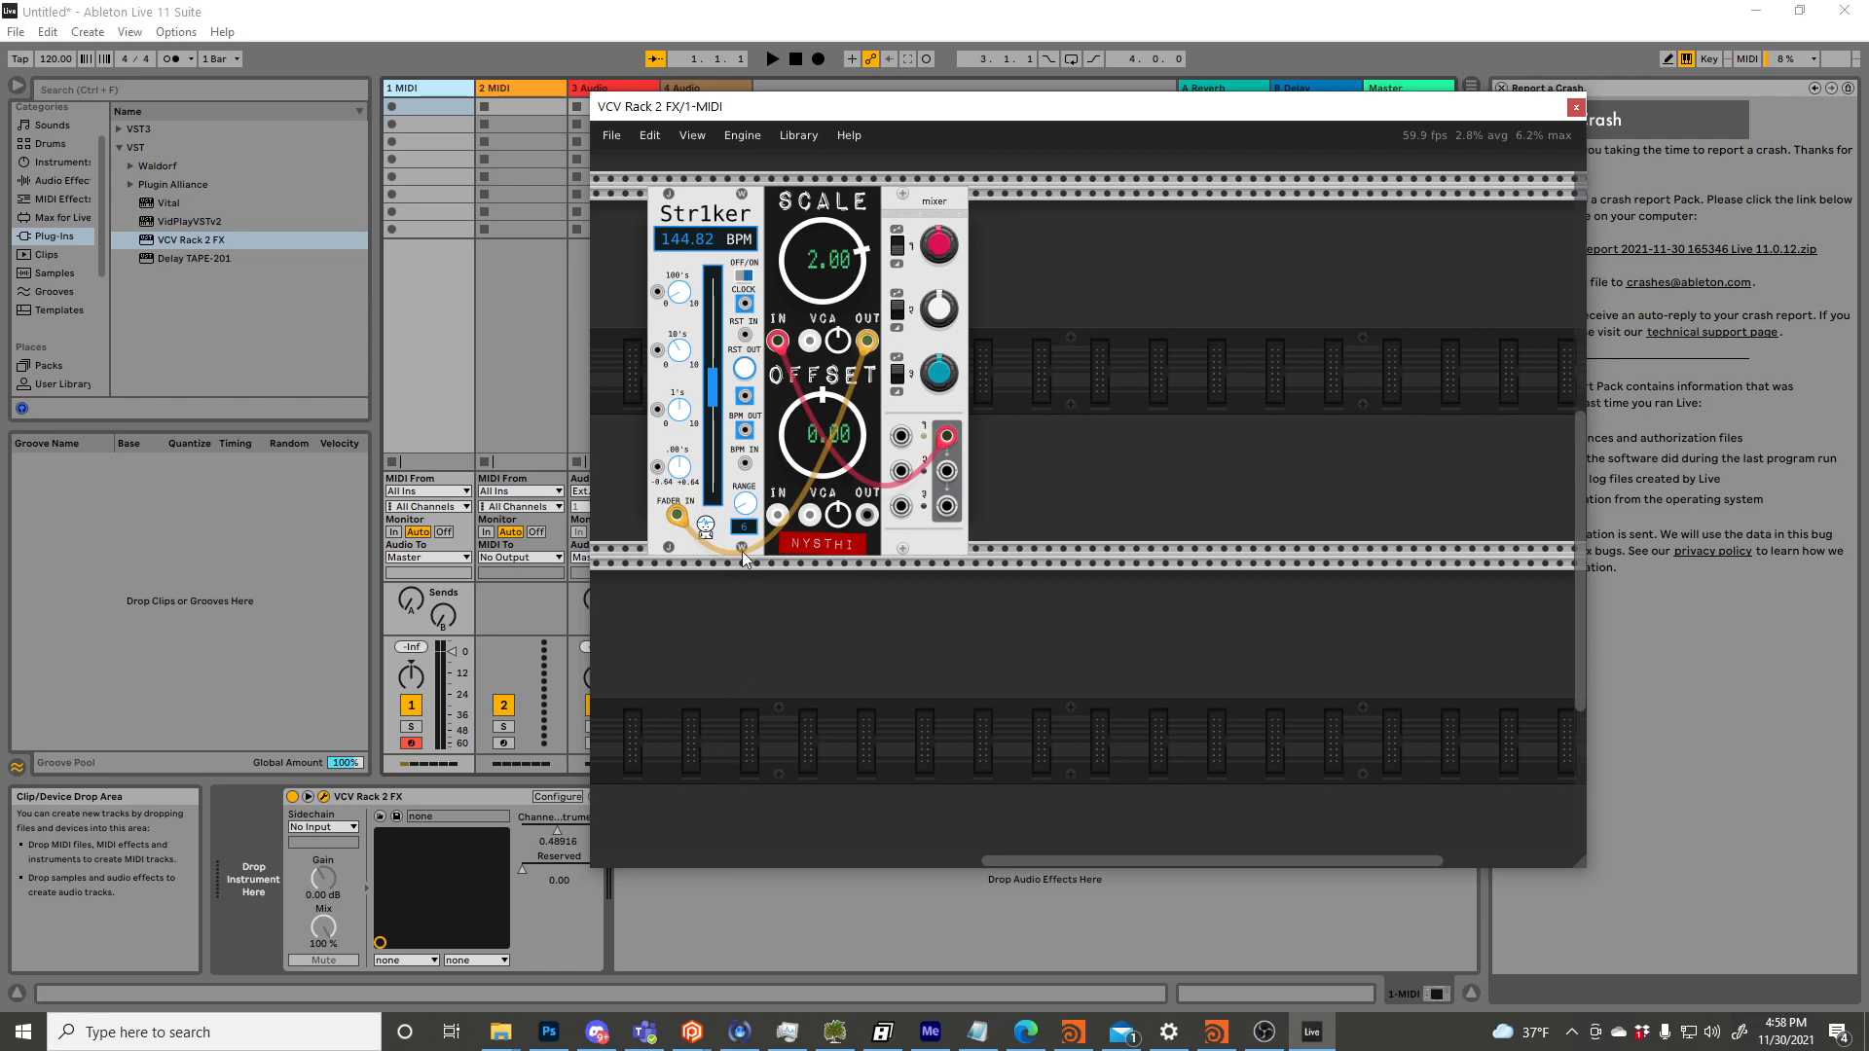
Drag in the rack so Live's tempo follows Str1ker at about 144.4 BPM.
left_click_drag(936, 245, 936, 250)
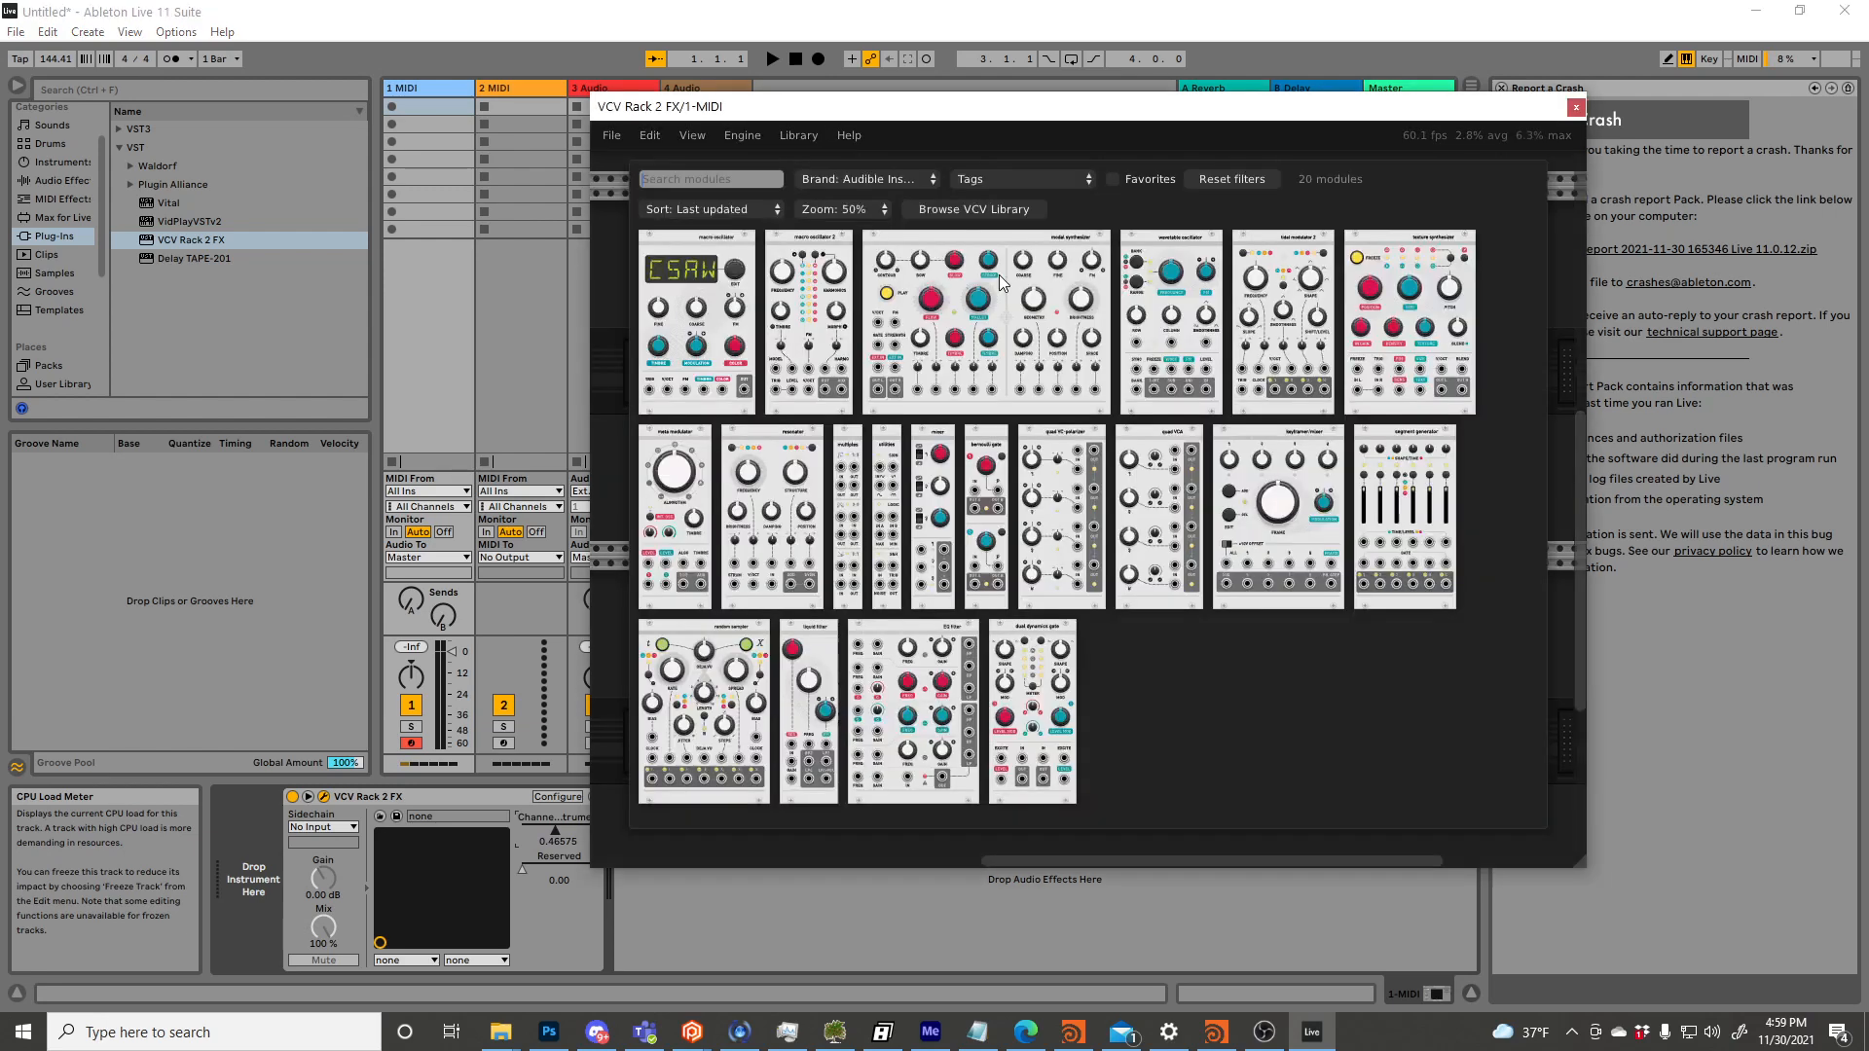
mouse_move(940, 434)
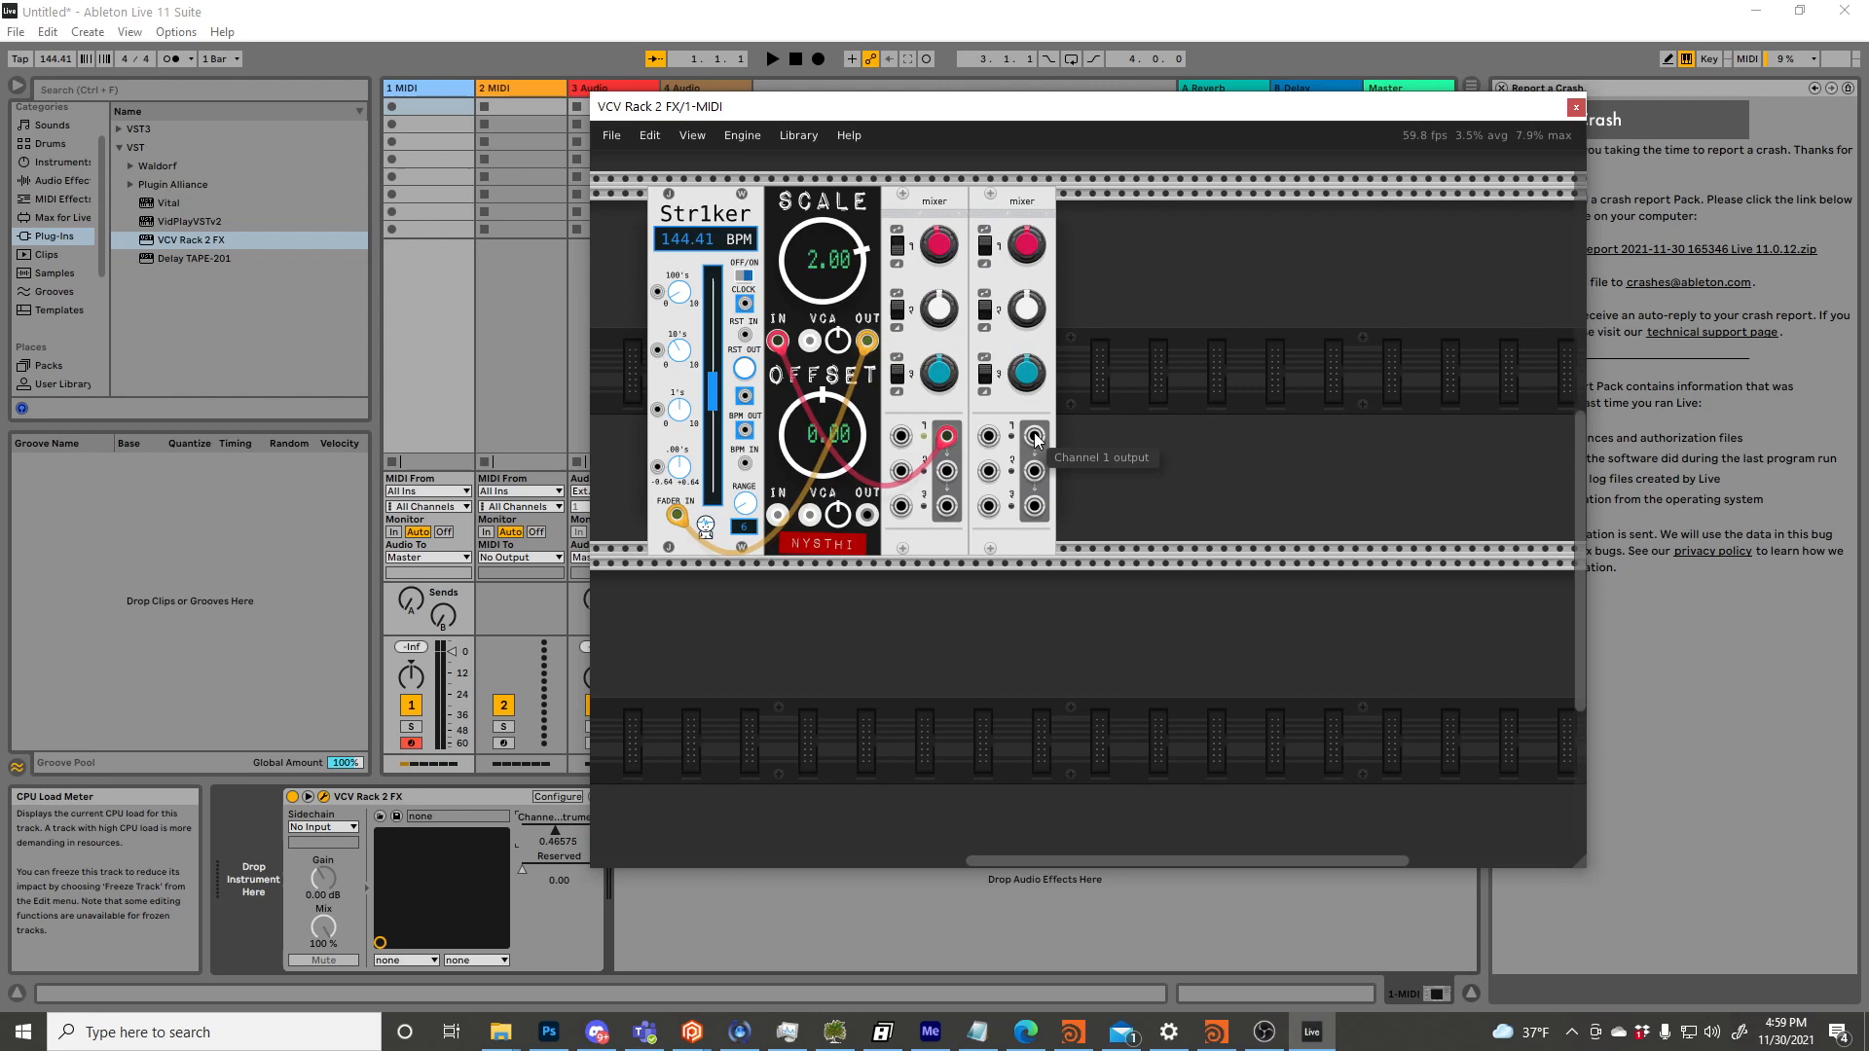
Move the rack, reset Str1ker to about 144 BPM, and open Scale and Offset options.
left_click_drag(1034, 435, 658, 292)
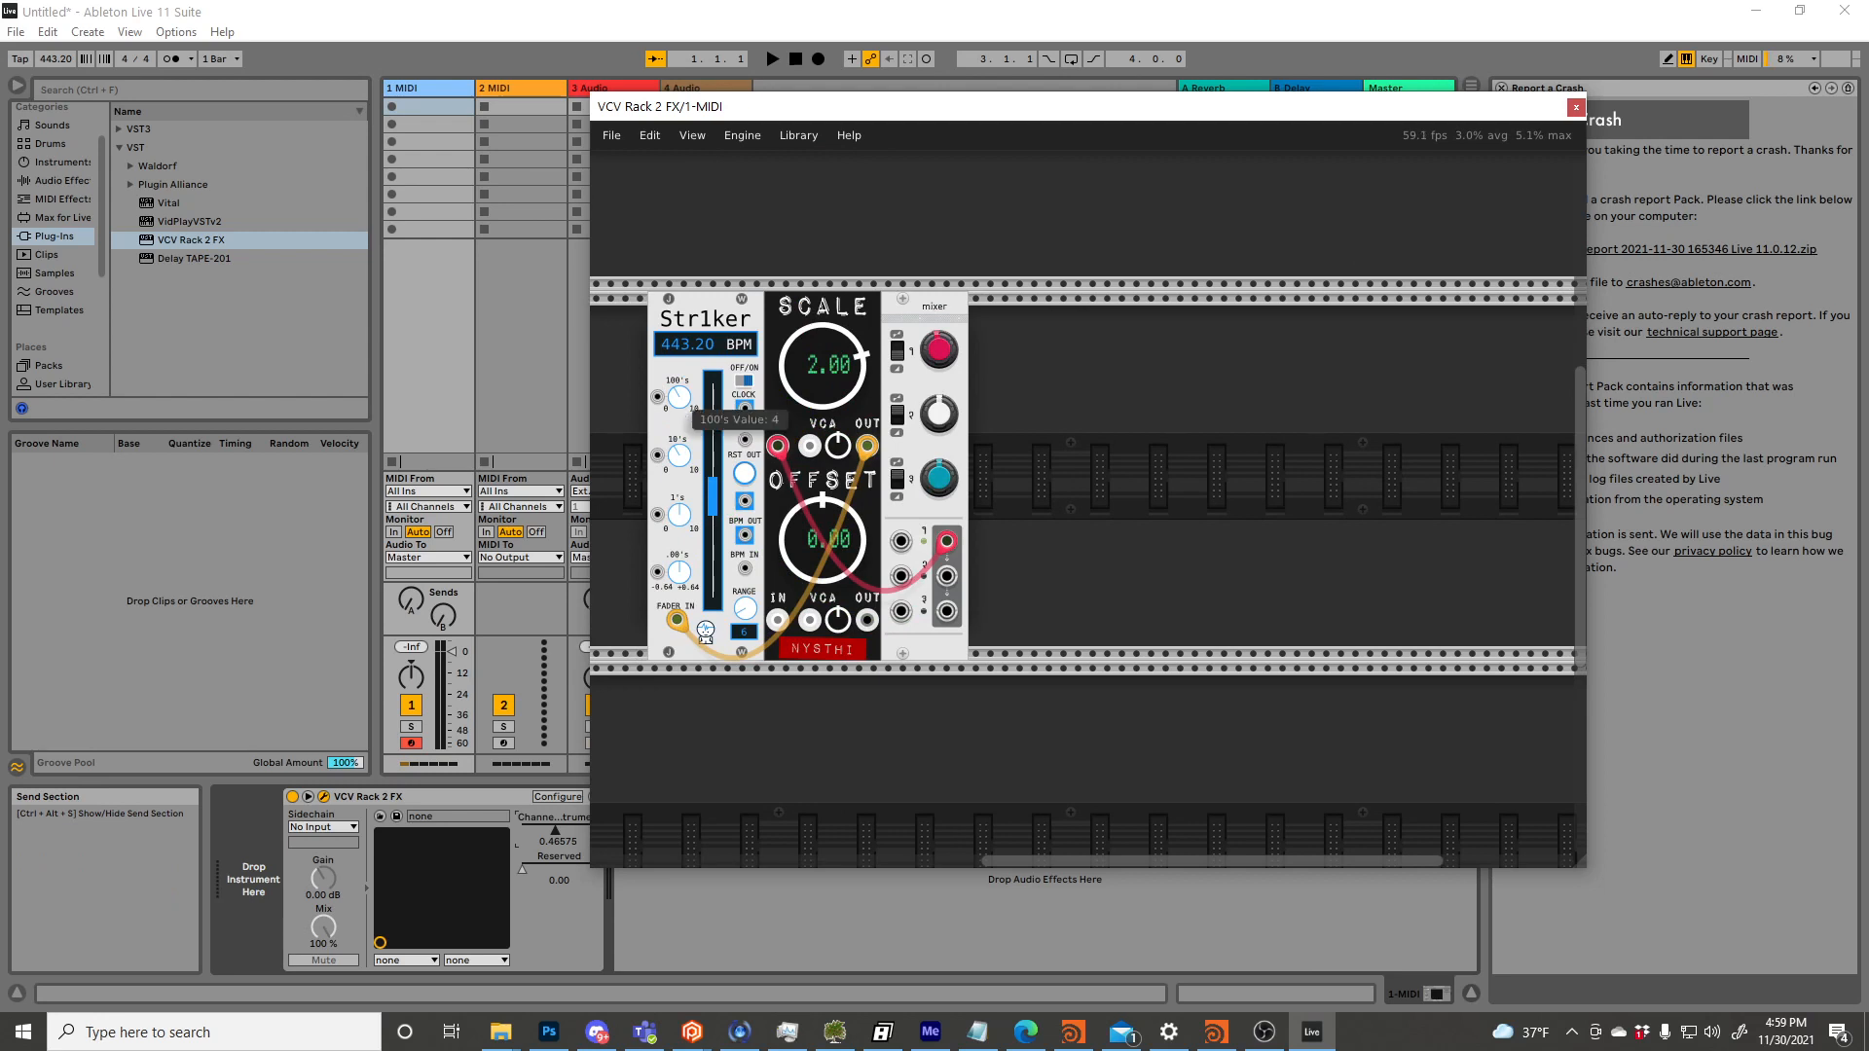
left_click_drag(677, 397, 678, 411)
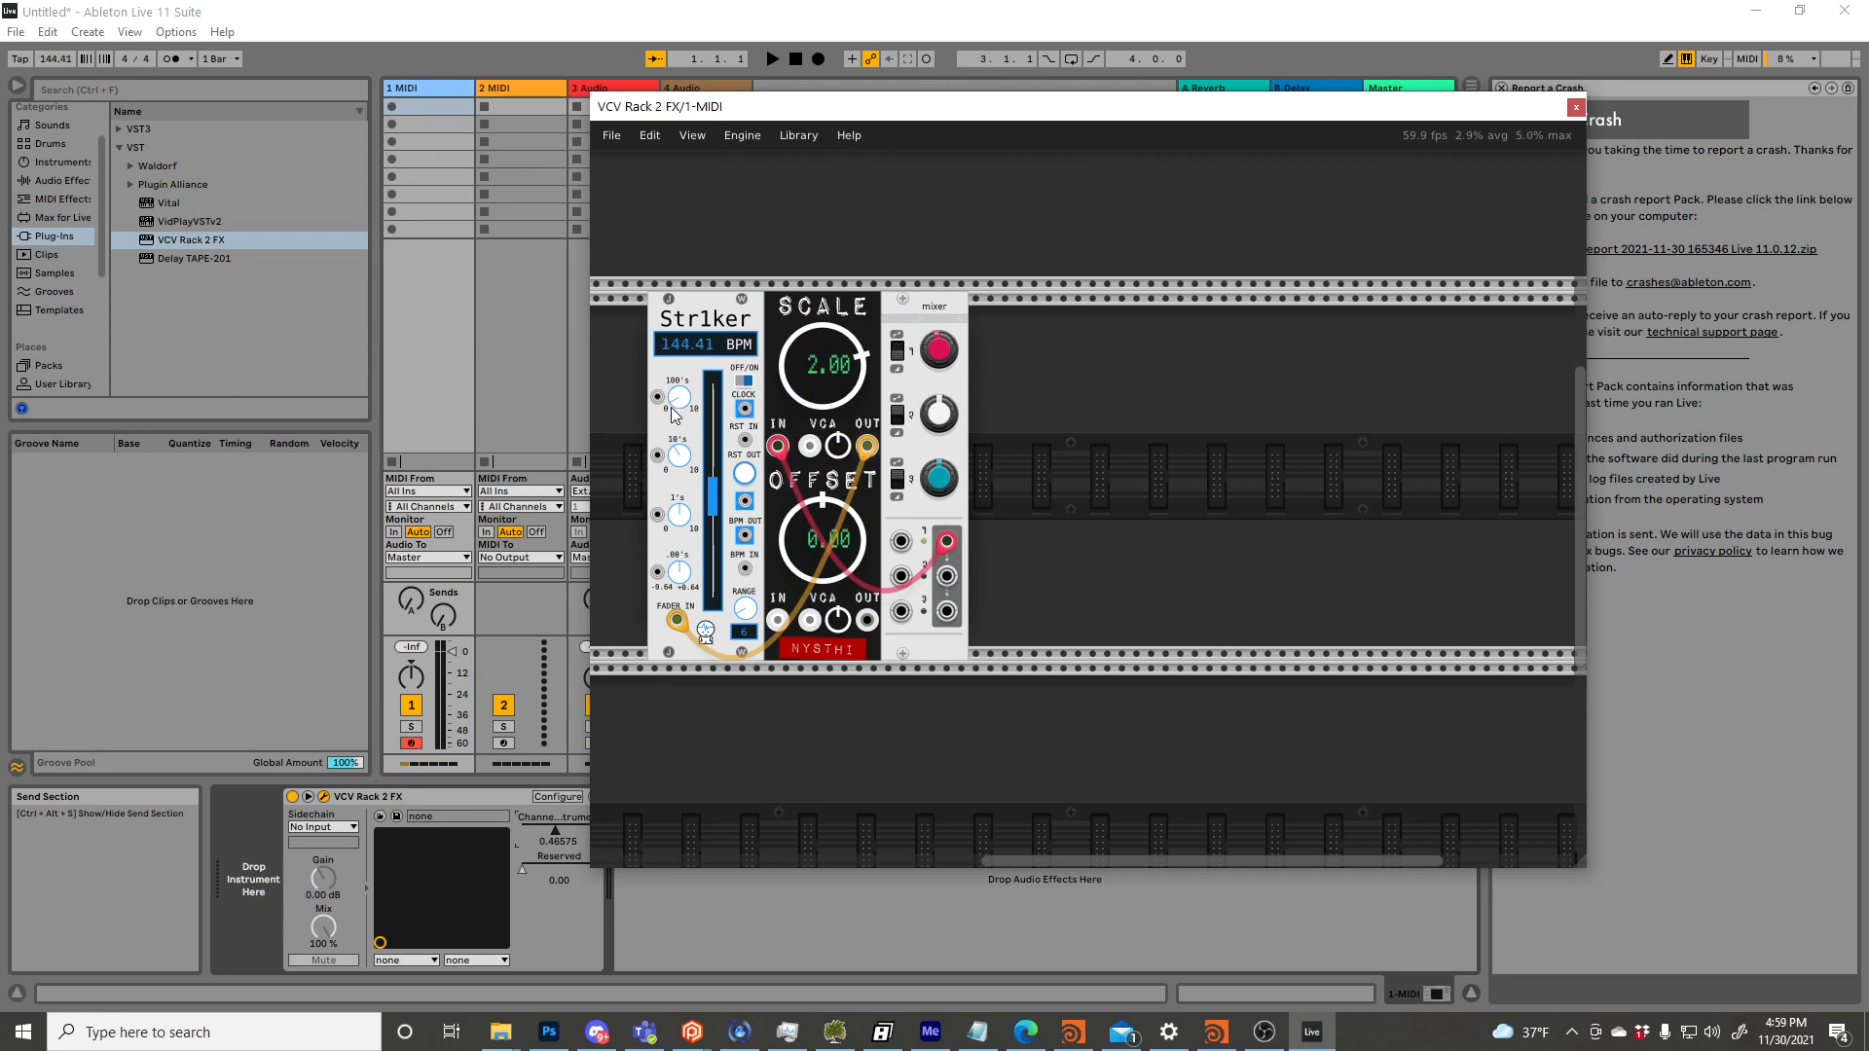
right_click(824, 365)
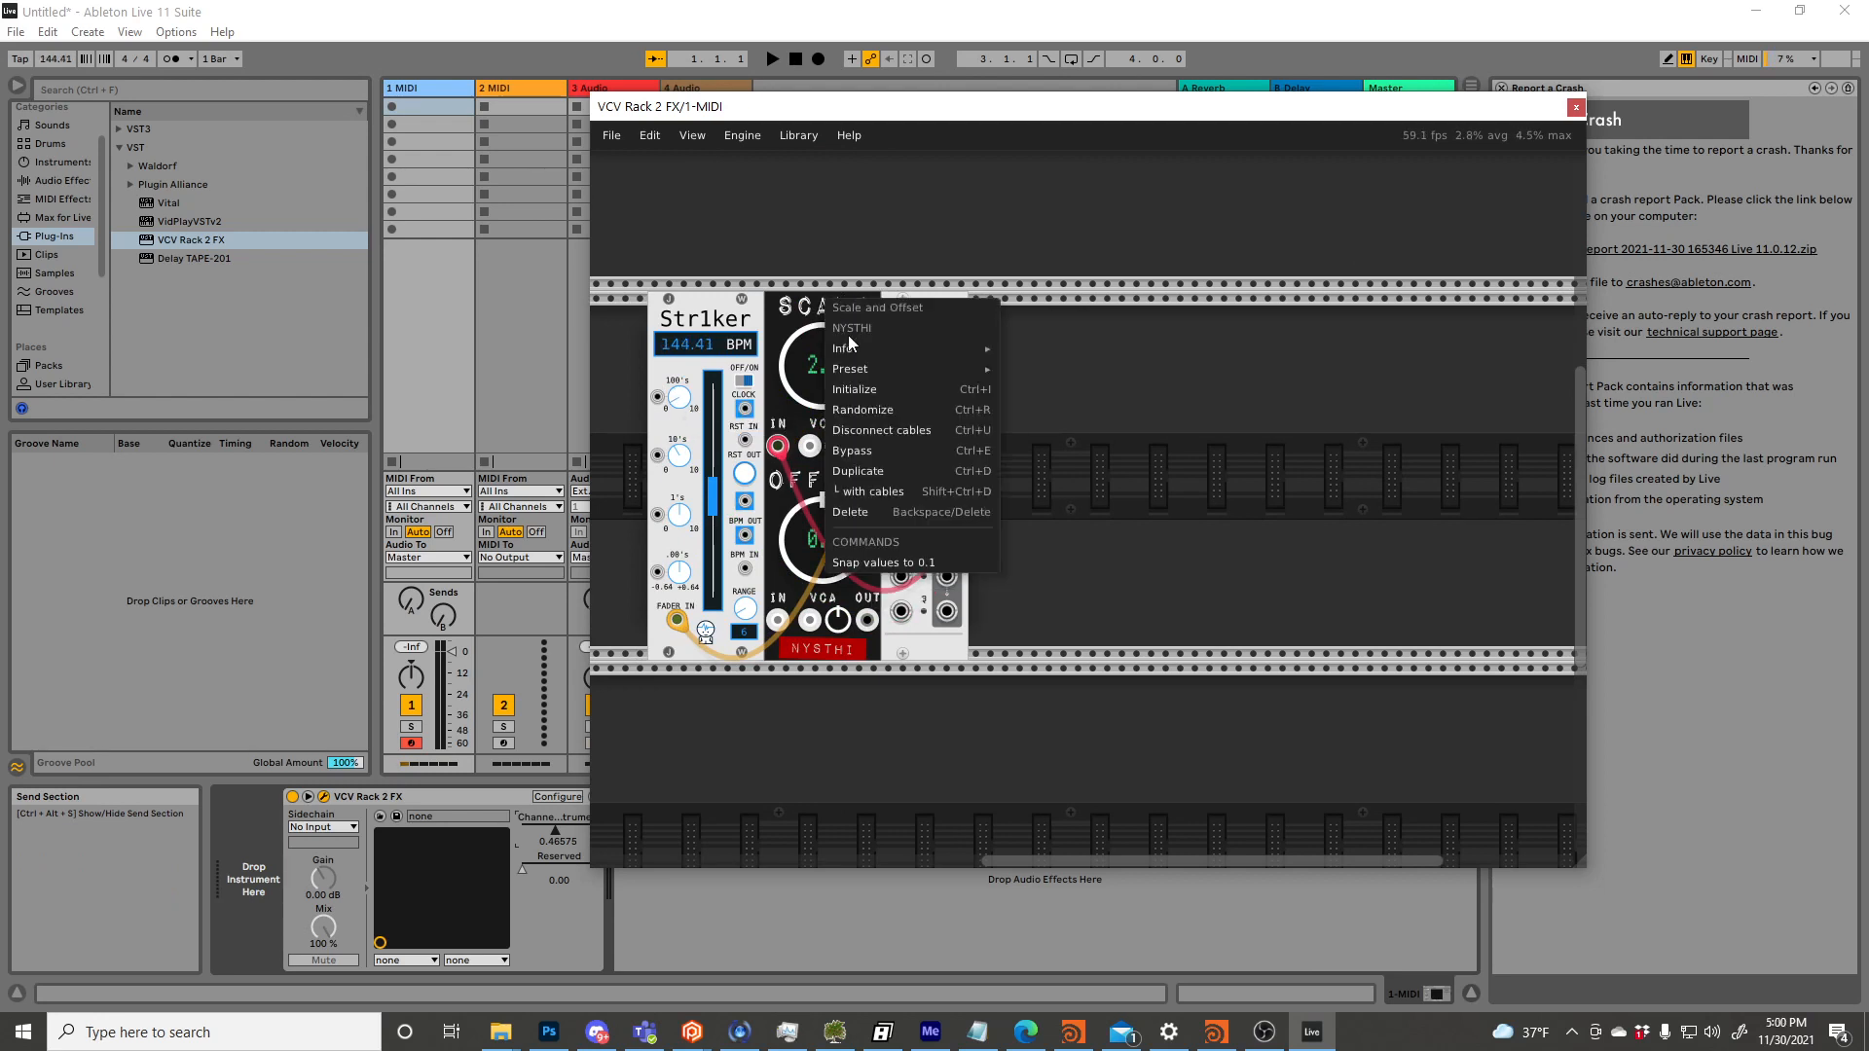
mouse_move(887, 386)
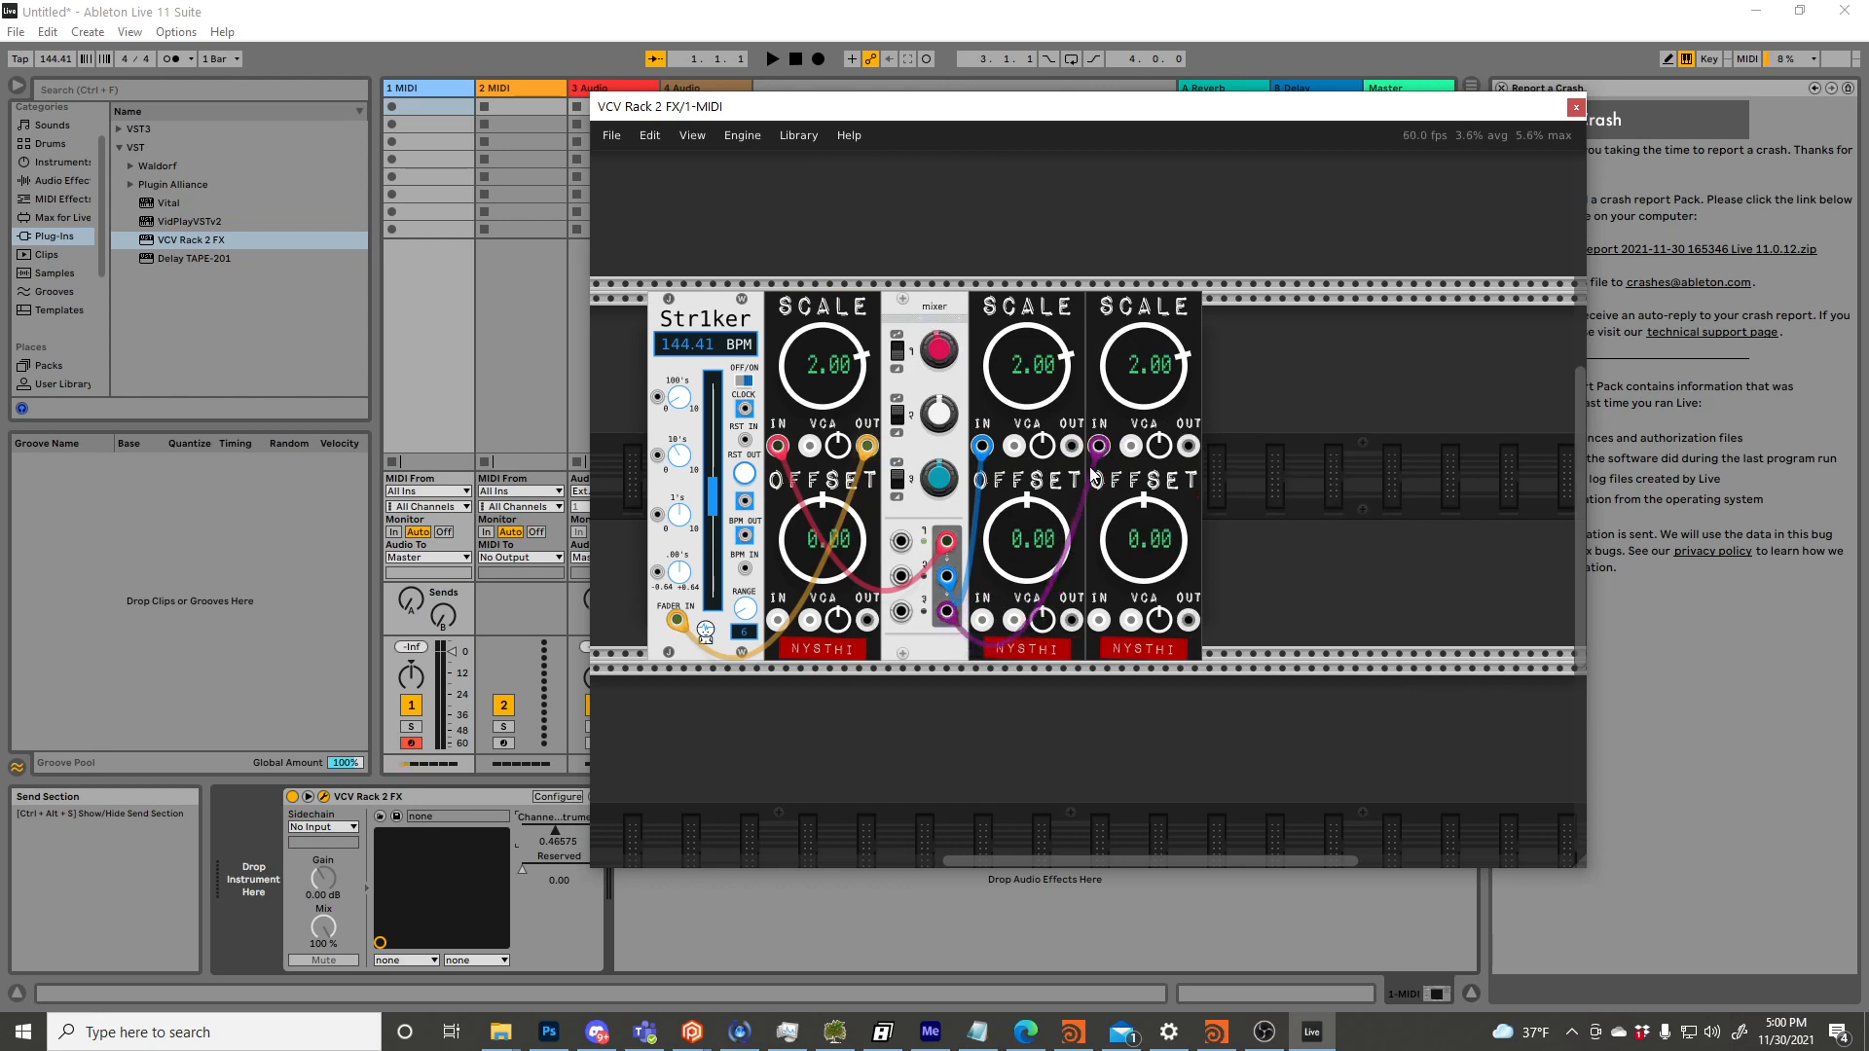
mouse_move(1072, 446)
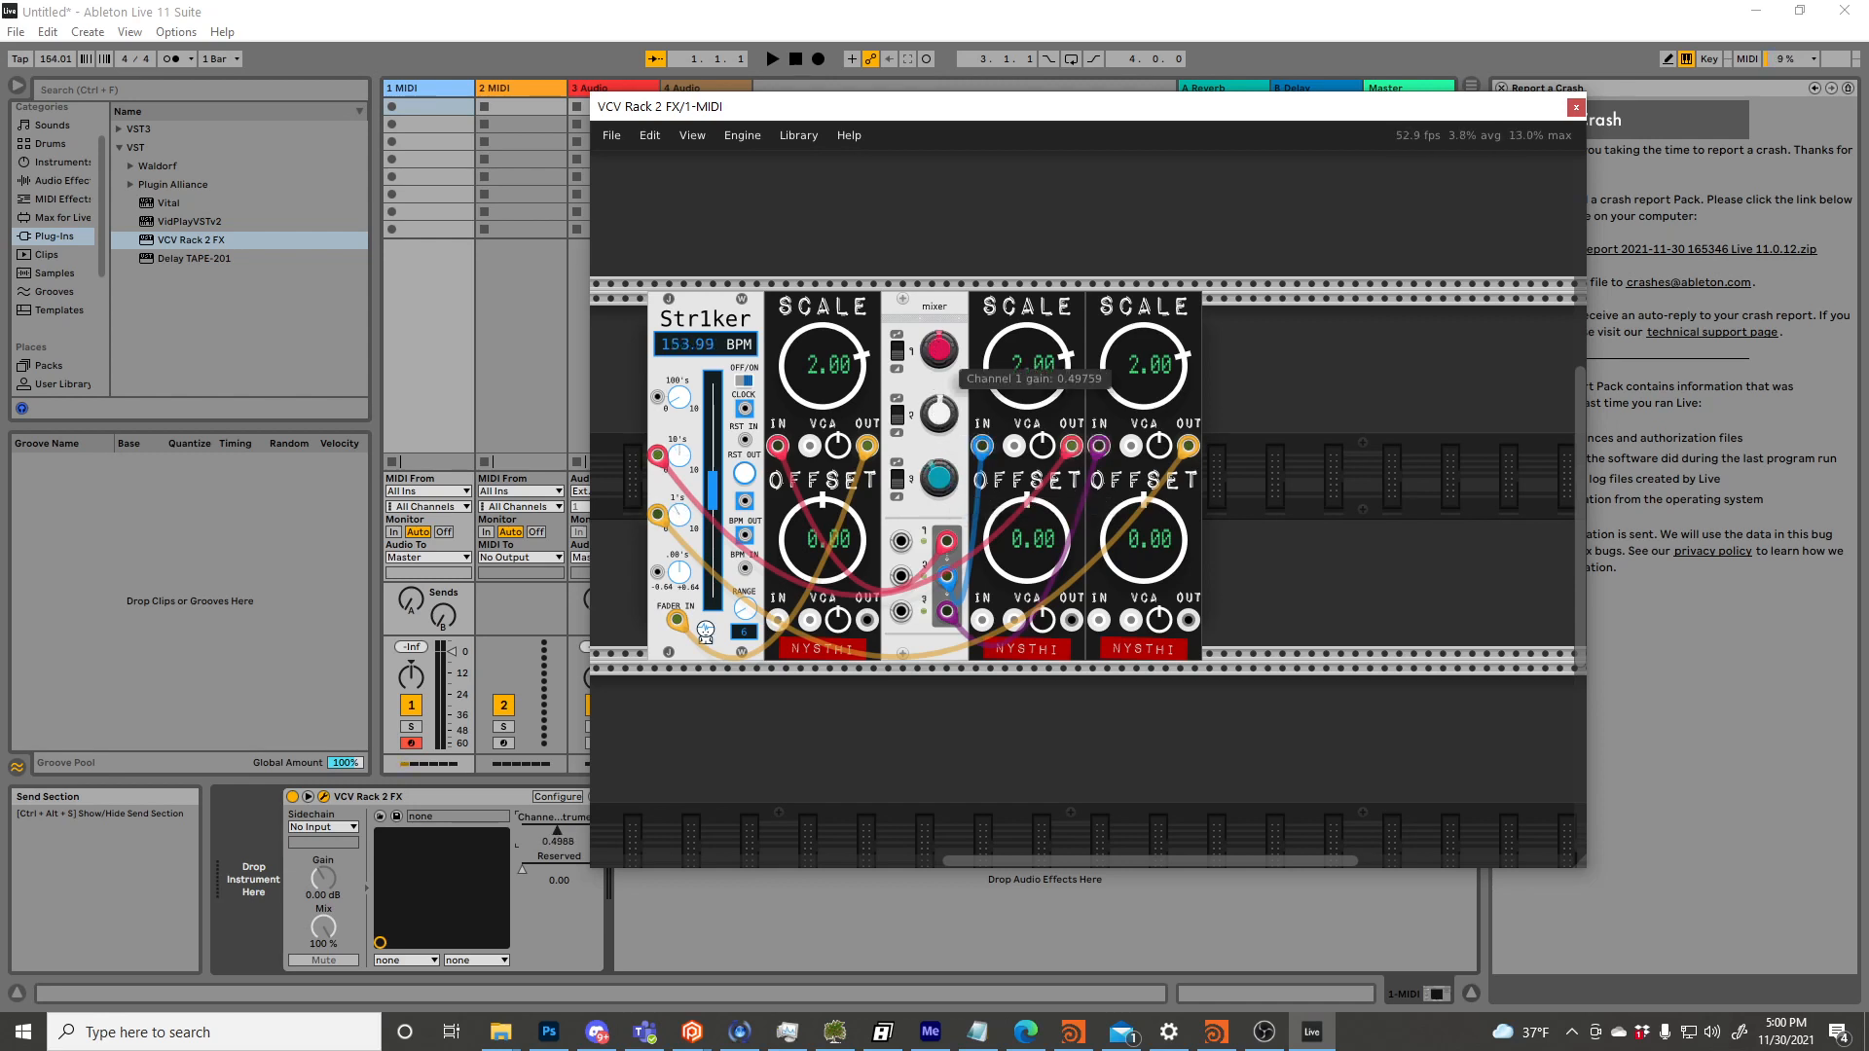
Lower mixer channel 1 gain until Str1ker and Live's tempo reach 152.58 BPM.
left_click_drag(936, 345, 937, 322)
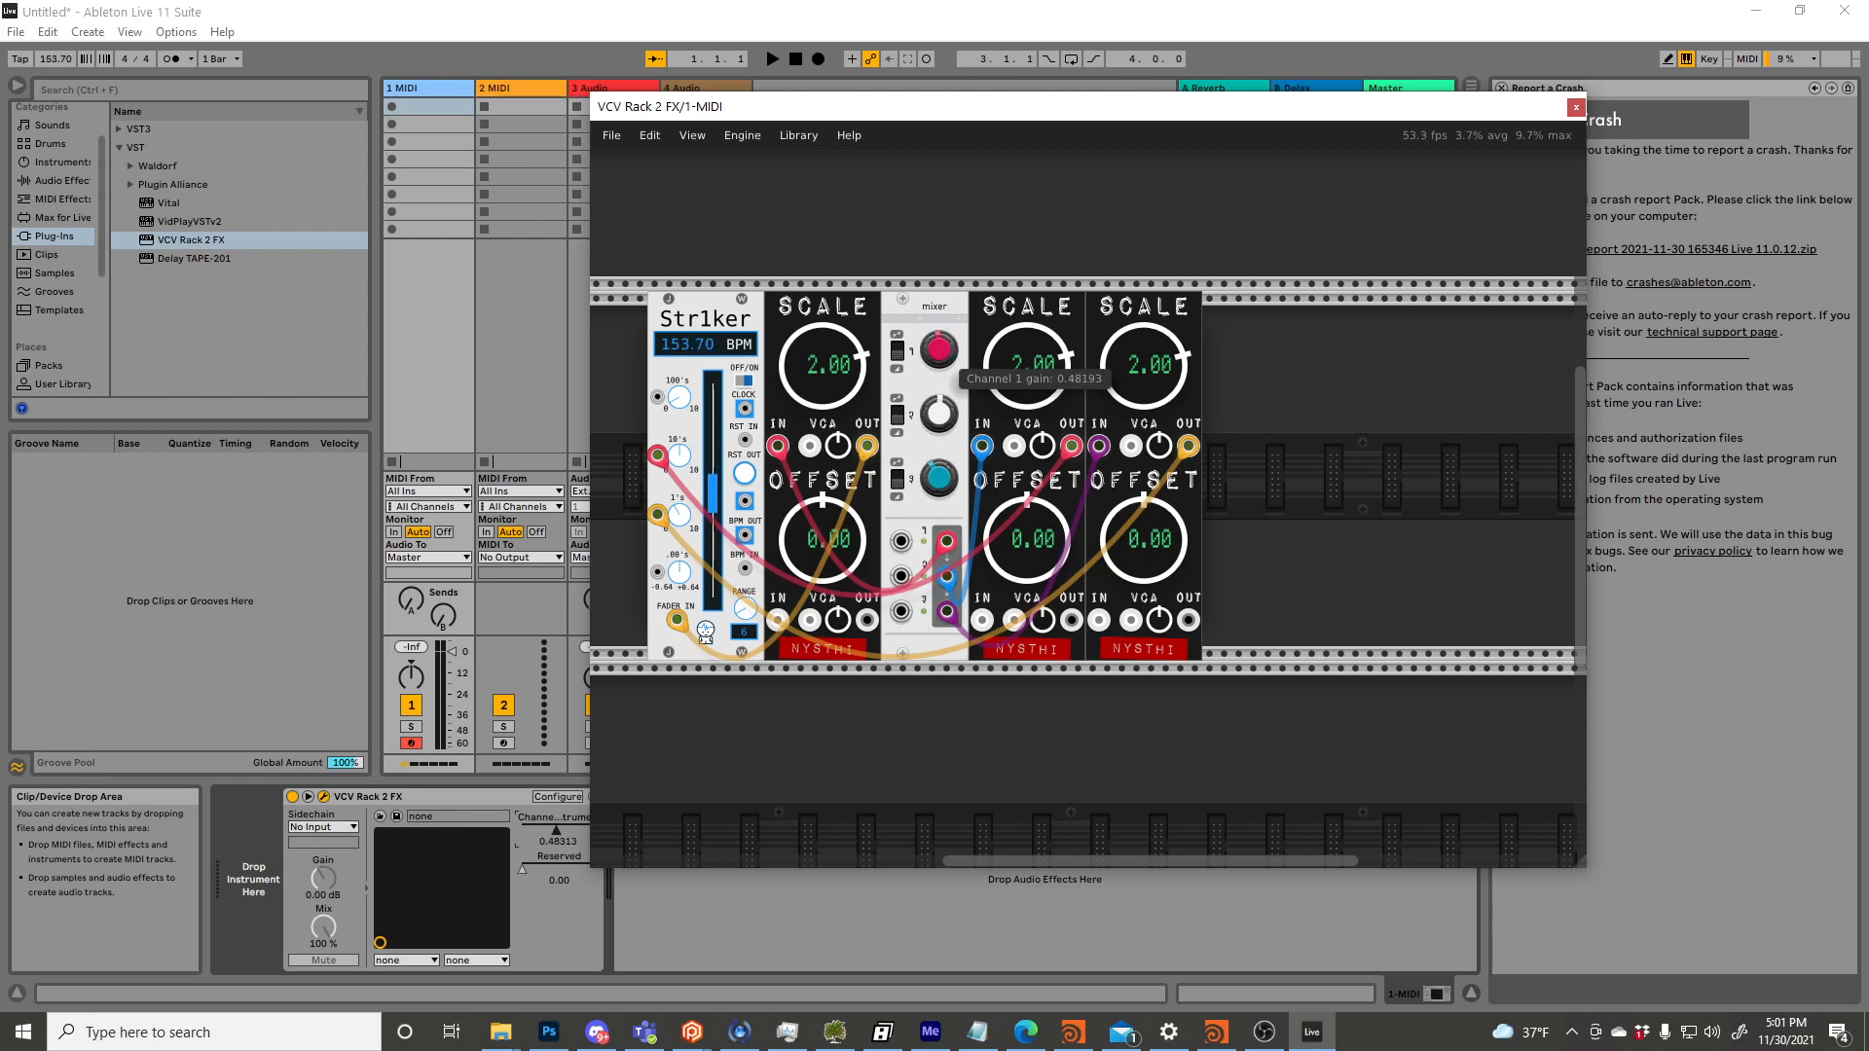
left_click_drag(934, 349, 935, 357)
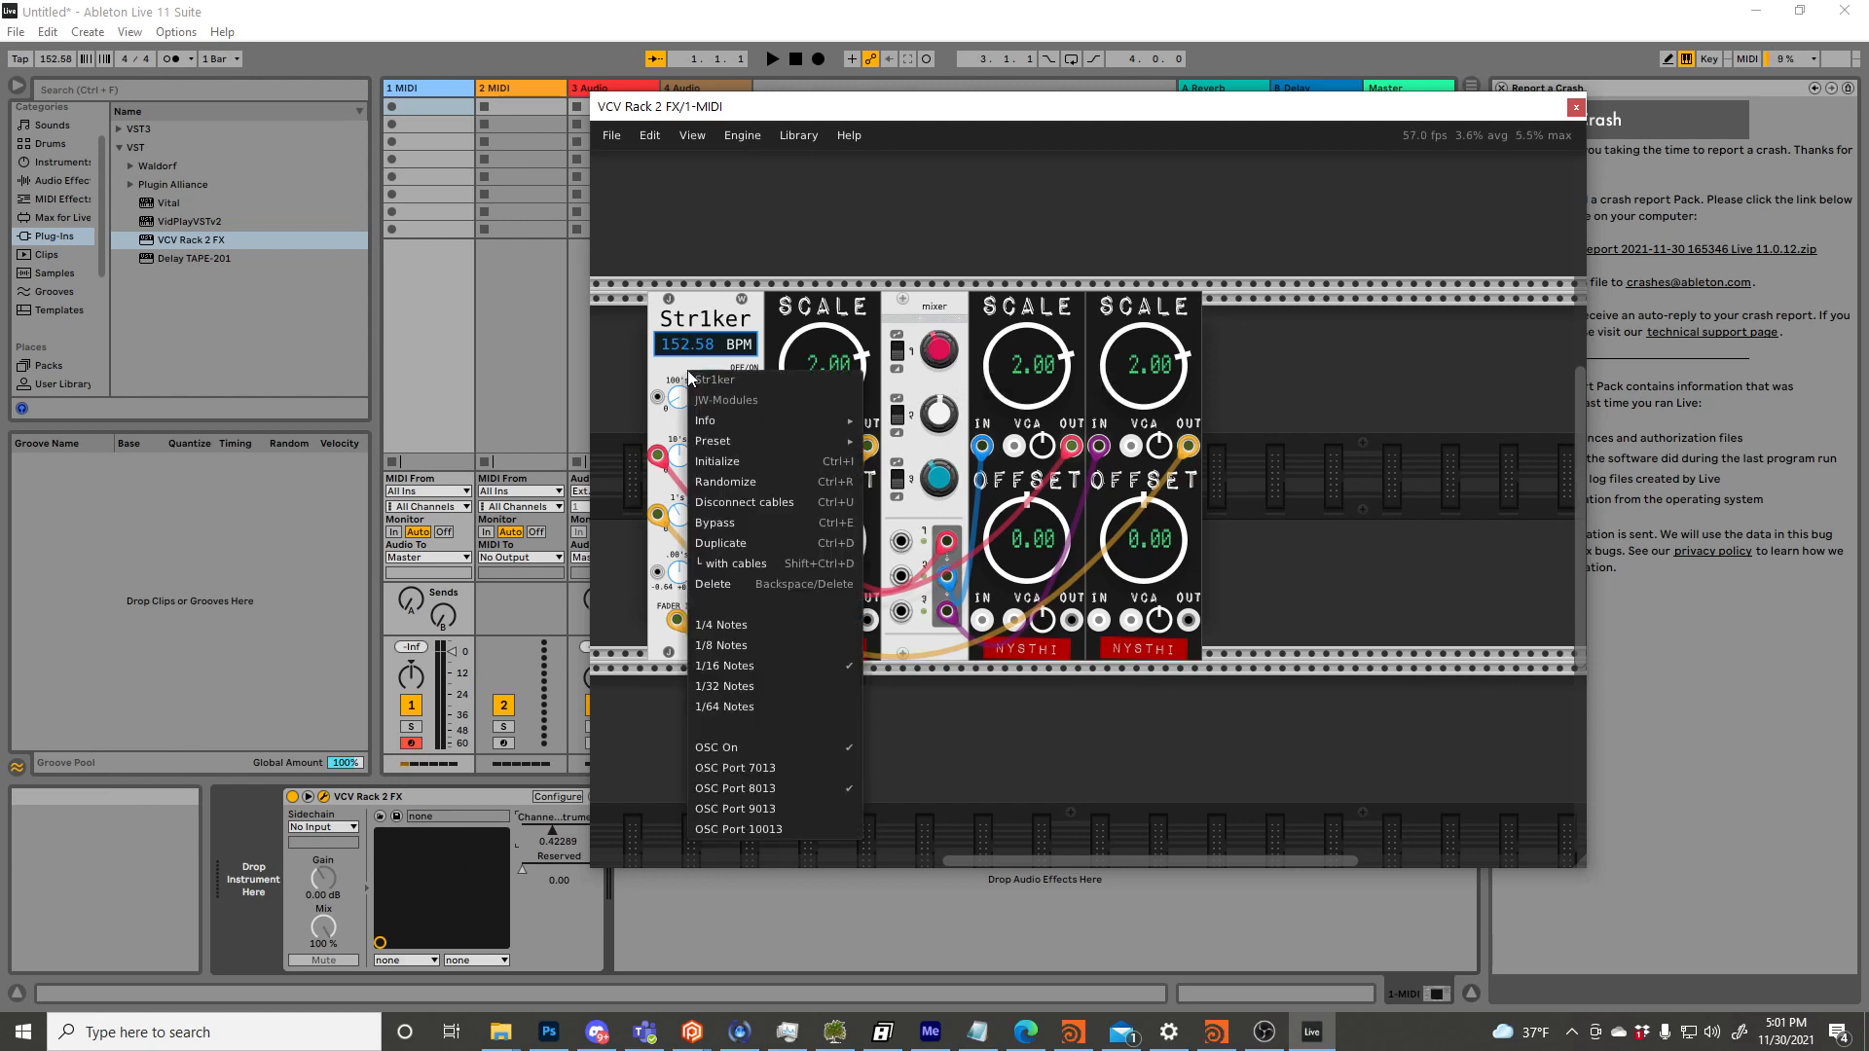
mouse_move(355, 923)
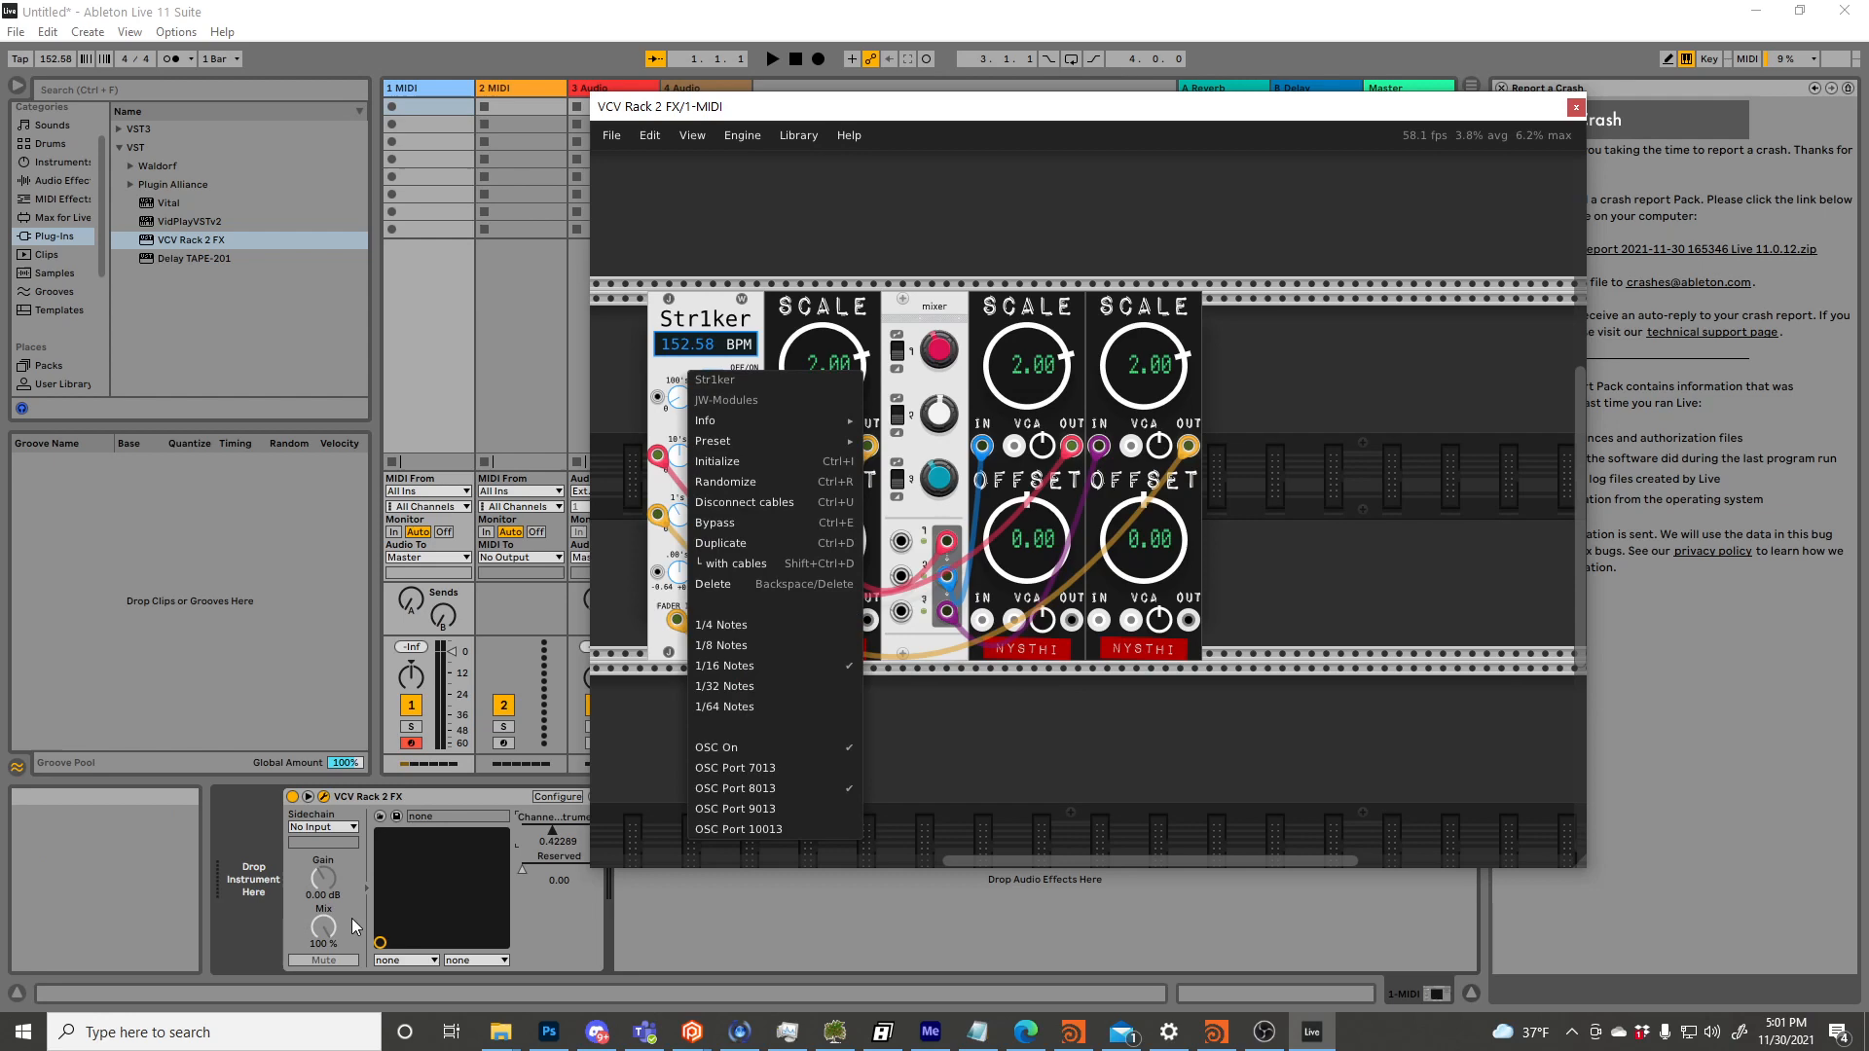